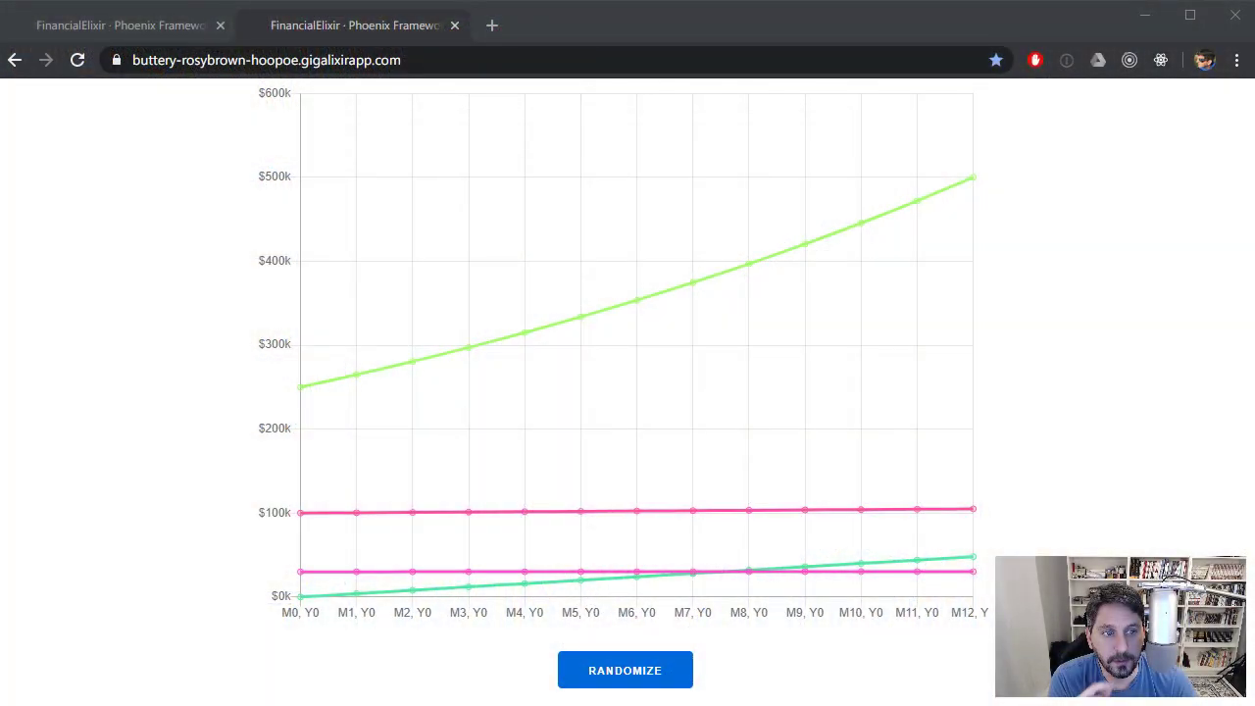
{"action": "mouse_move", "coordinate": [914, 86]}
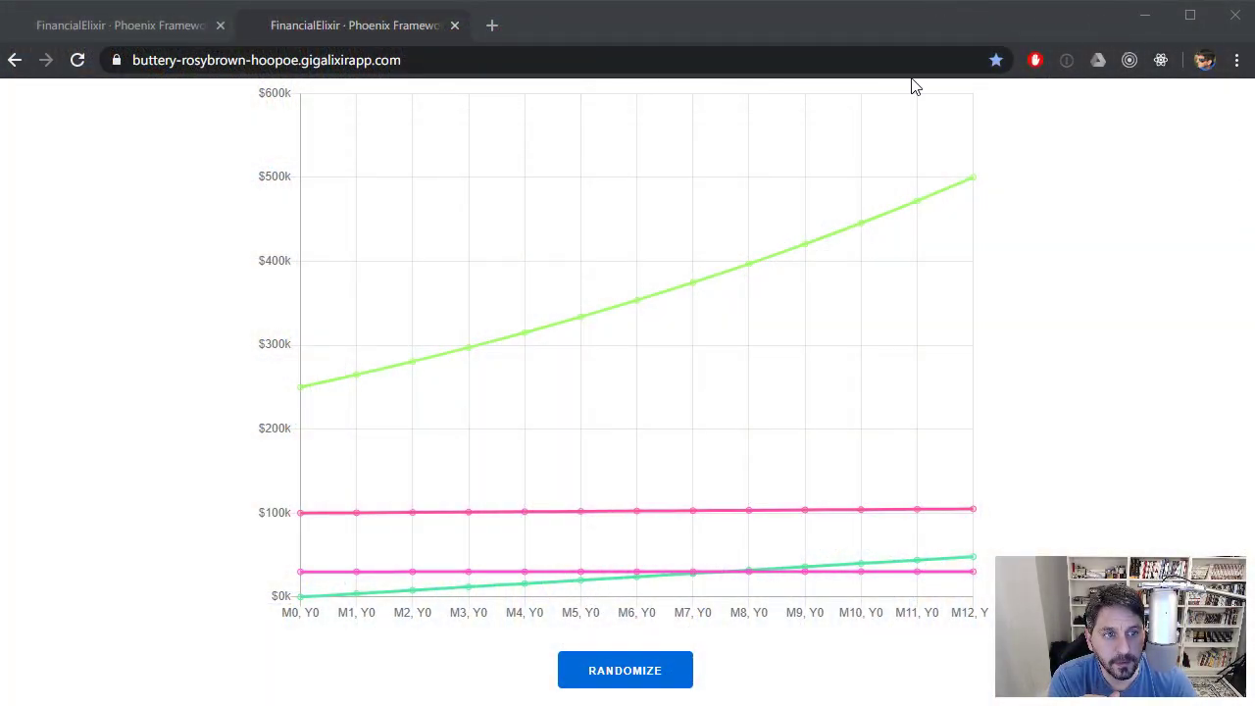
{"action": "mouse_move", "coordinate": [662, 45]}
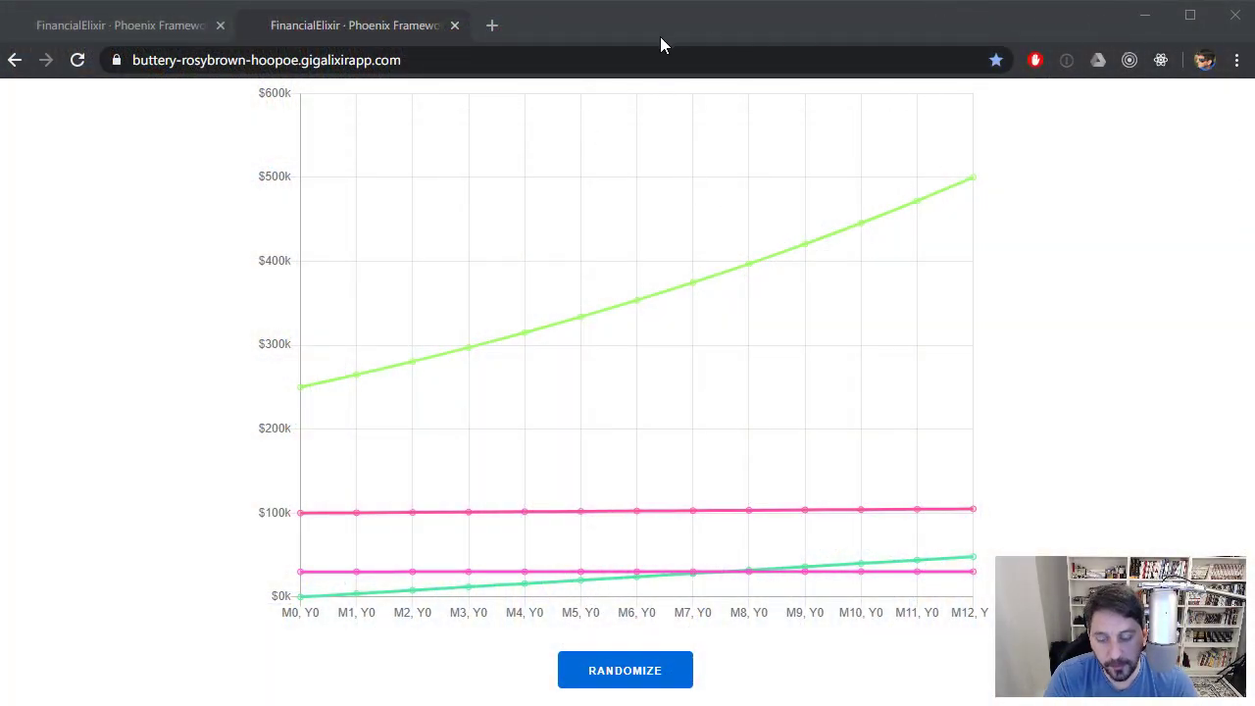
{"action": "mouse_move", "coordinate": [1096, 400]}
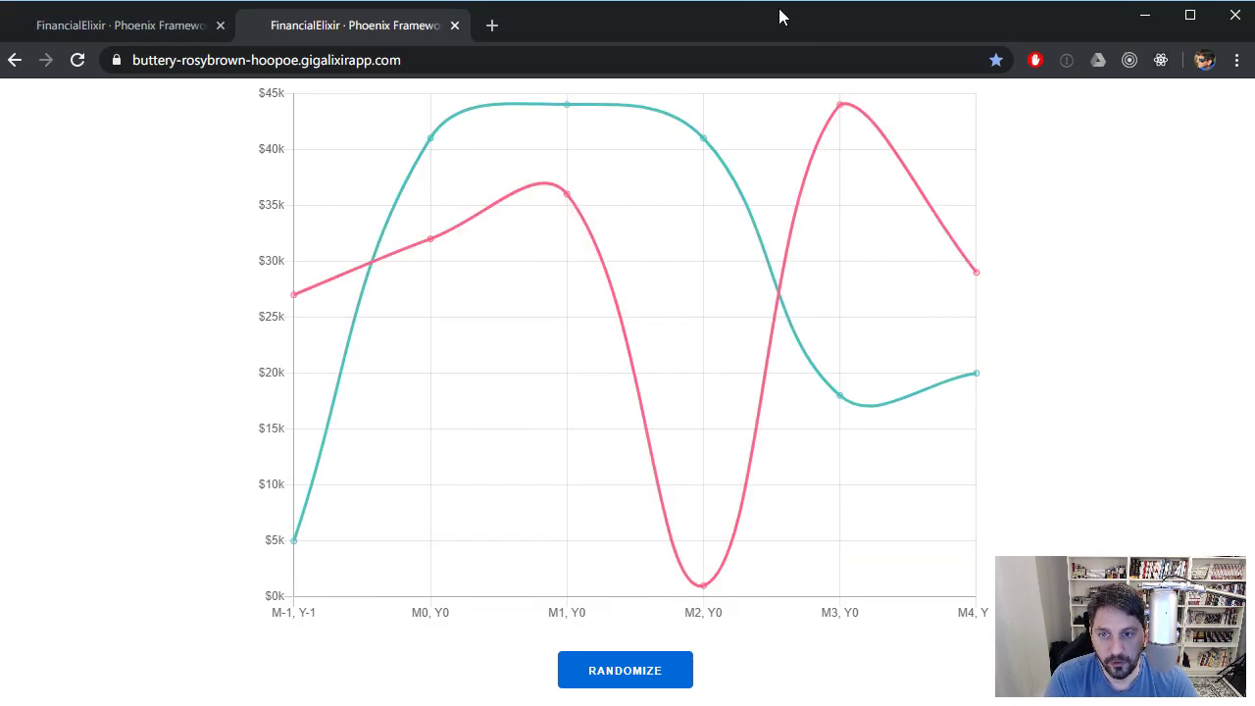
{"action": "mouse_move", "coordinate": [805, 60]}
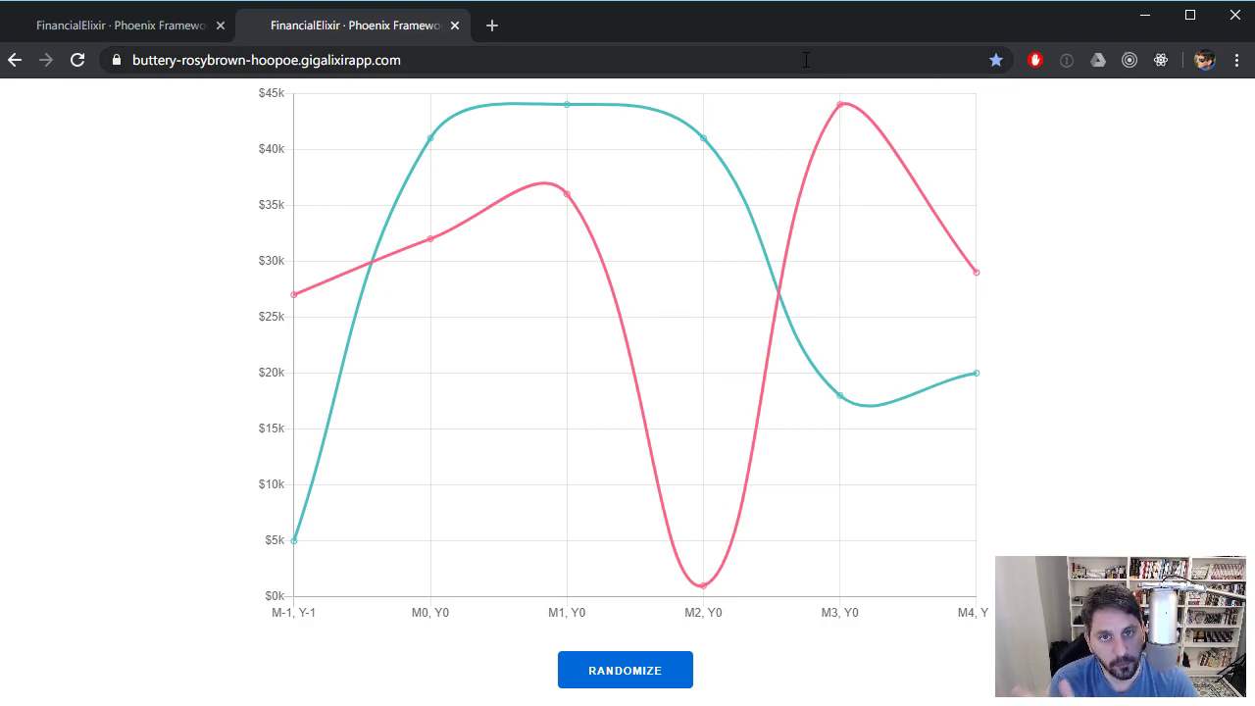
{"action": "mouse_move", "coordinate": [620, 245]}
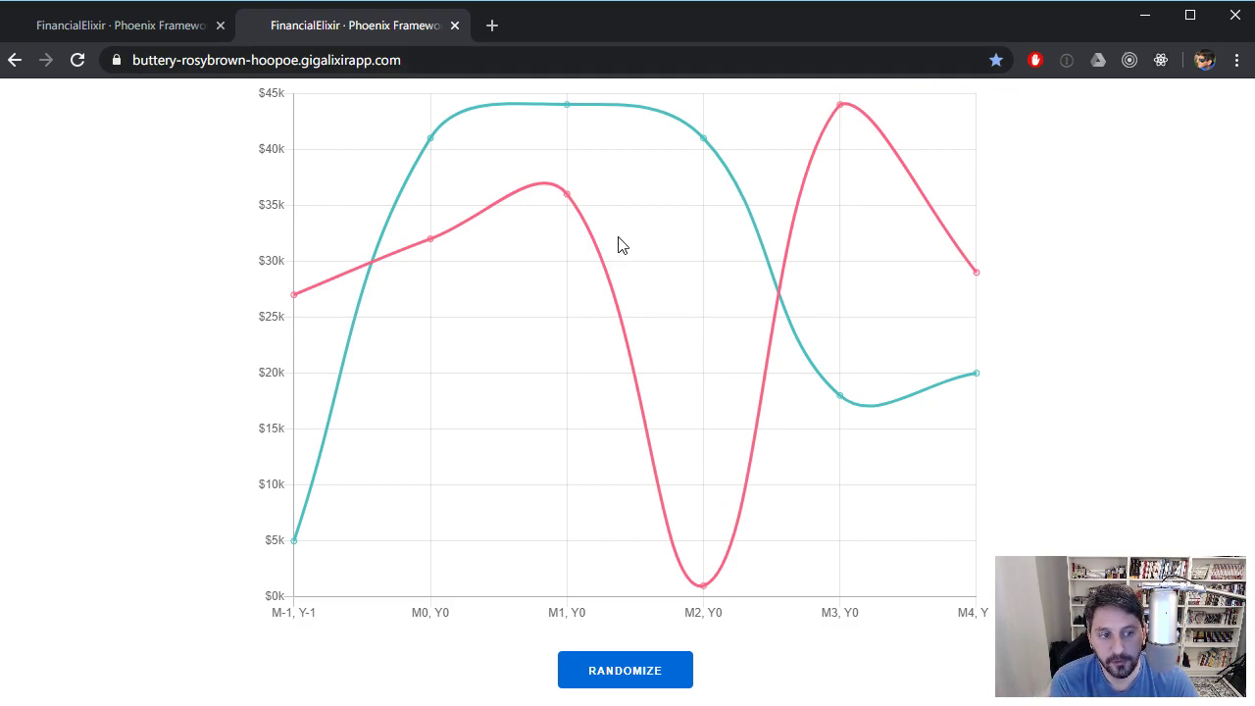
{"action": "mouse_move", "coordinate": [500, 701]}
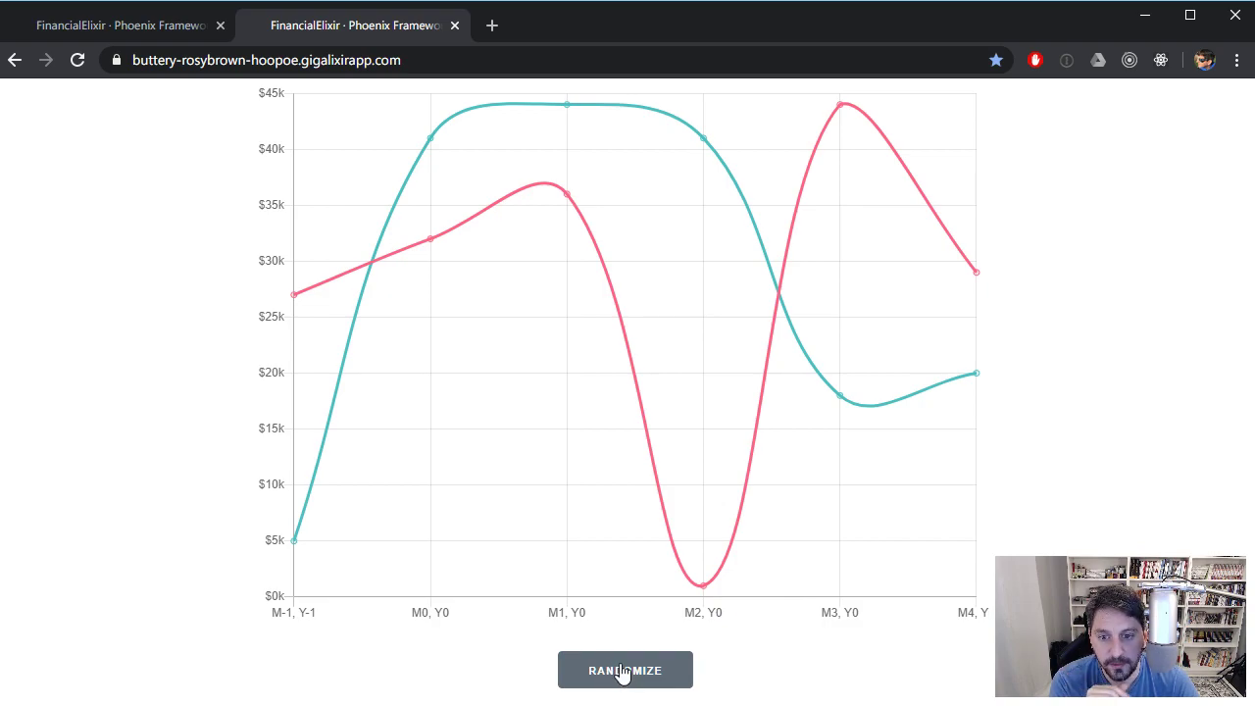
Recolour the four chart lines nine times with Randomize, then switch to the other browser window
{"action": "left_click", "coordinate": [625, 670]}
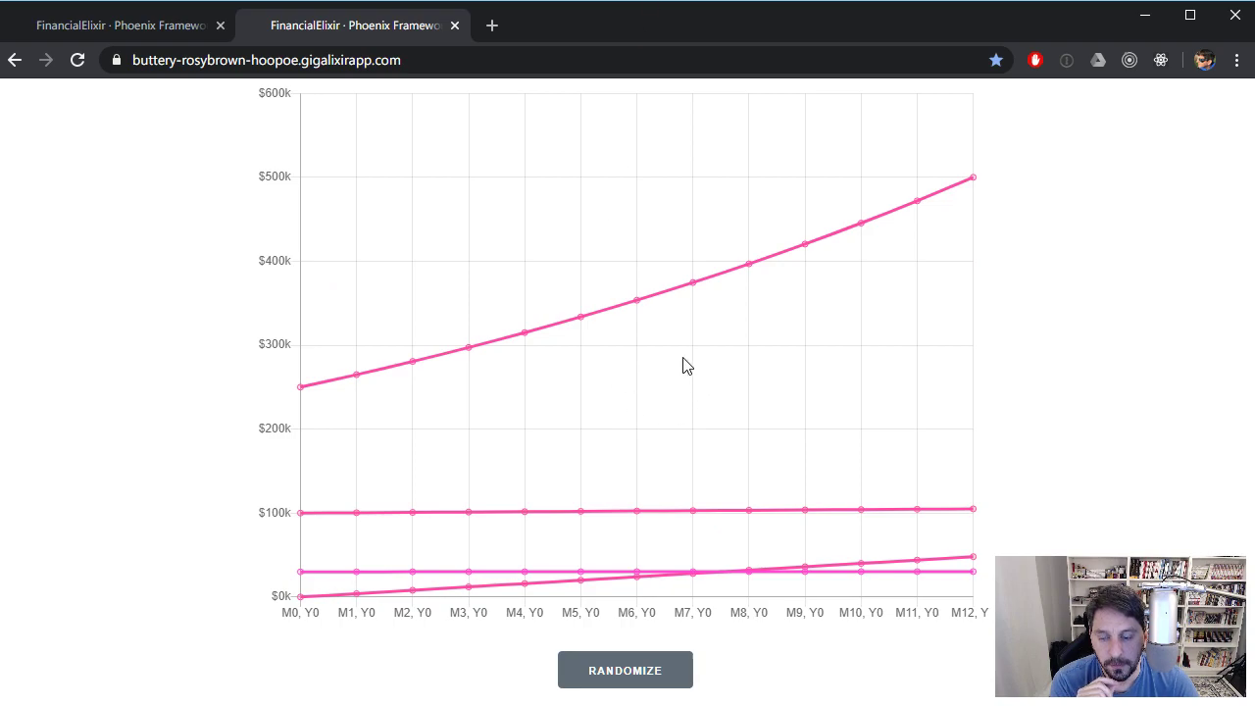
{"action": "mouse_move", "coordinate": [645, 392]}
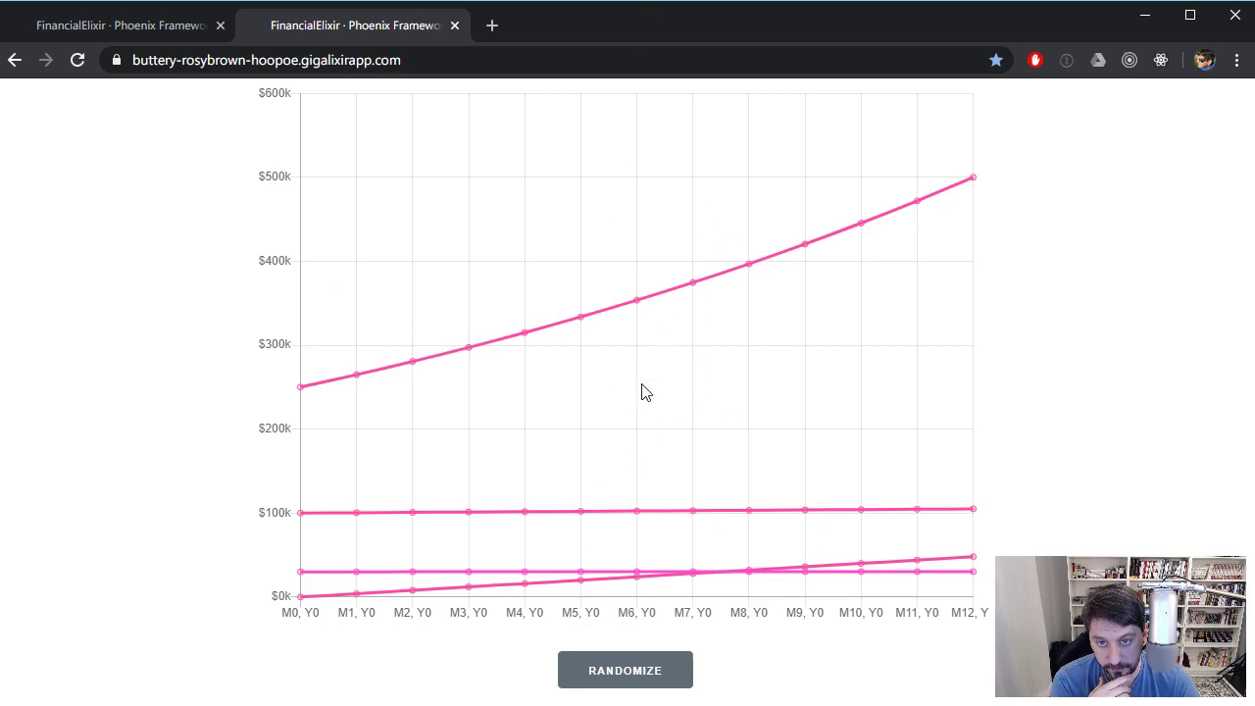
{"action": "mouse_move", "coordinate": [687, 232]}
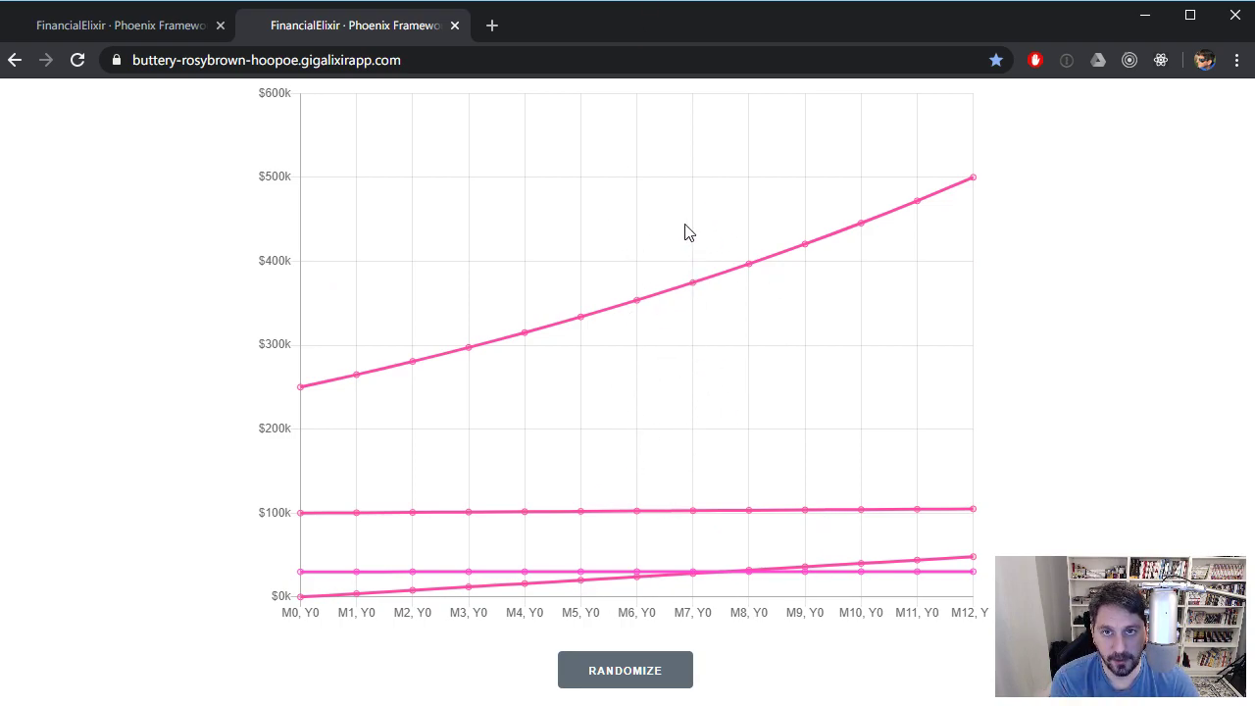
{"action": "mouse_move", "coordinate": [677, 225]}
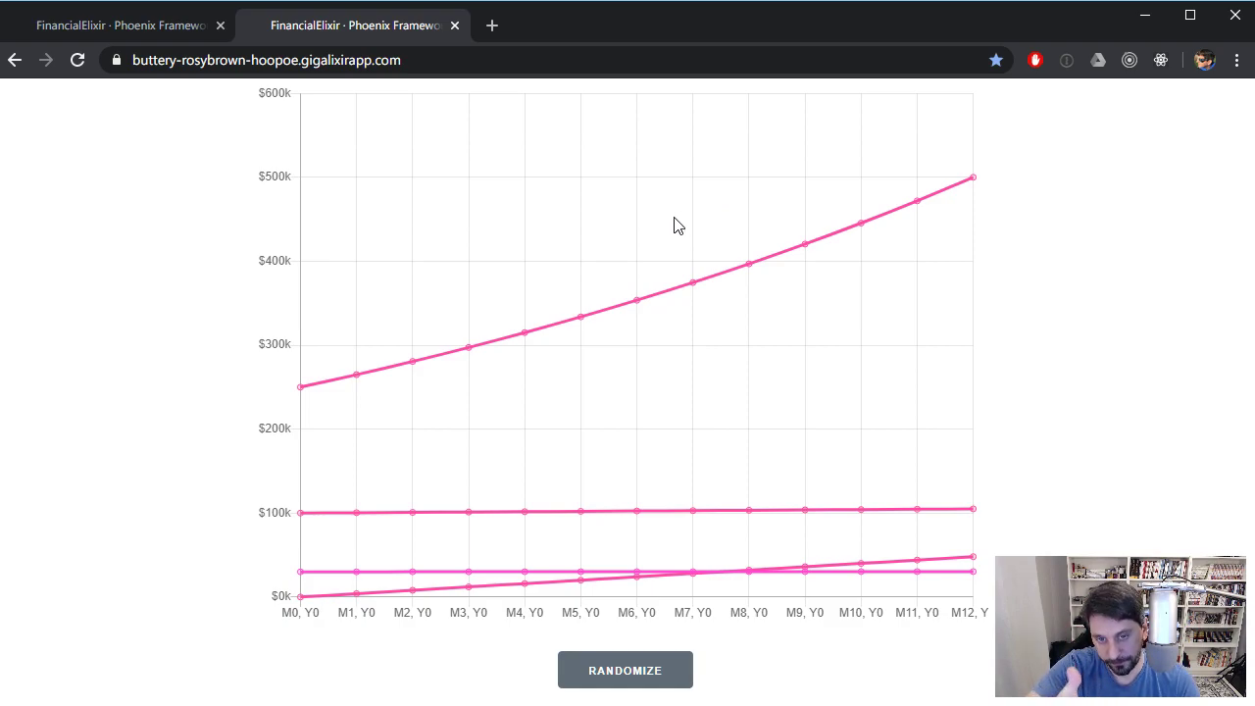
{"action": "mouse_move", "coordinate": [672, 228]}
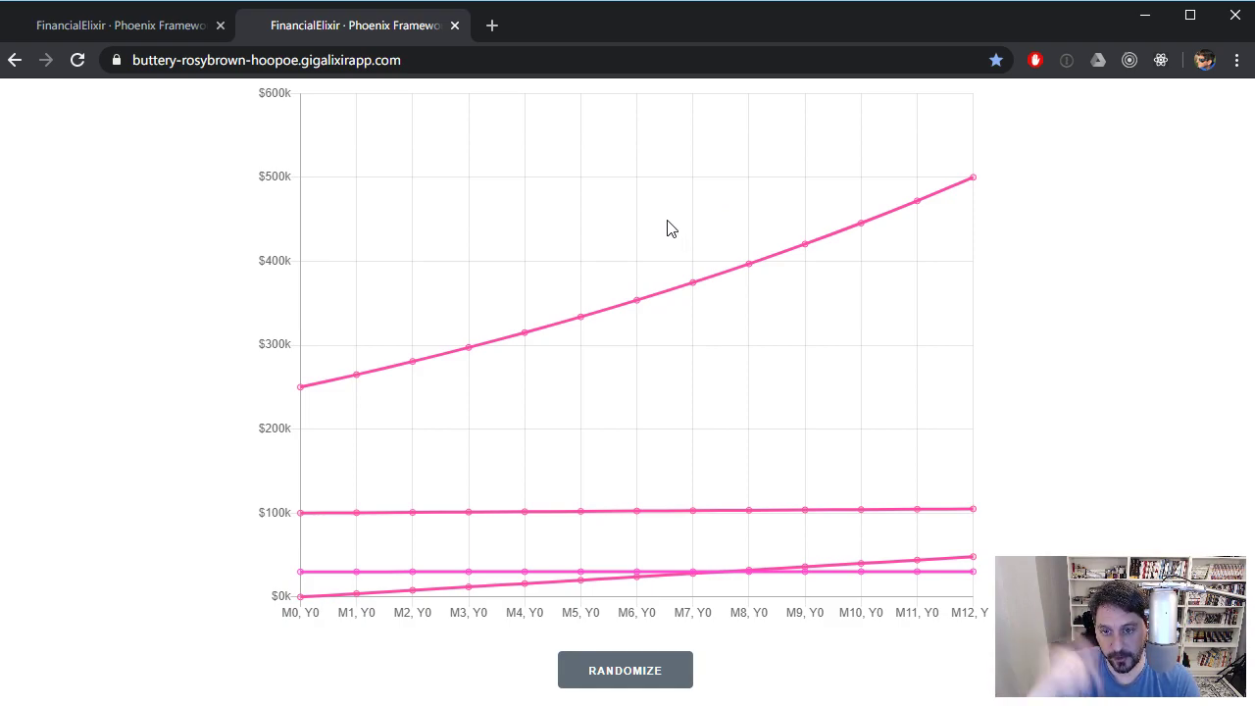
{"action": "mouse_move", "coordinate": [591, 179]}
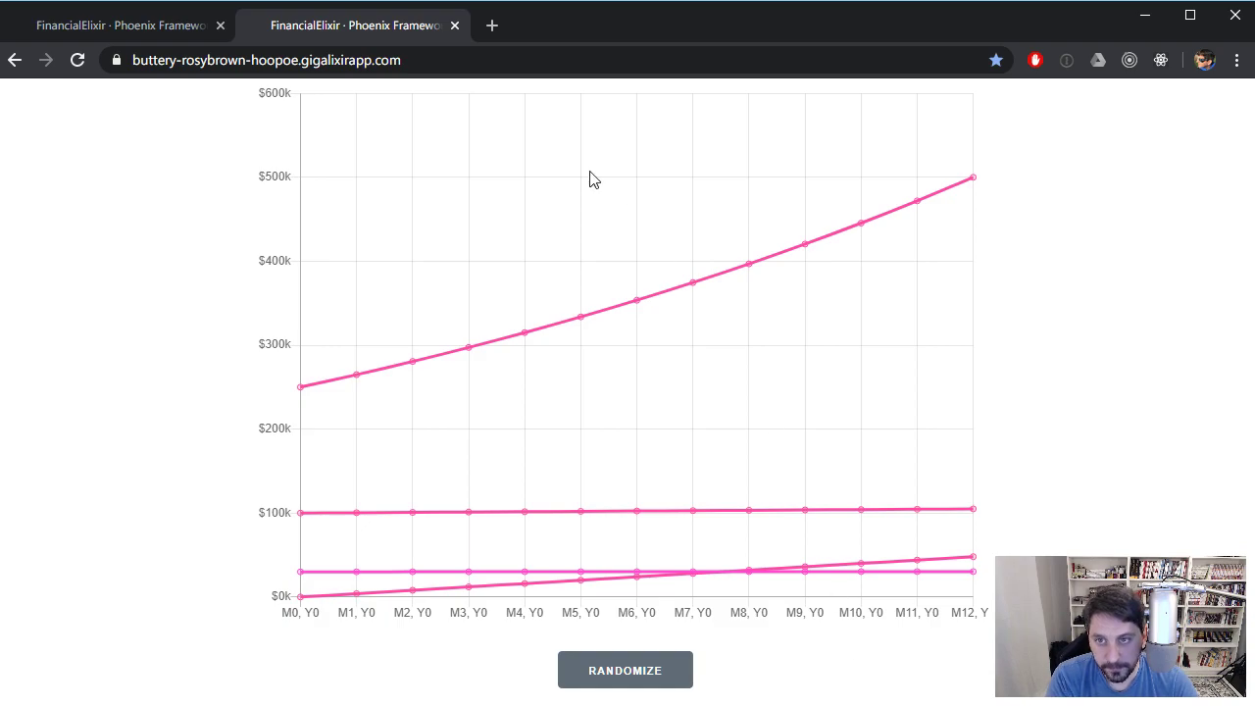
{"action": "mouse_move", "coordinate": [625, 670]}
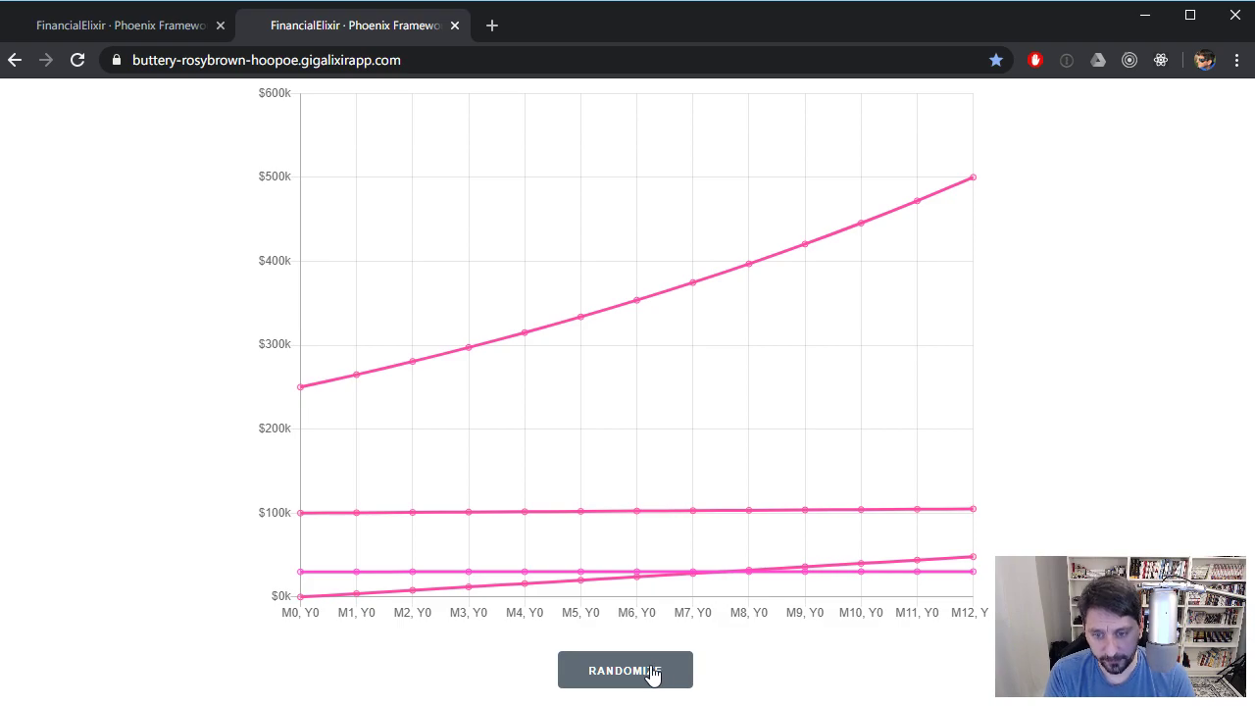
{"action": "left_click", "coordinate": [624, 669]}
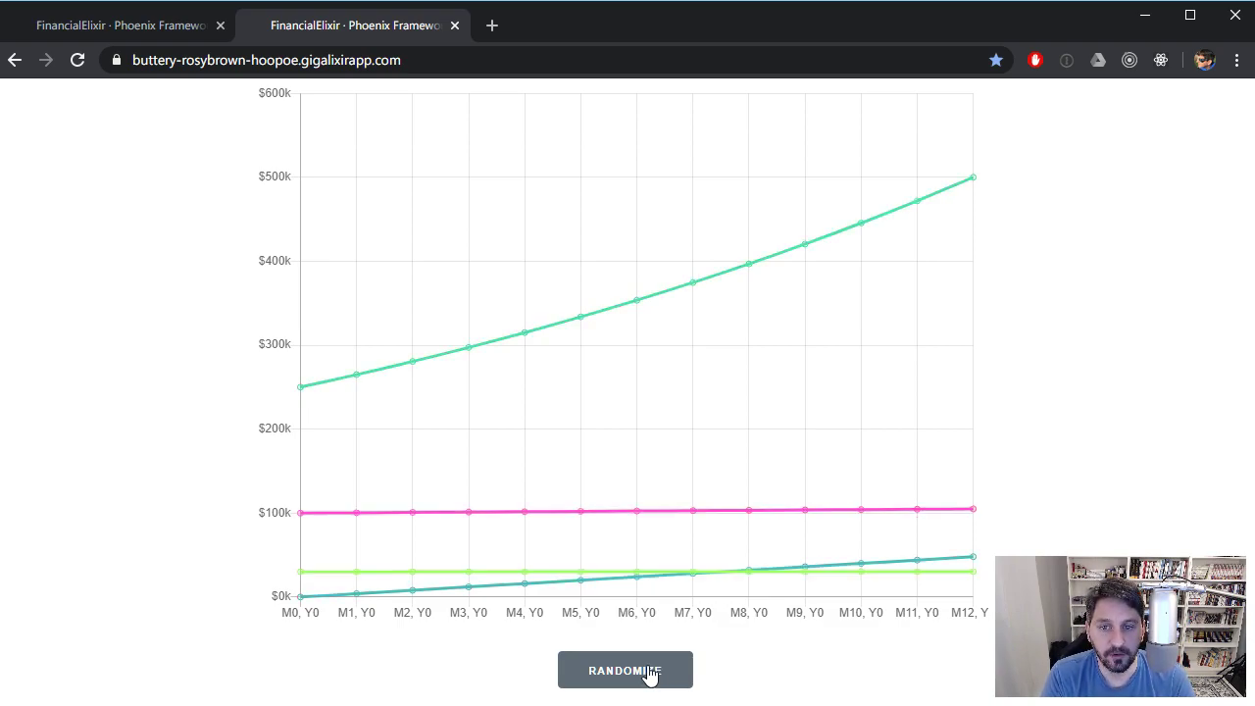
{"action": "left_click", "coordinate": [625, 670]}
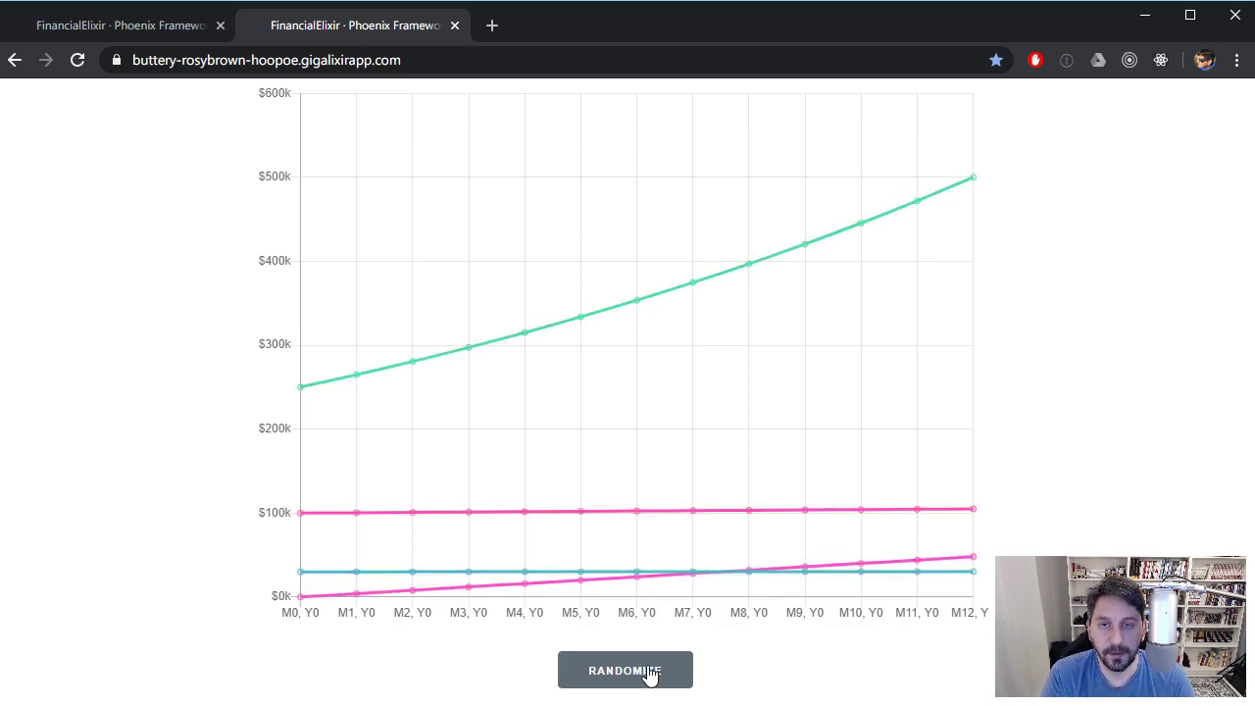
{"action": "left_click", "coordinate": [625, 669]}
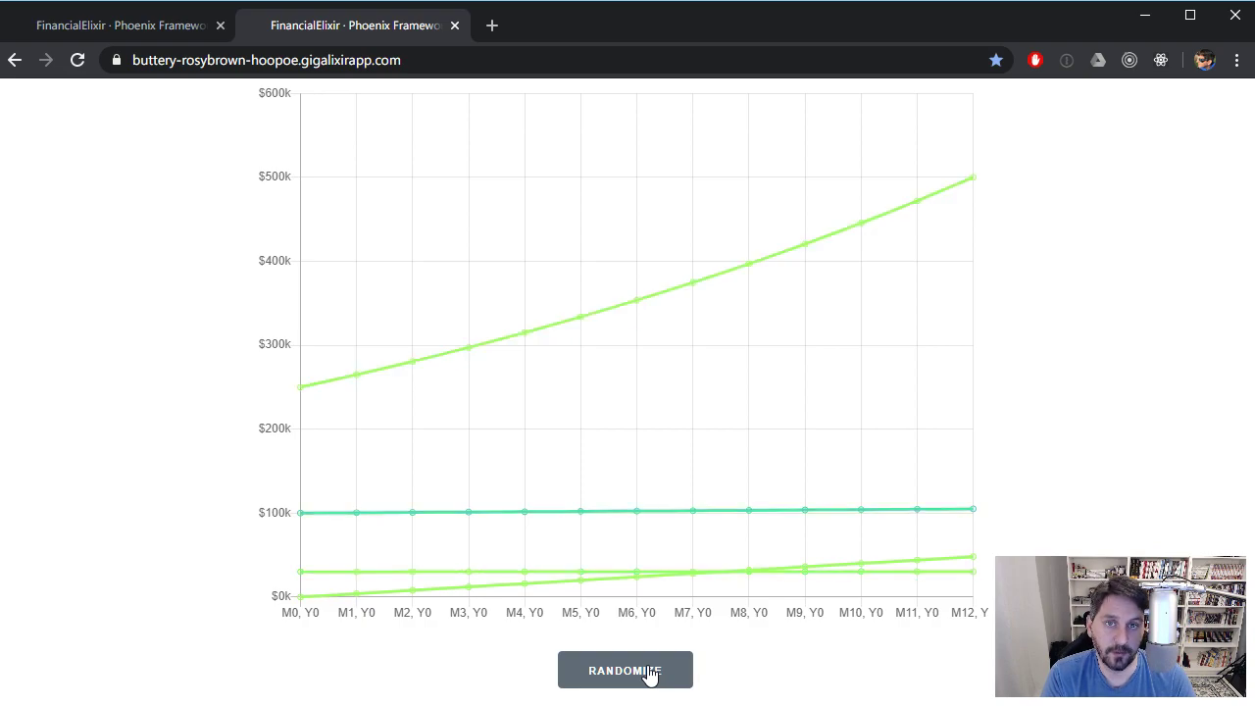
{"action": "left_click", "coordinate": [624, 670]}
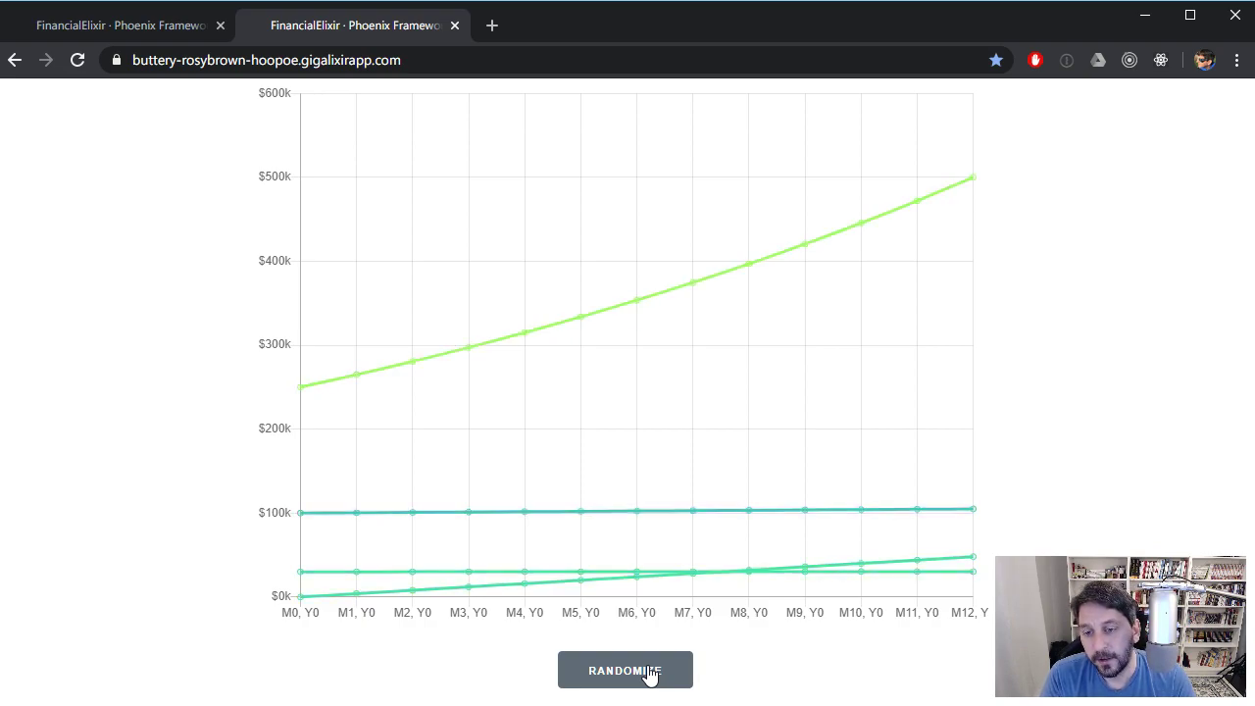
{"action": "mouse_move", "coordinate": [755, 181]}
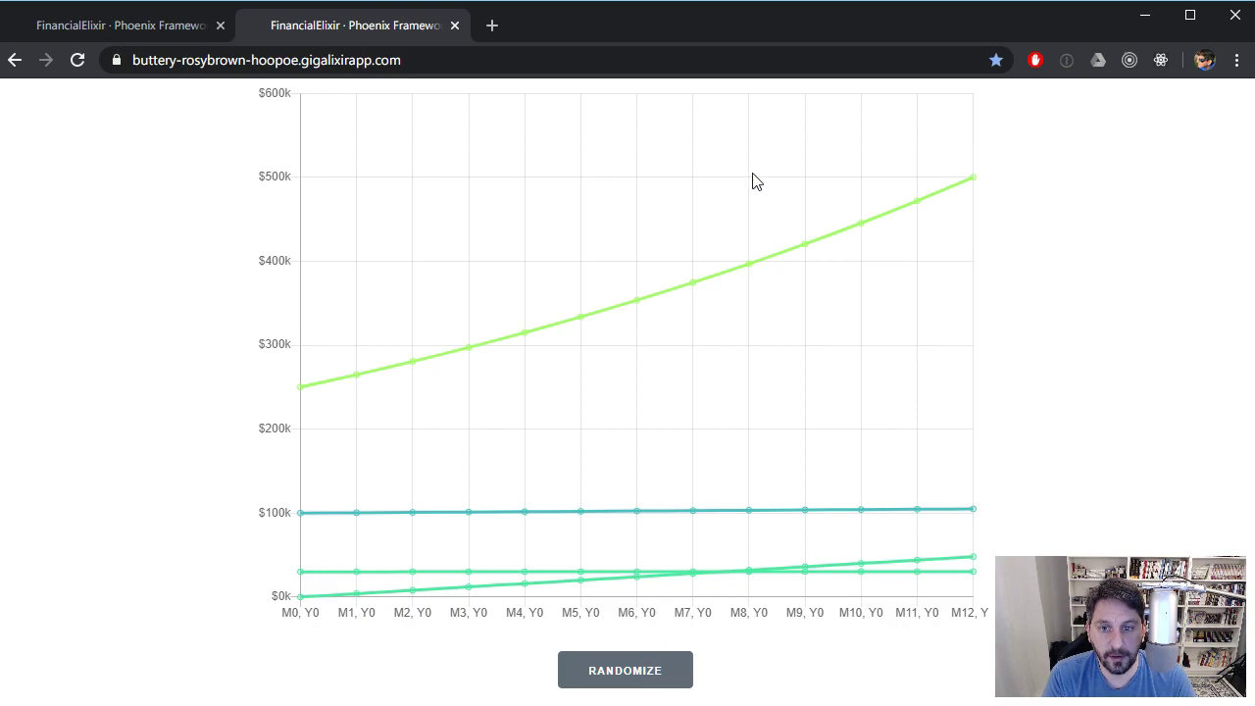
{"action": "mouse_move", "coordinate": [723, 277]}
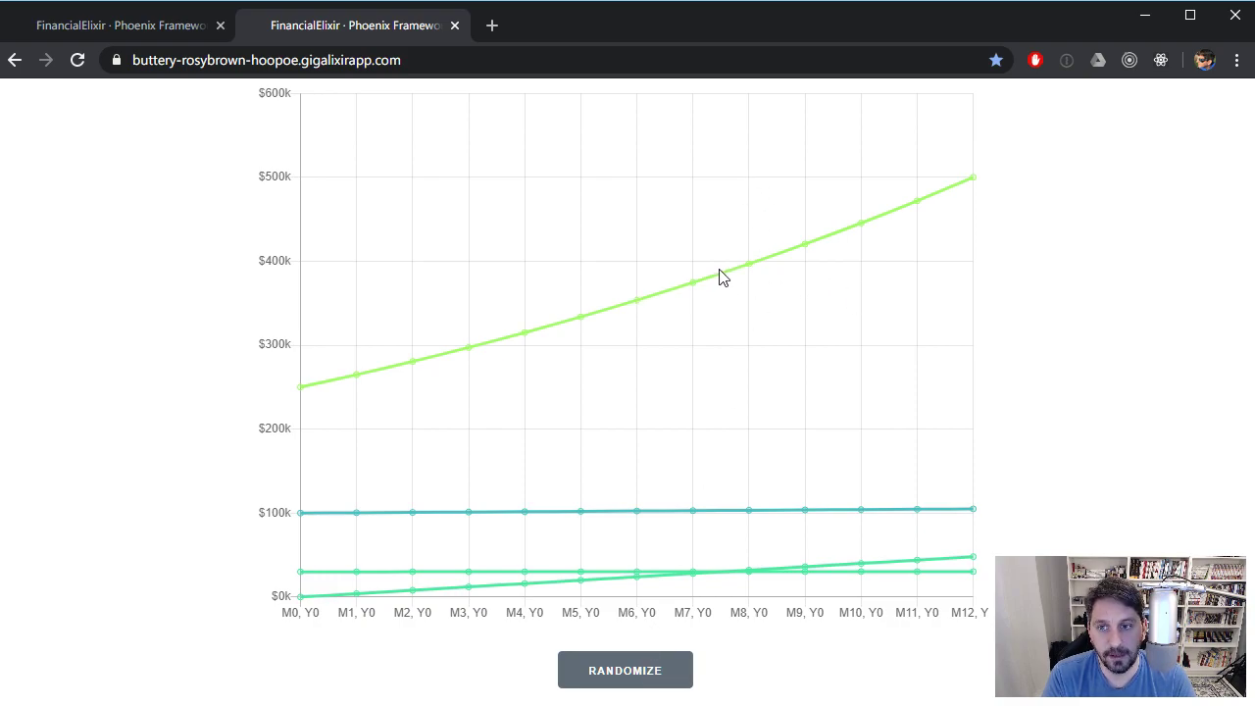
{"action": "mouse_move", "coordinate": [571, 630]}
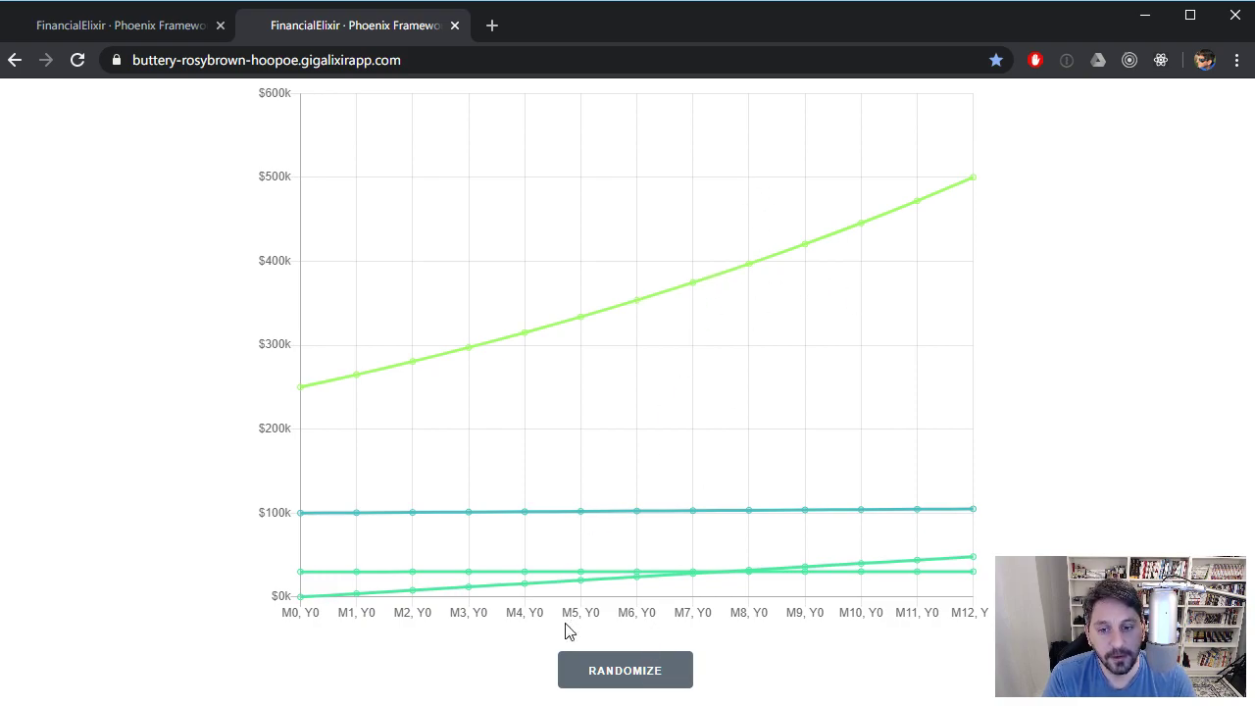
{"action": "left_click", "coordinate": [625, 669]}
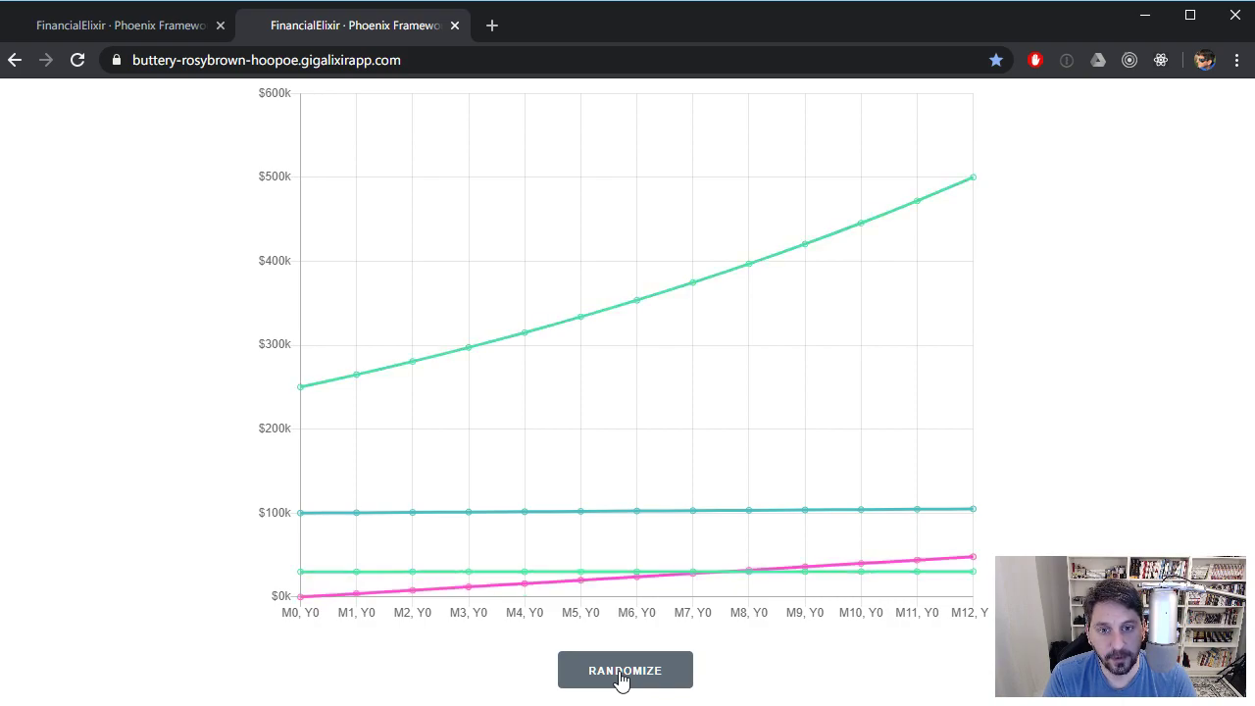
{"action": "left_click", "coordinate": [625, 670]}
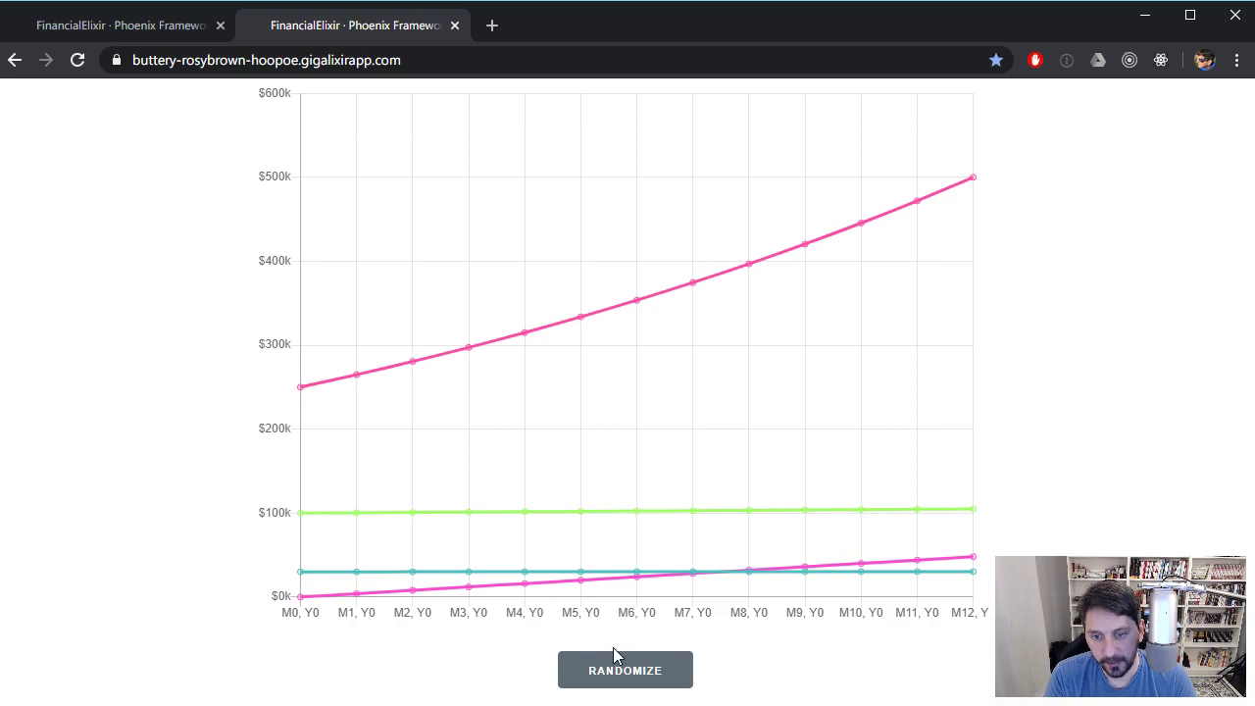
{"action": "mouse_move", "coordinate": [716, 564]}
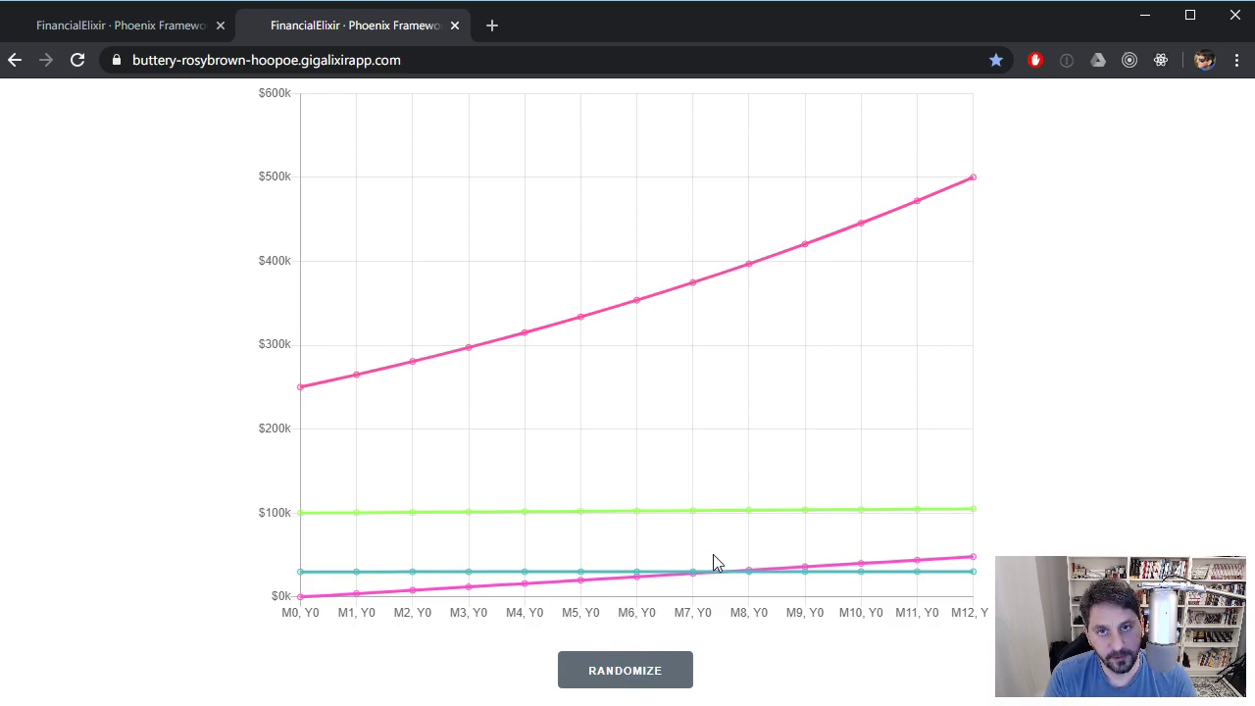
{"action": "mouse_move", "coordinate": [704, 589]}
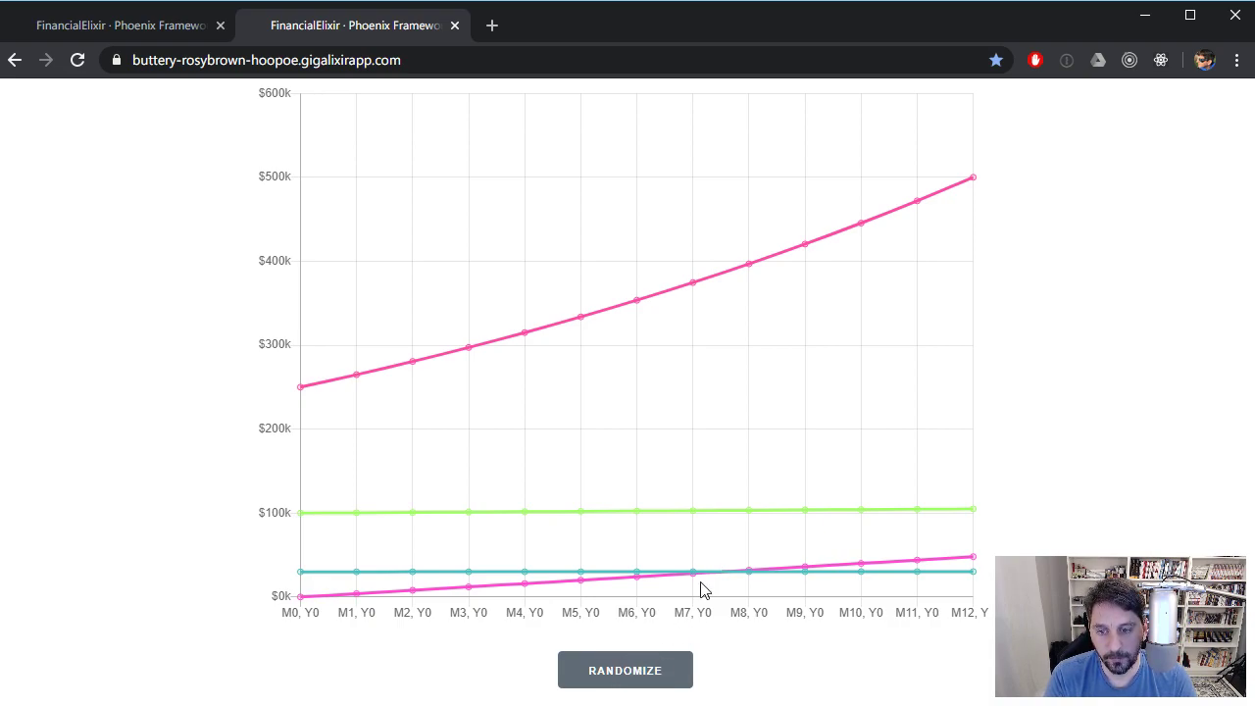
{"action": "mouse_move", "coordinate": [710, 646]}
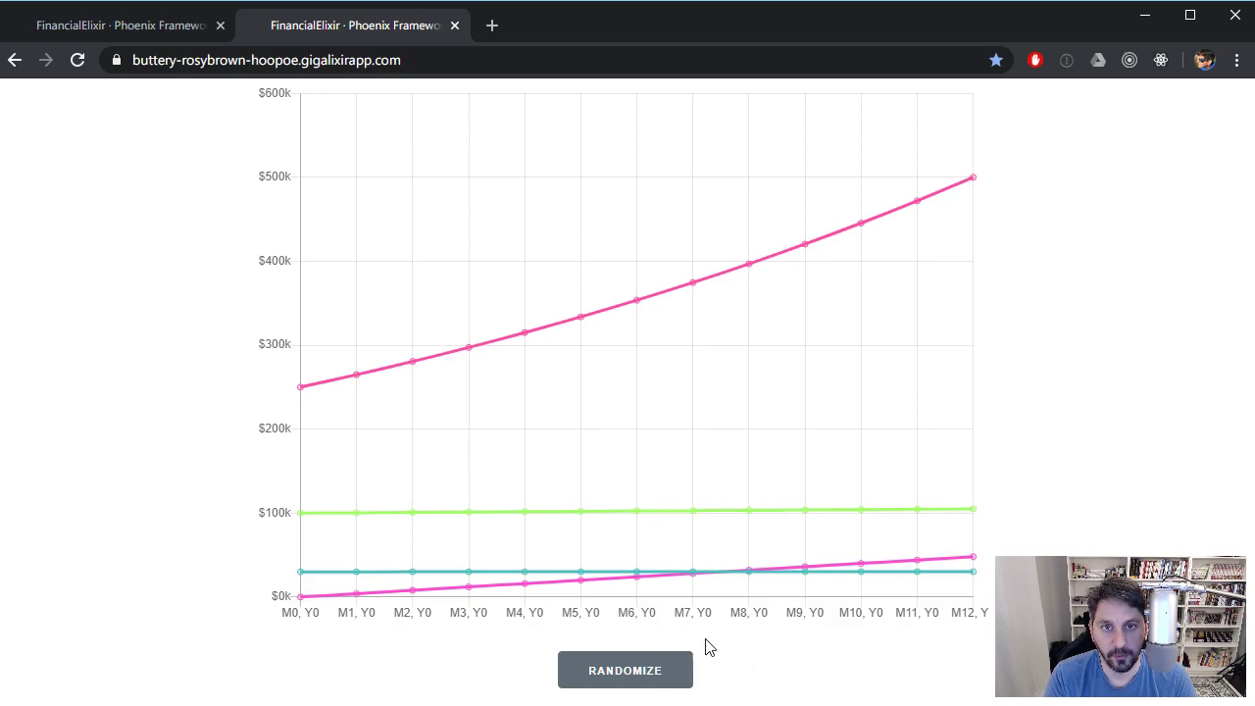
{"action": "mouse_move", "coordinate": [542, 285]}
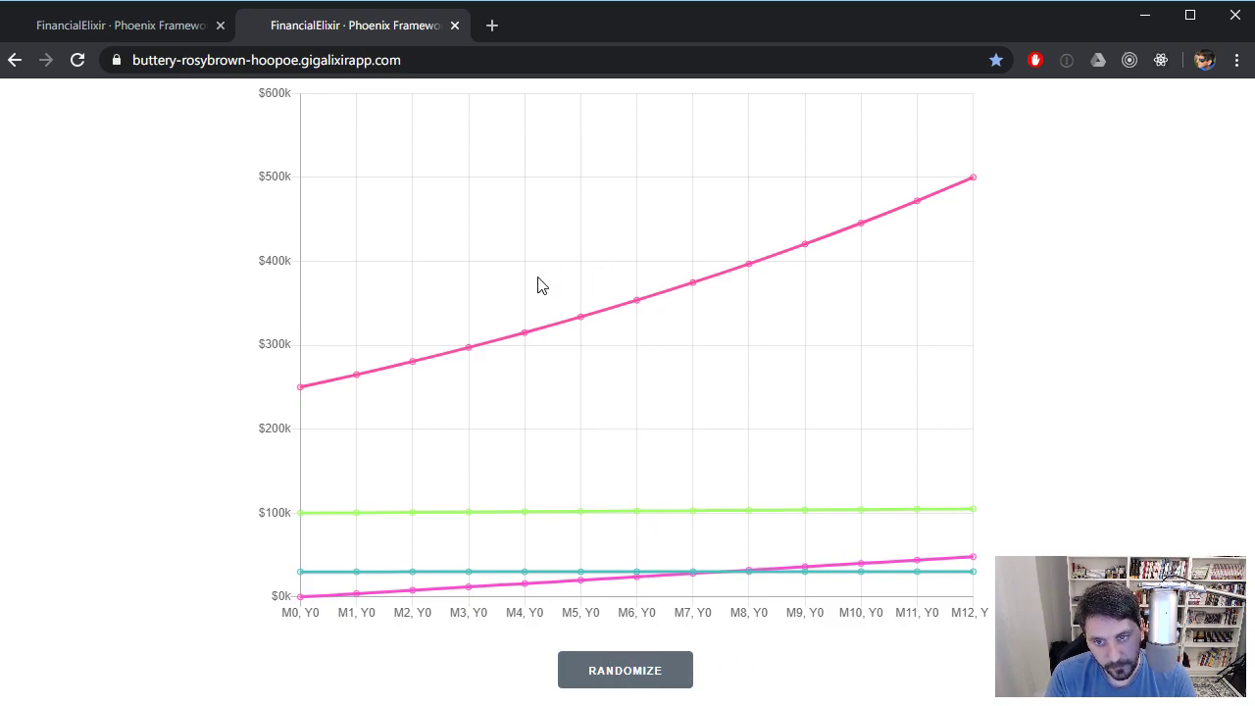
{"action": "mouse_move", "coordinate": [799, 416]}
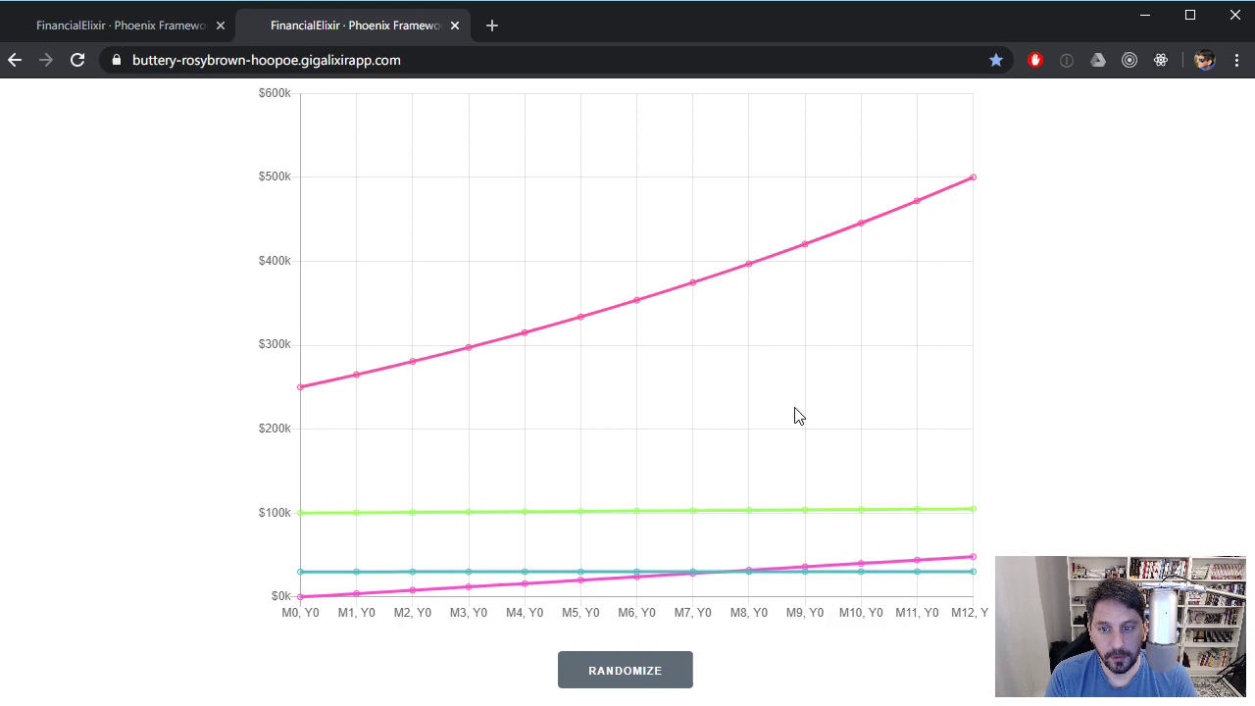
{"action": "left_click", "coordinate": [624, 669]}
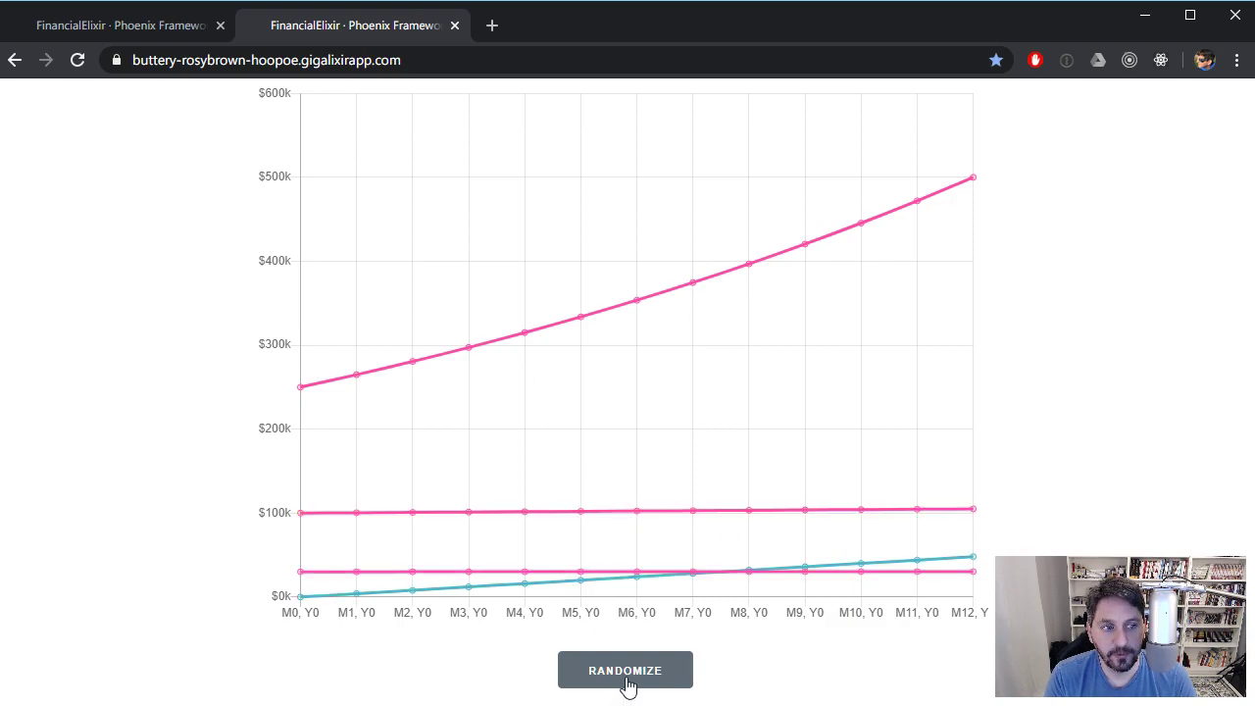
{"action": "left_click", "coordinate": [624, 670]}
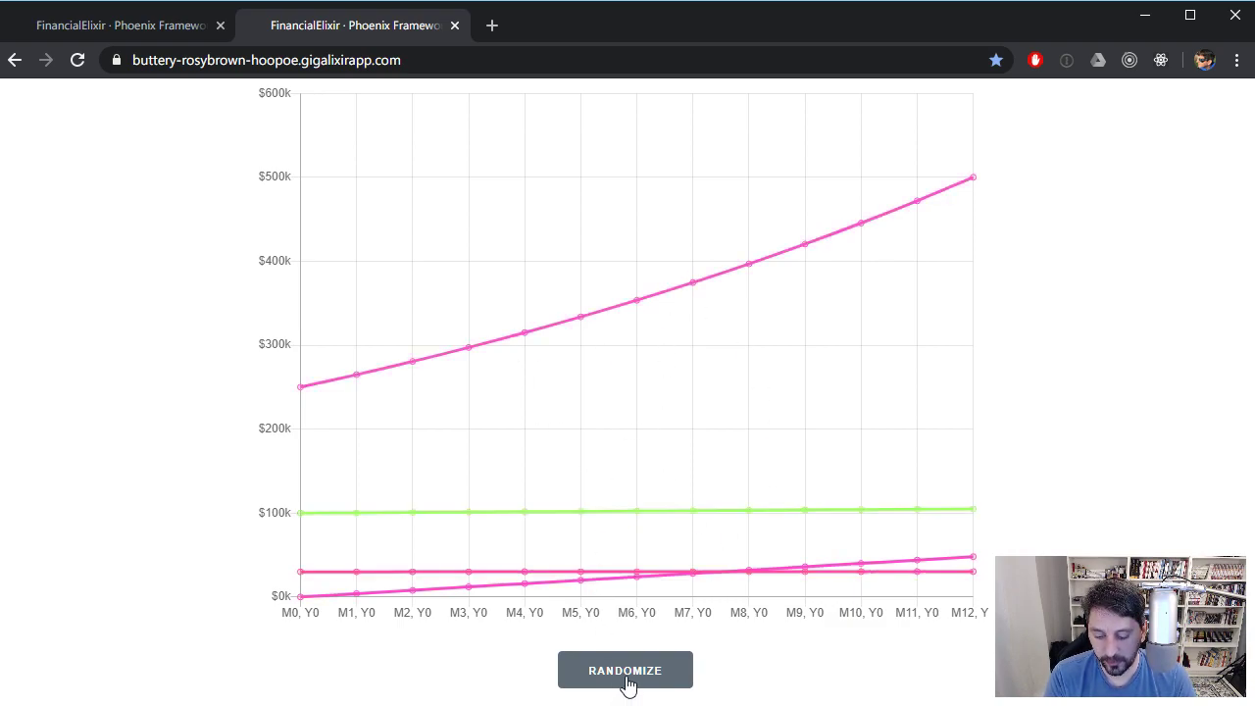
{"action": "key", "text": "alt+tab"}
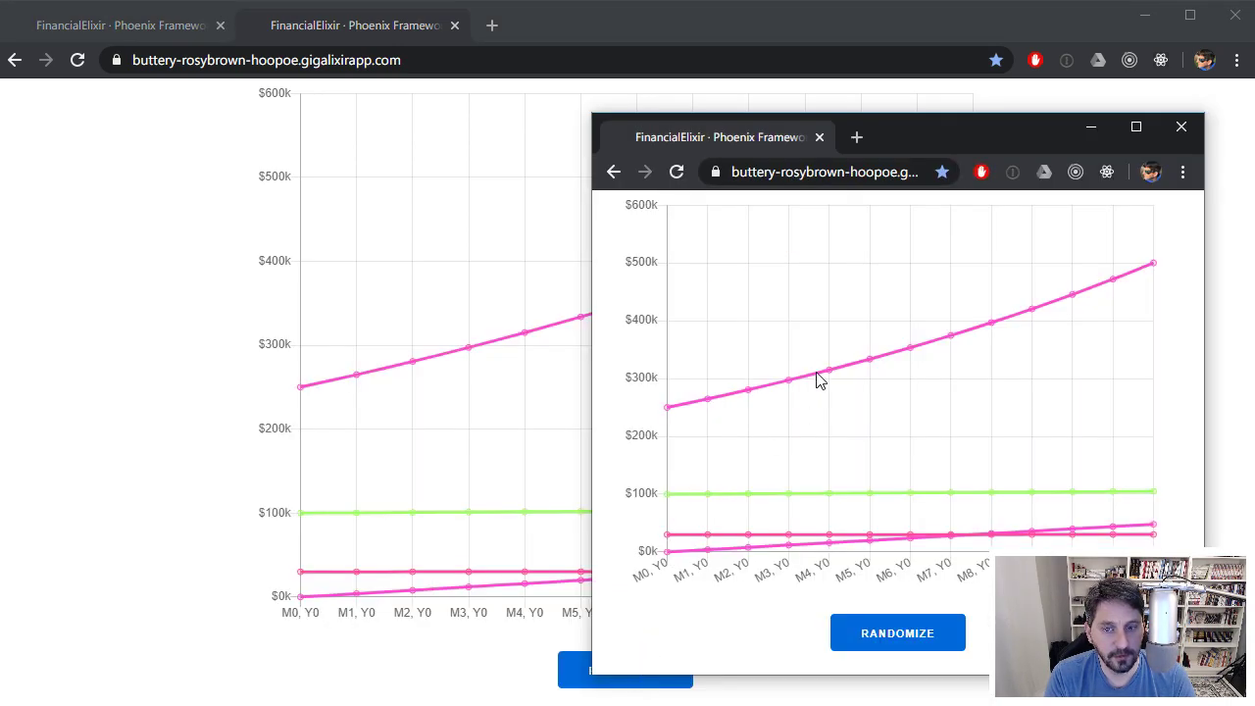
{"action": "mouse_move", "coordinate": [961, 152]}
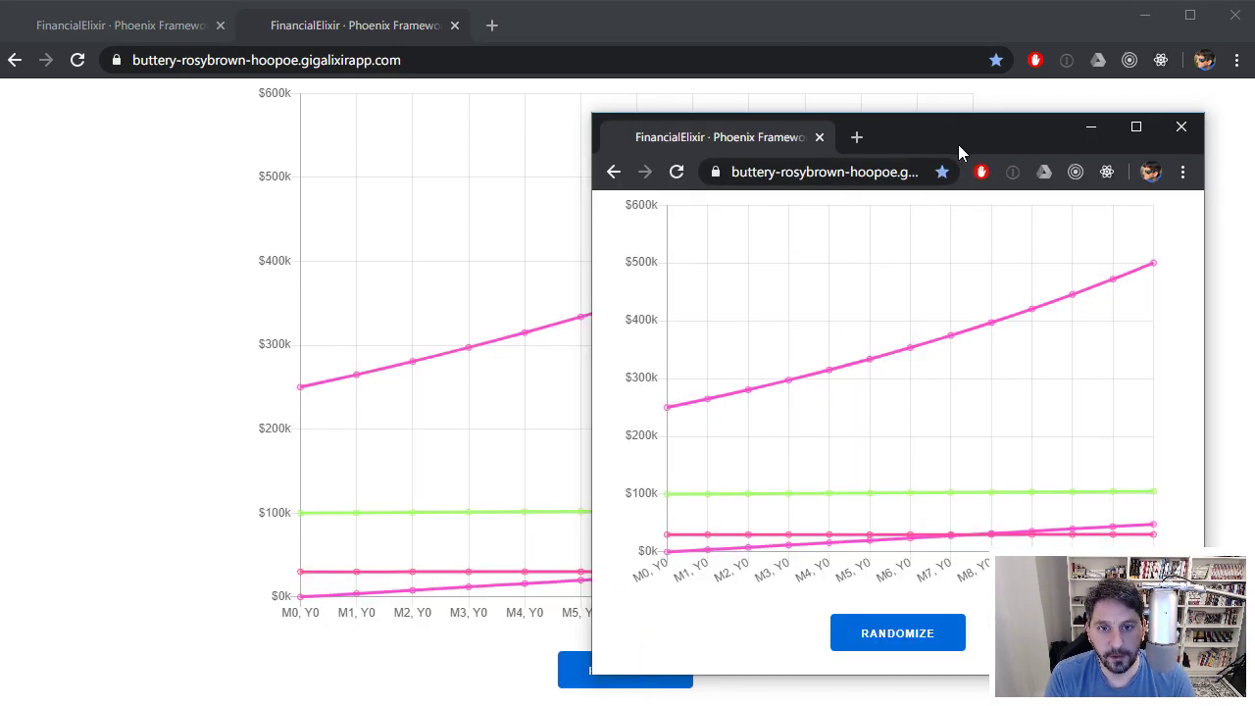
{"action": "mouse_move", "coordinate": [946, 149]}
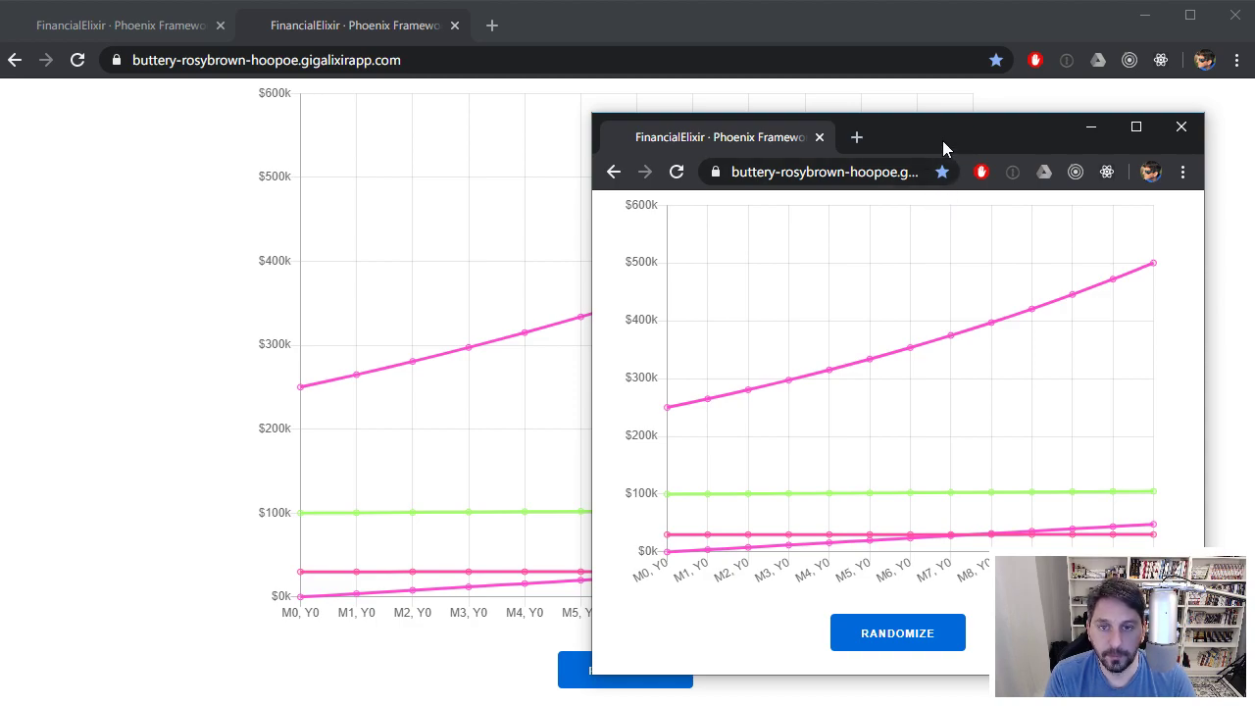
{"action": "mouse_move", "coordinate": [998, 115]}
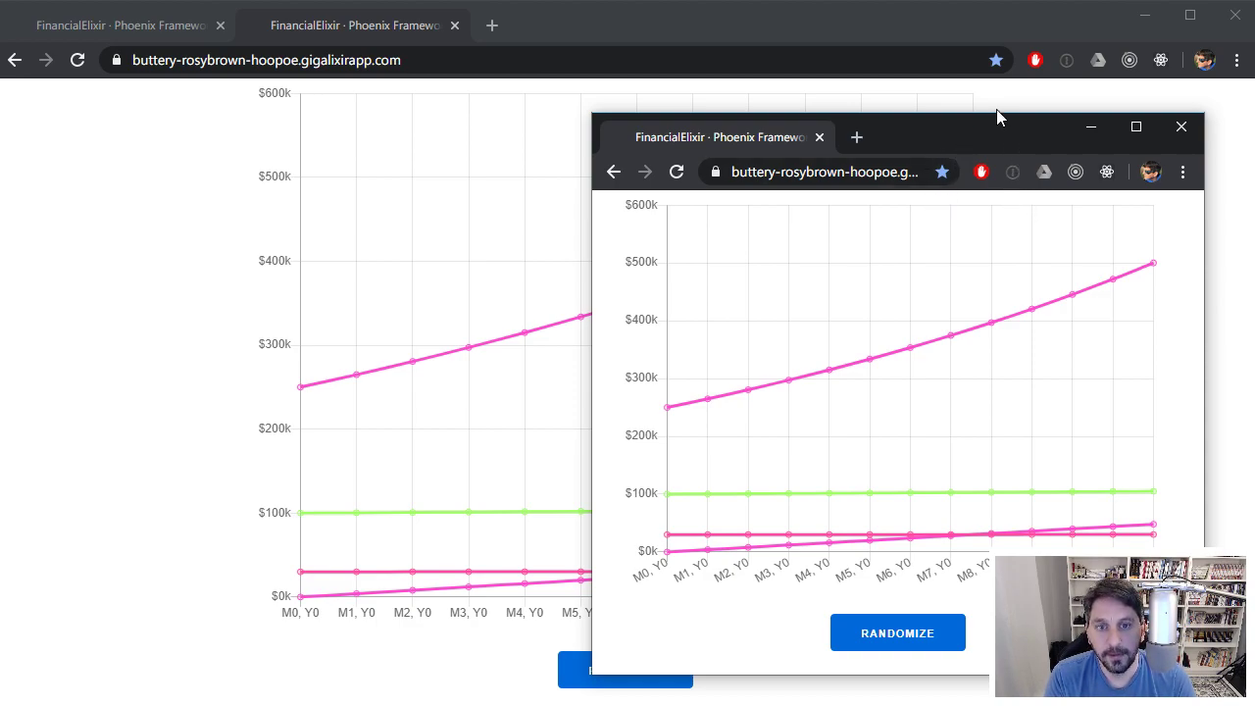
{"action": "mouse_move", "coordinate": [885, 149]}
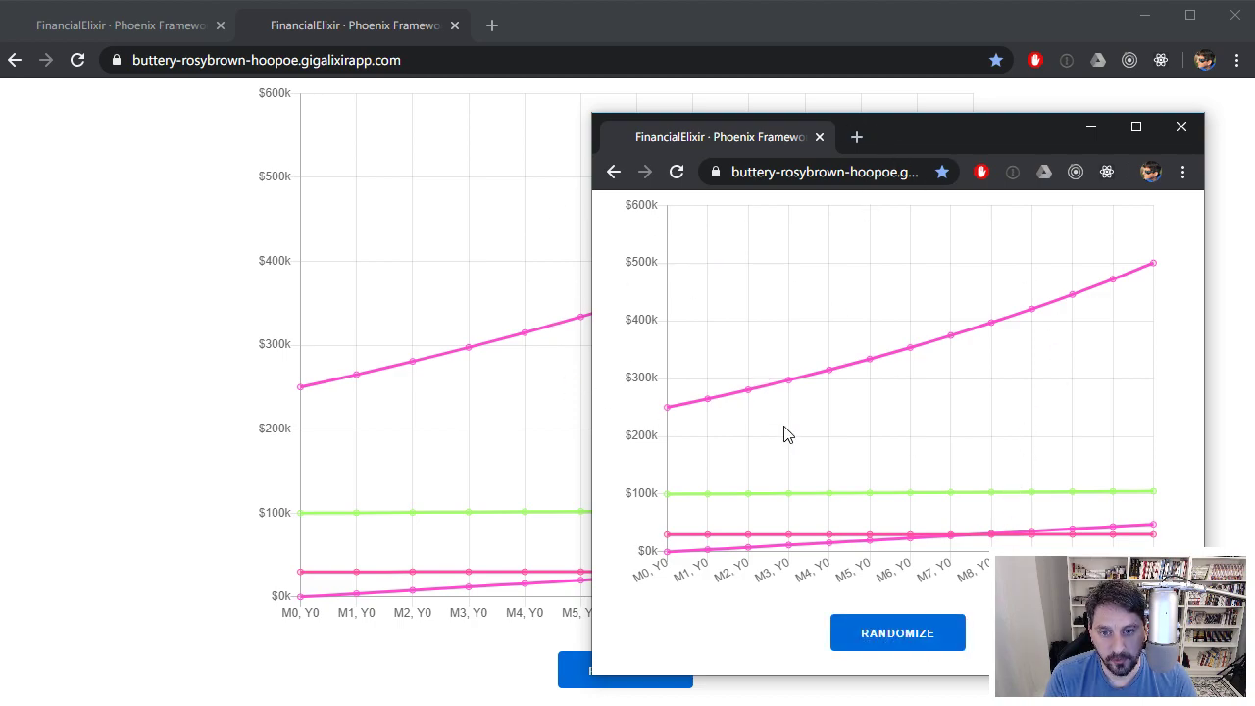
Randomize the line colours six times in the front window, with both windows recolouring identically
{"action": "left_click", "coordinate": [897, 633]}
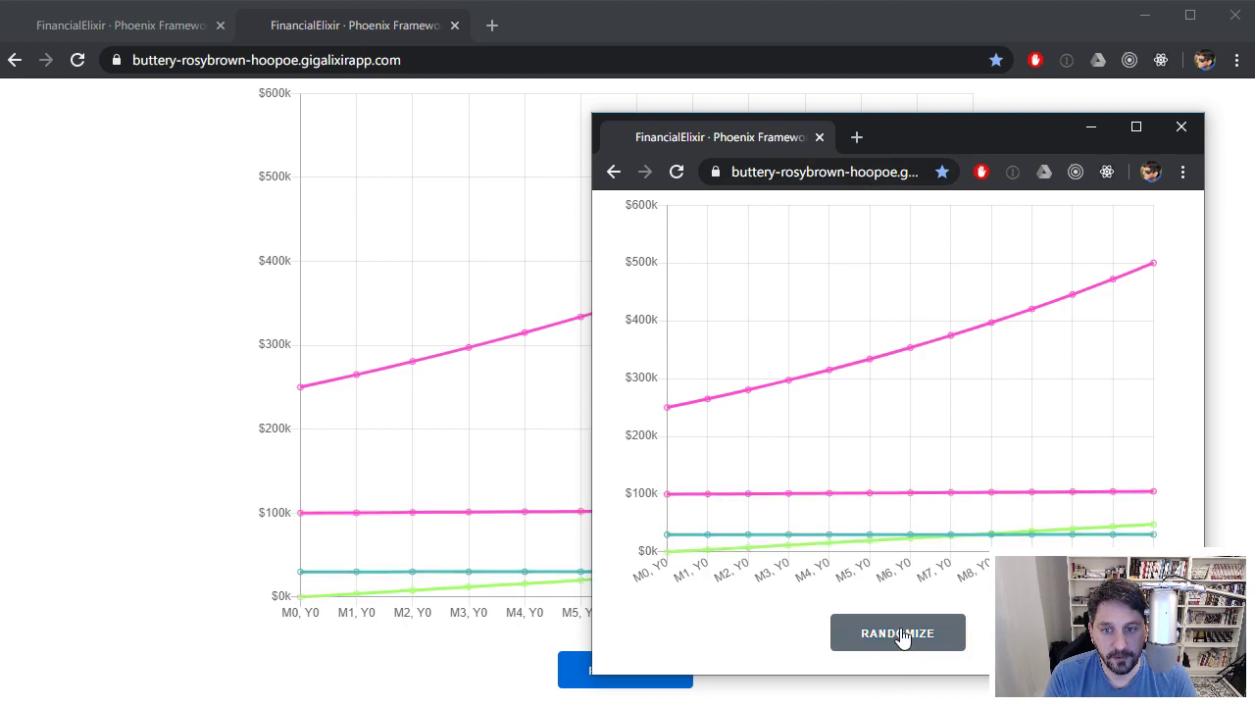
{"action": "left_click", "coordinate": [897, 632]}
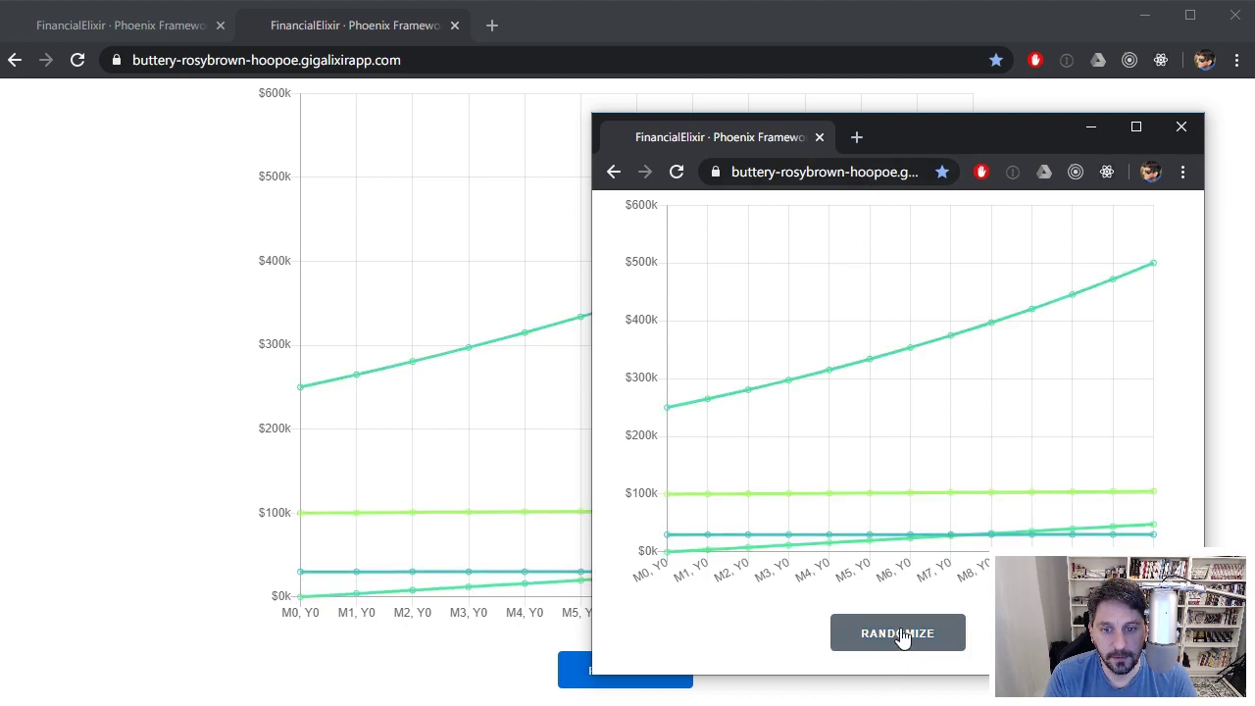
{"action": "left_click", "coordinate": [897, 632]}
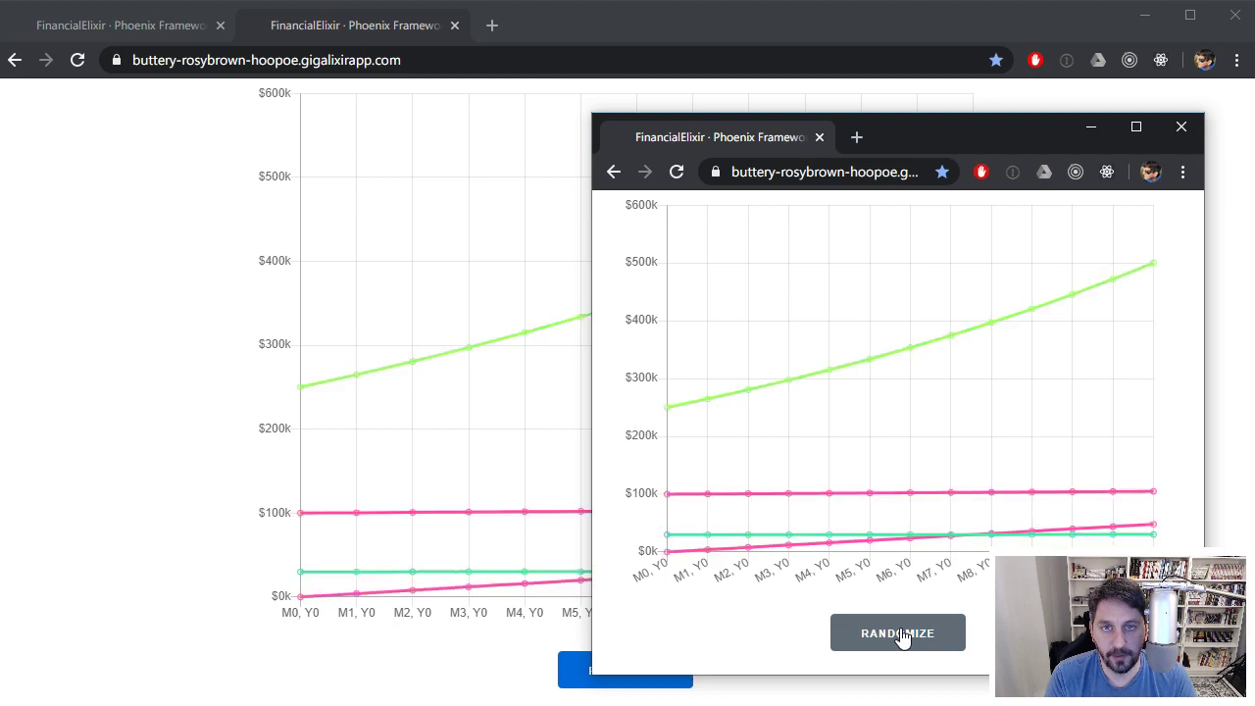
{"action": "left_click", "coordinate": [897, 633]}
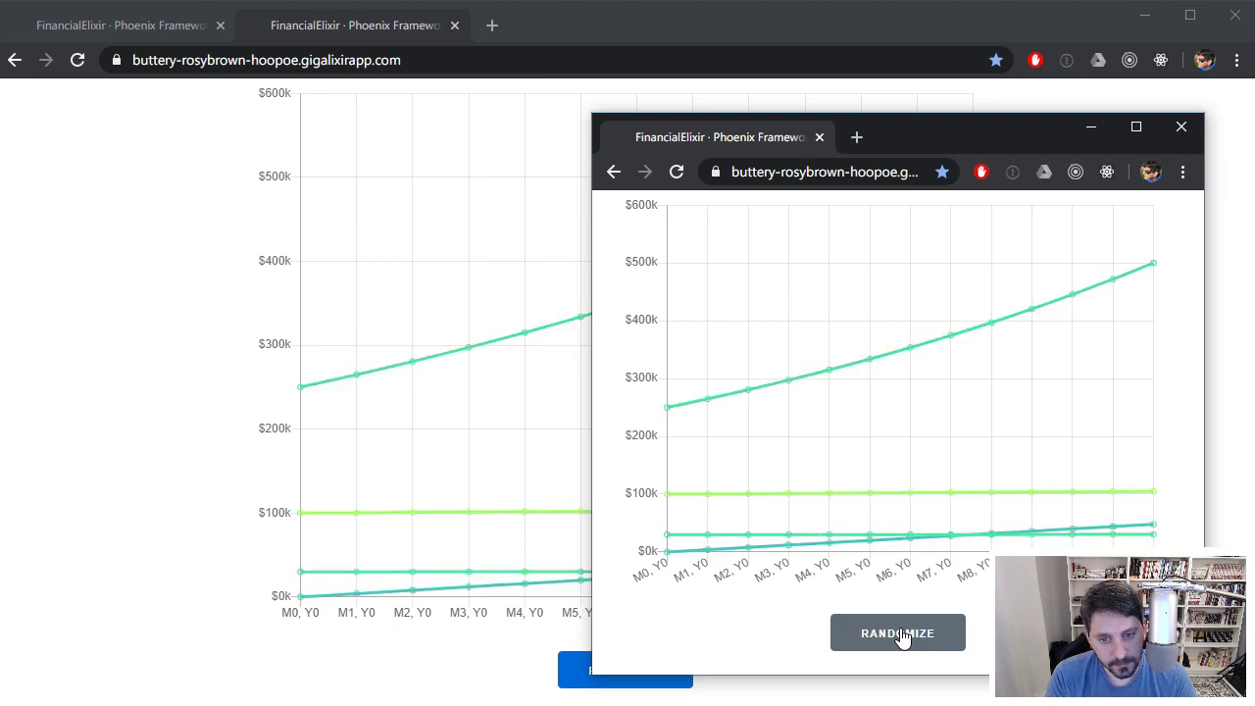
{"action": "left_click", "coordinate": [897, 632]}
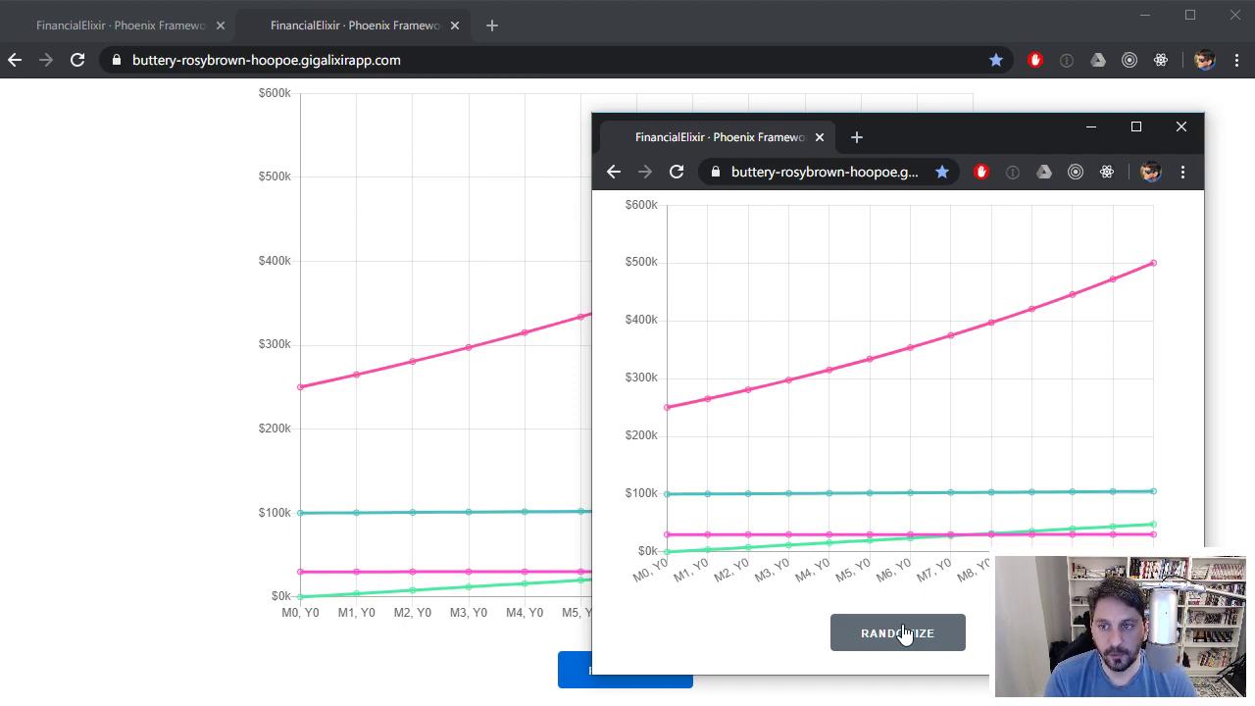
{"action": "mouse_move", "coordinate": [822, 392]}
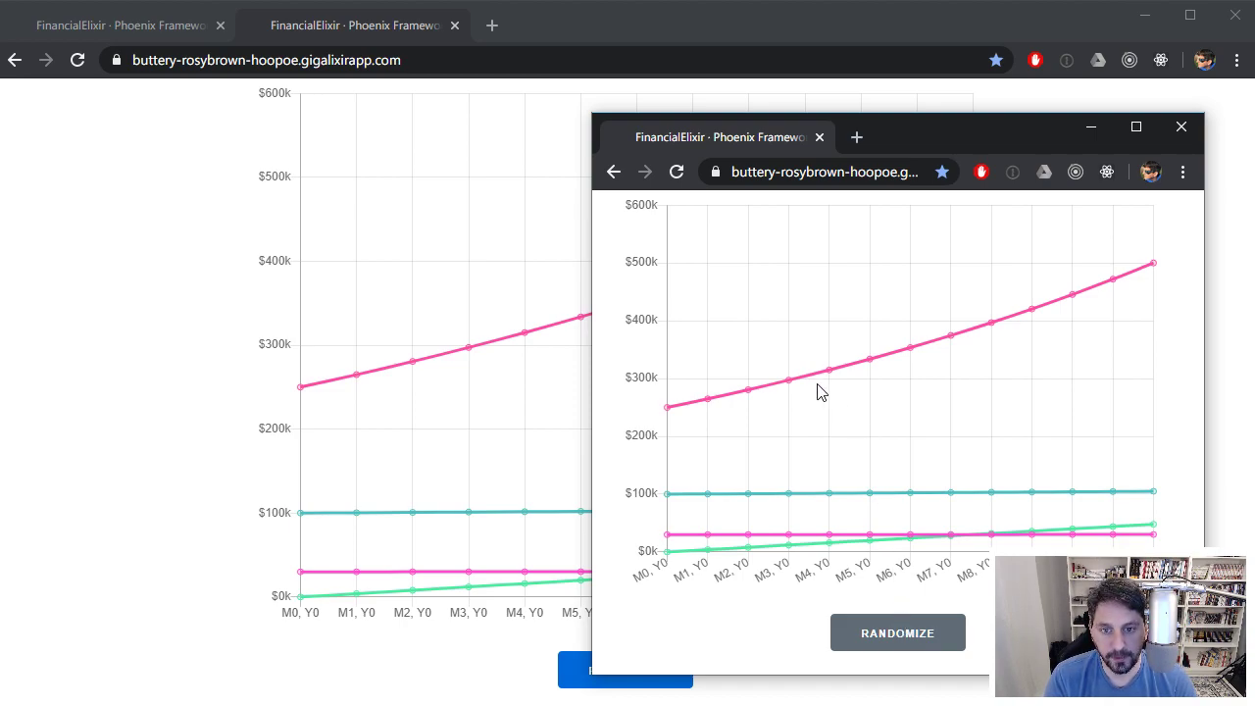
{"action": "left_click", "coordinate": [897, 632]}
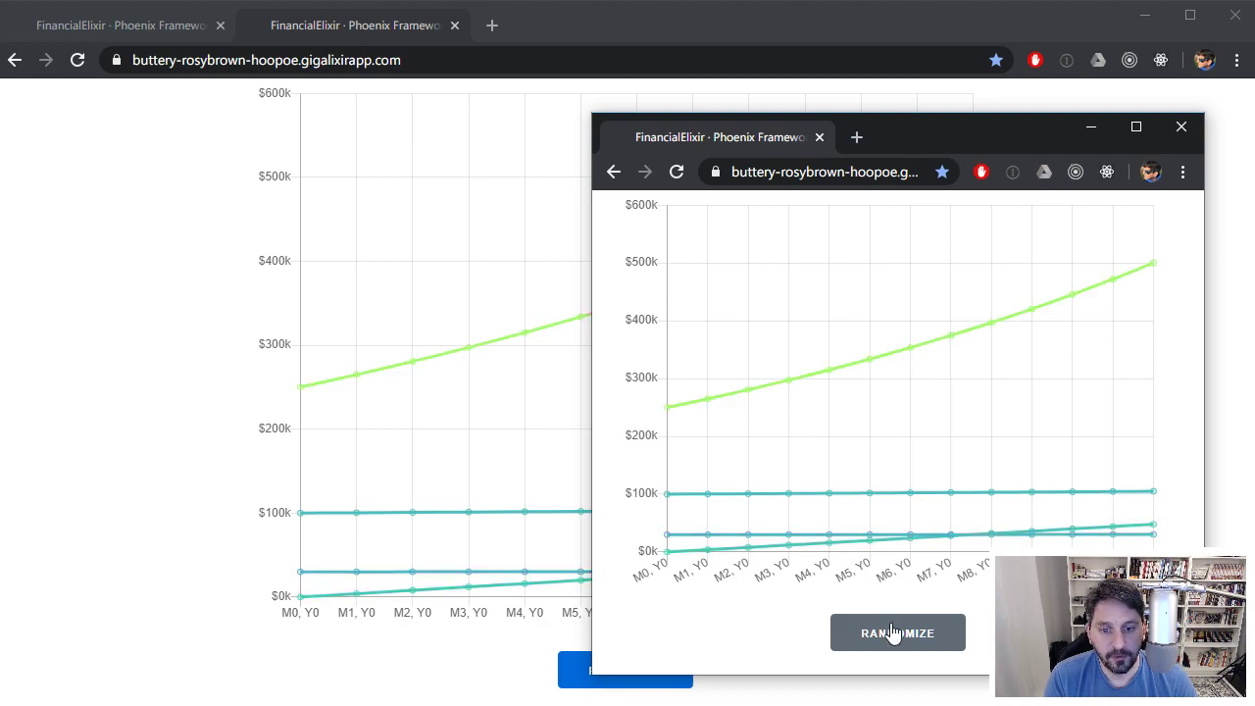
{"action": "mouse_move", "coordinate": [775, 613]}
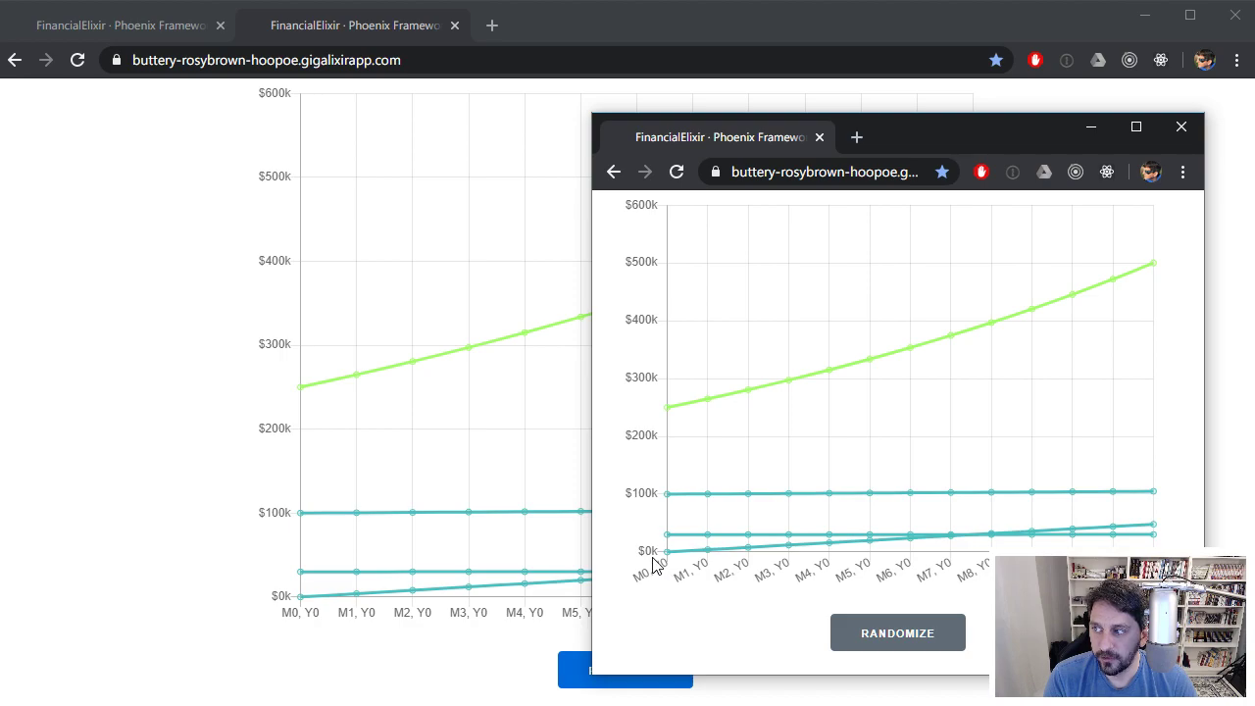
{"action": "mouse_move", "coordinate": [784, 624]}
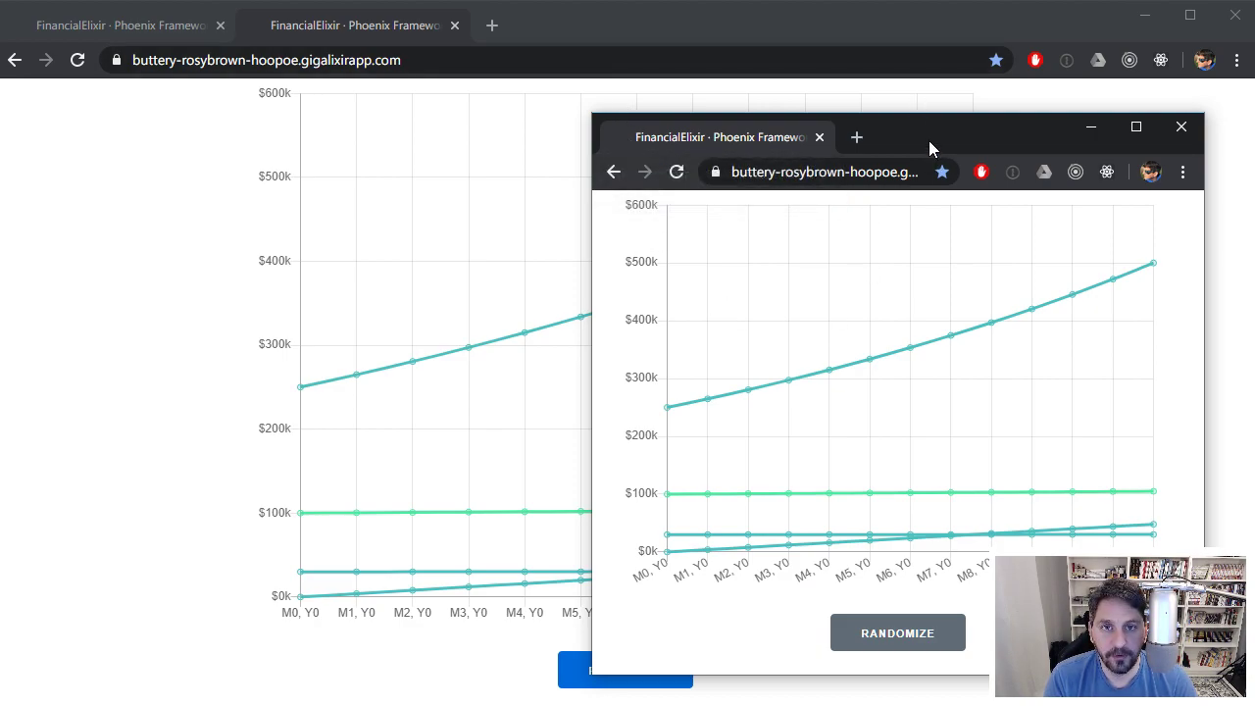
{"action": "mouse_move", "coordinate": [939, 131]}
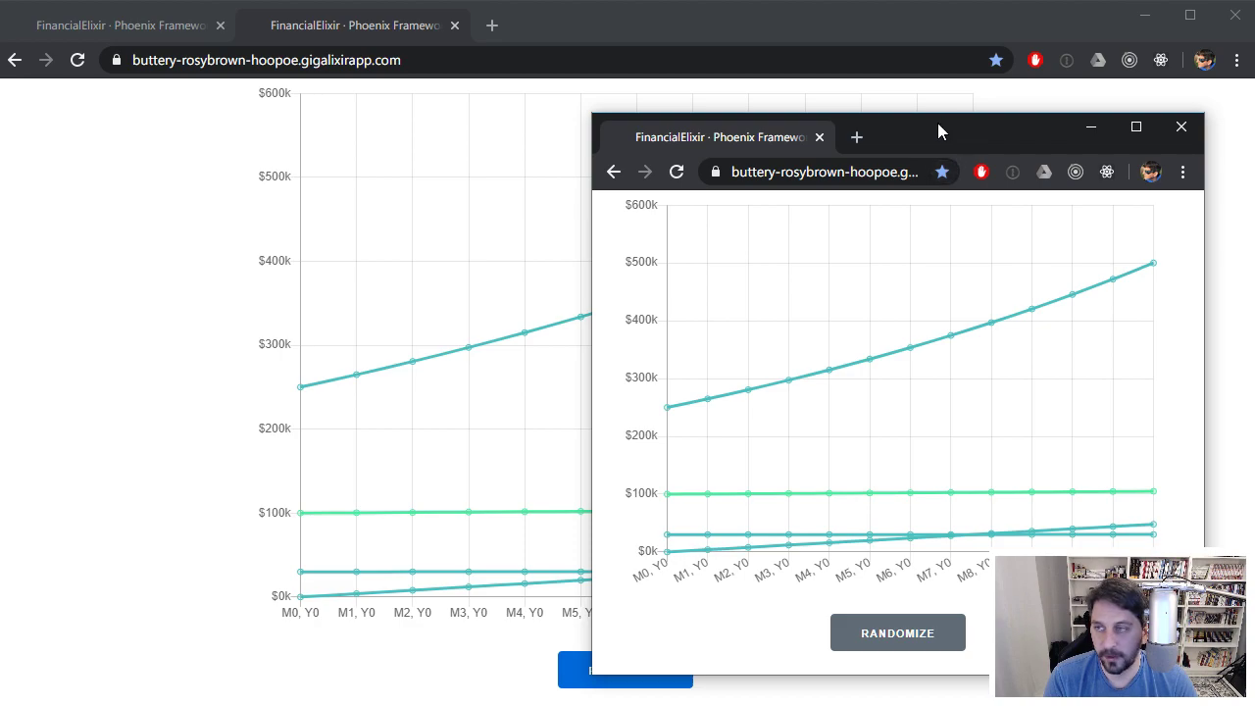
{"action": "mouse_move", "coordinate": [919, 130]}
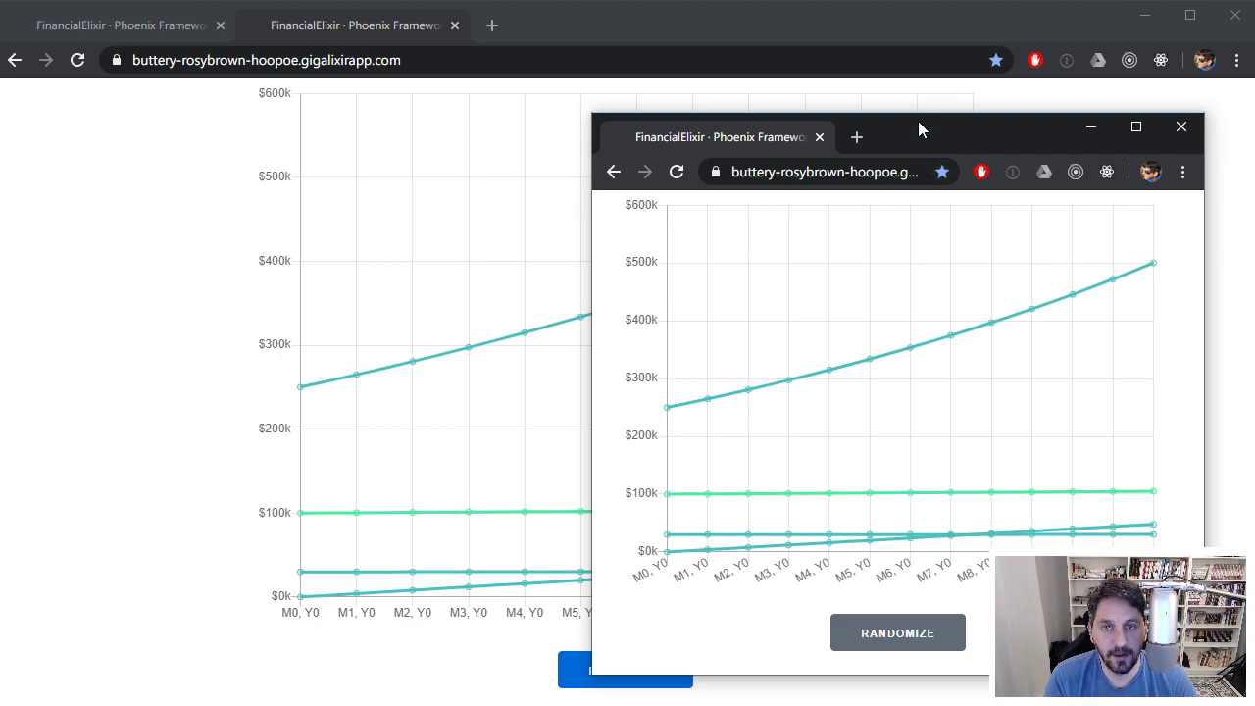
{"action": "mouse_move", "coordinate": [836, 162]}
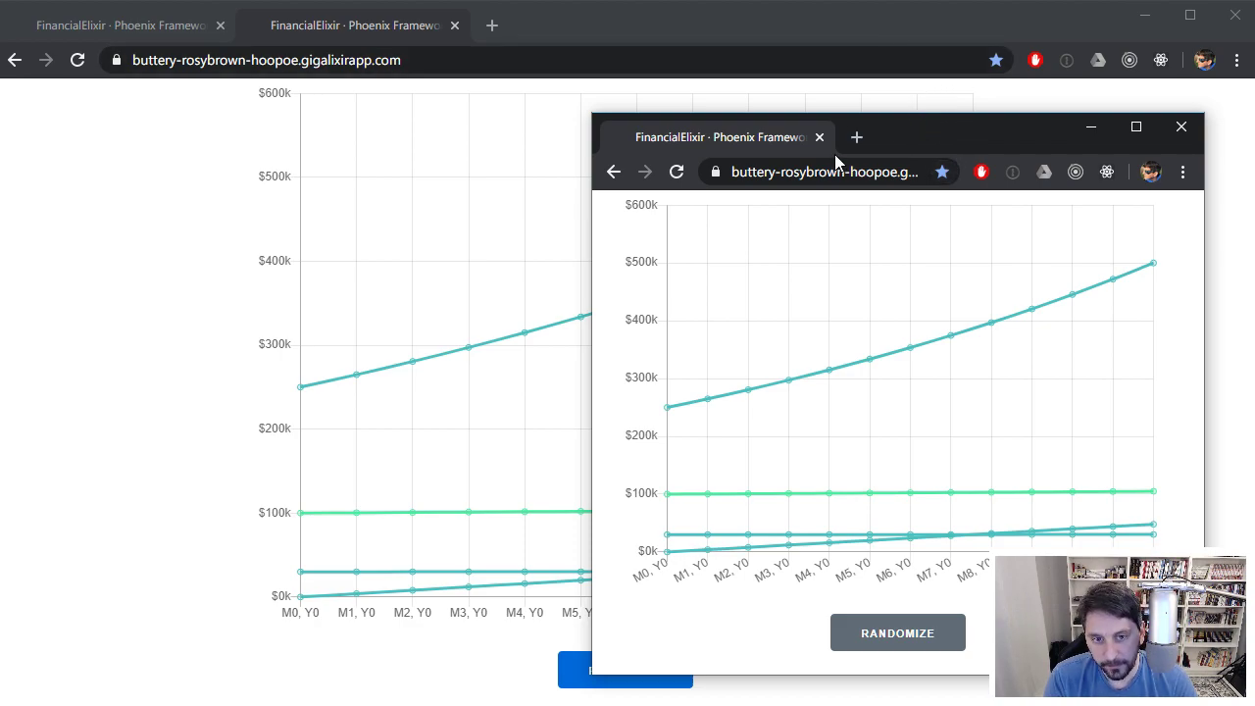
{"action": "mouse_move", "coordinate": [778, 237]}
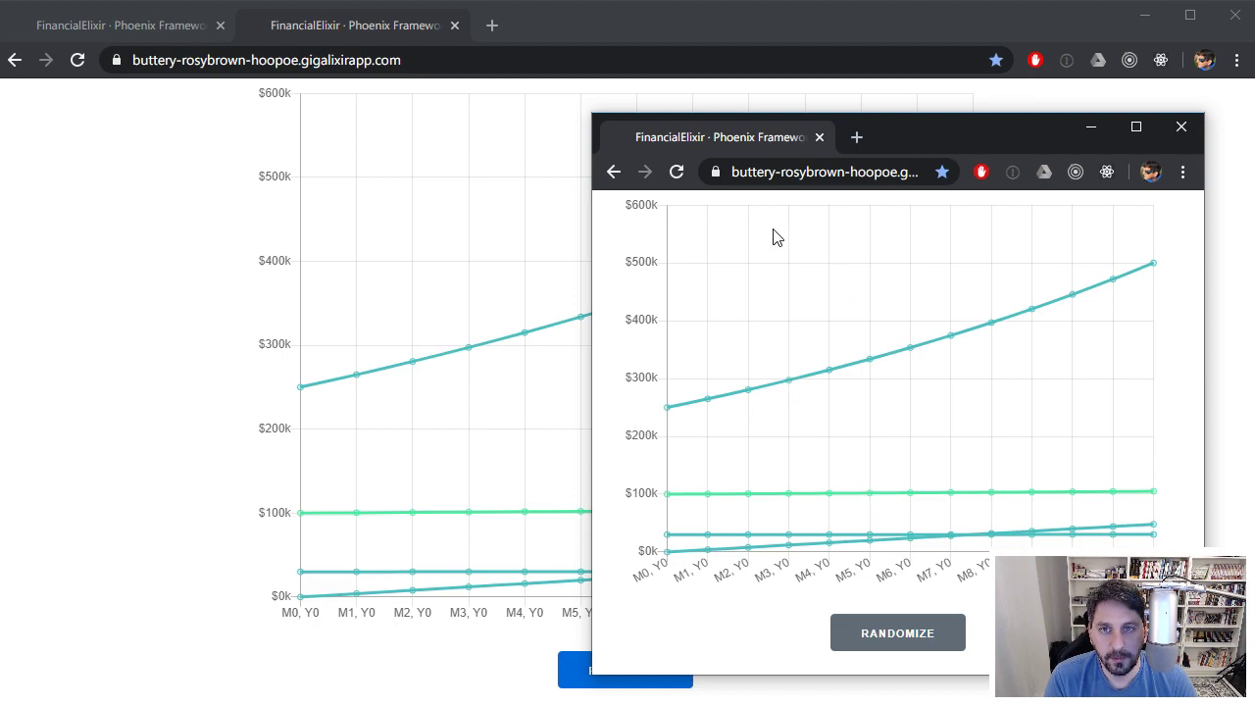
{"action": "mouse_move", "coordinate": [759, 208]}
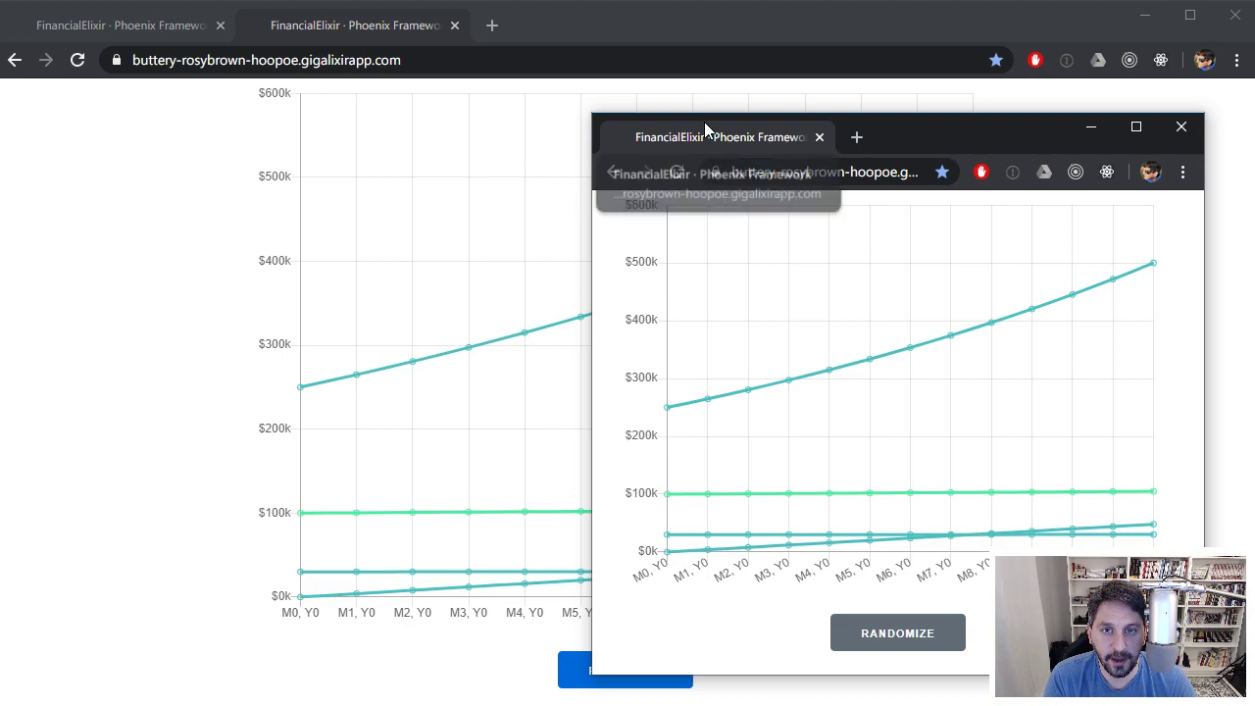
{"action": "mouse_move", "coordinate": [701, 136]}
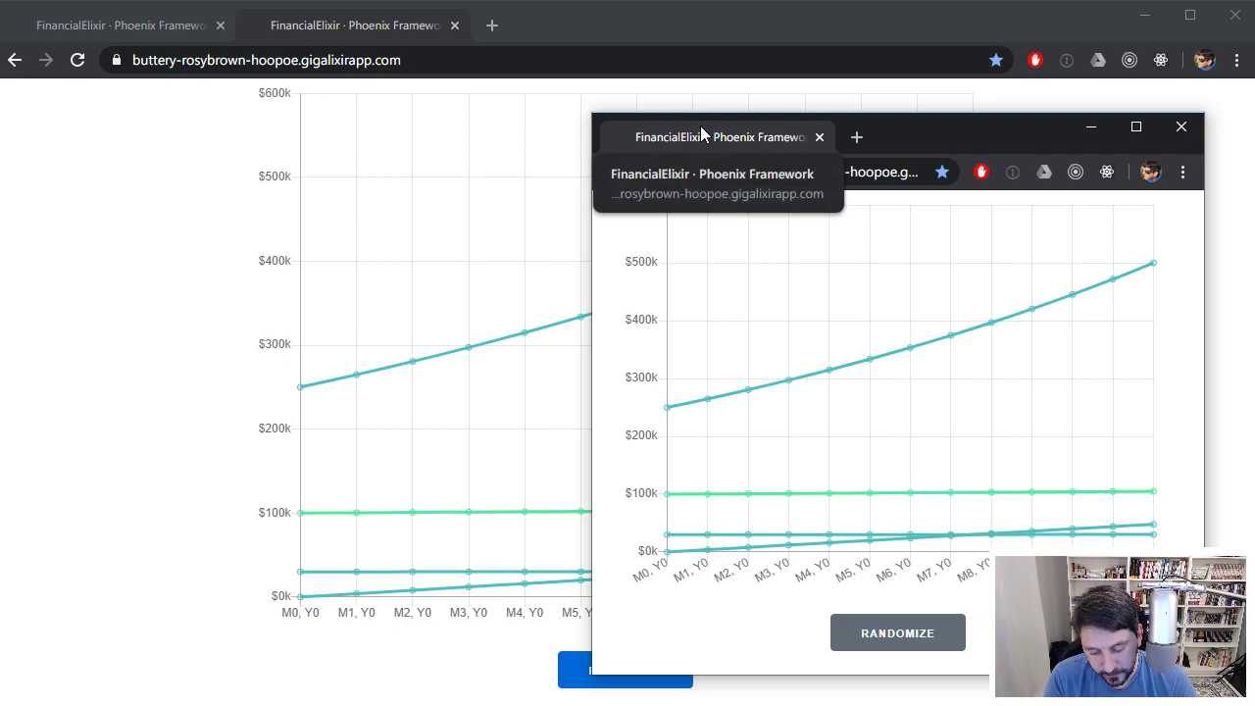
{"action": "mouse_move", "coordinate": [683, 72]}
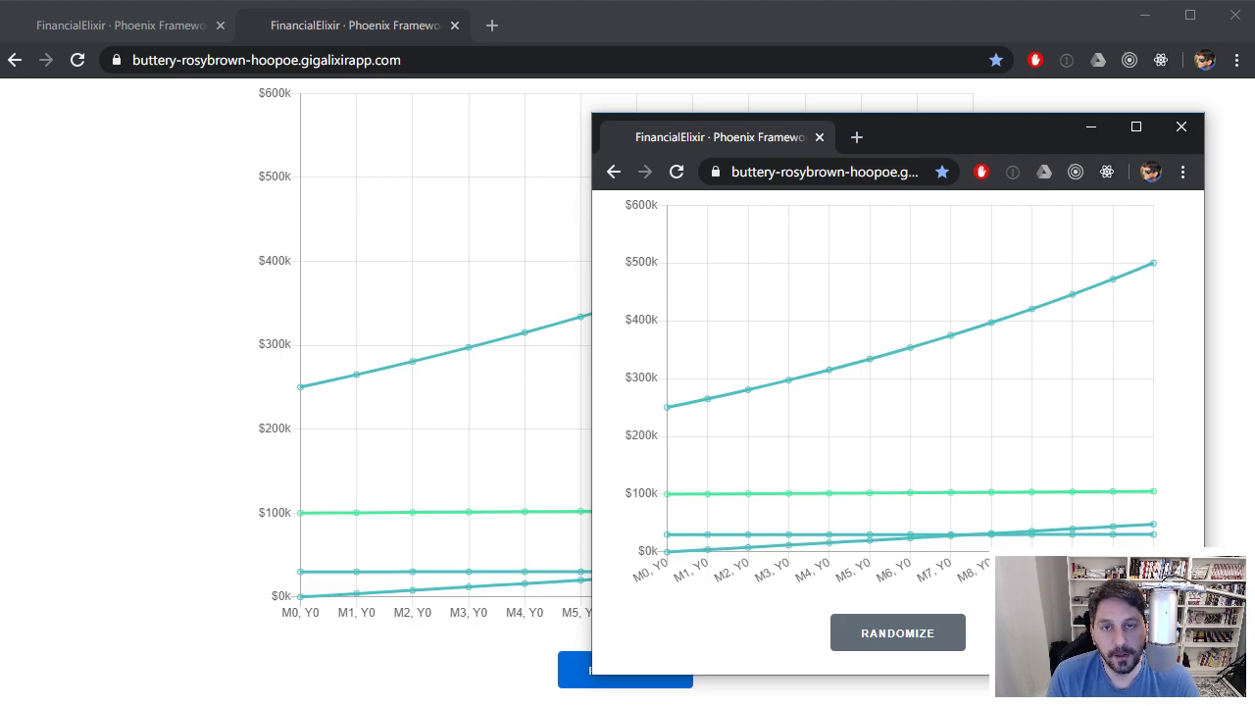
{"action": "mouse_move", "coordinate": [716, 136]}
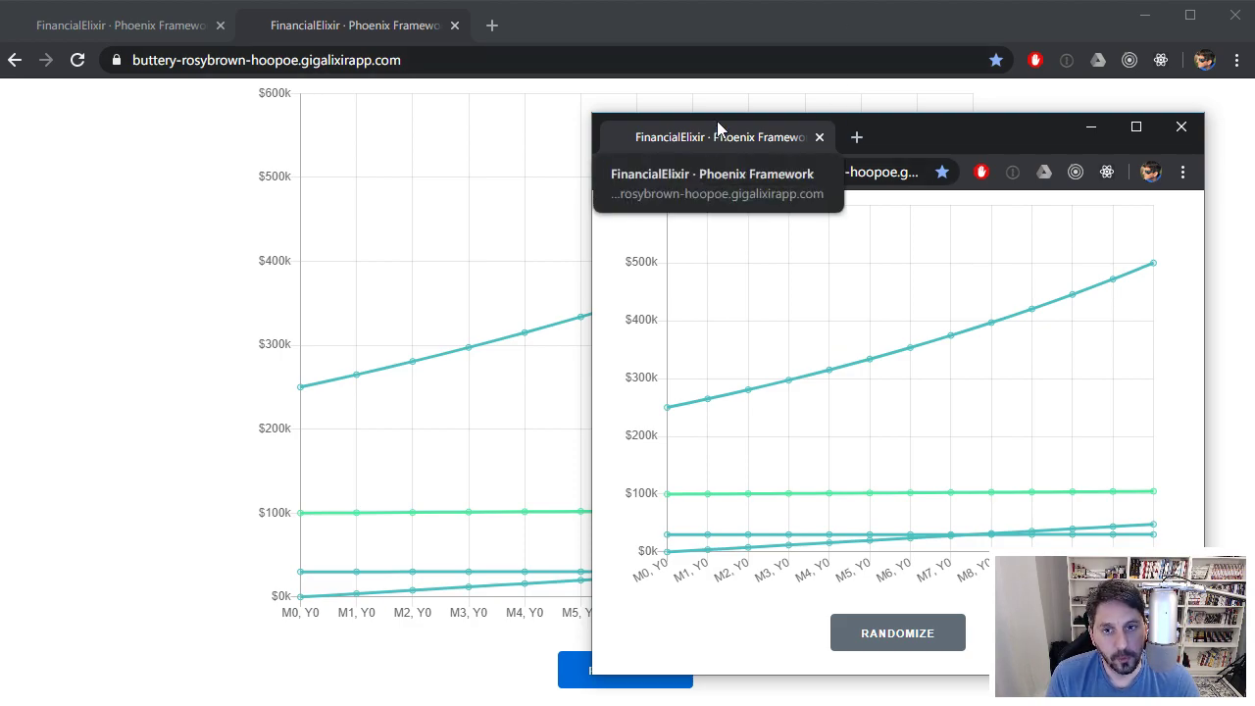
{"action": "mouse_move", "coordinate": [969, 125]}
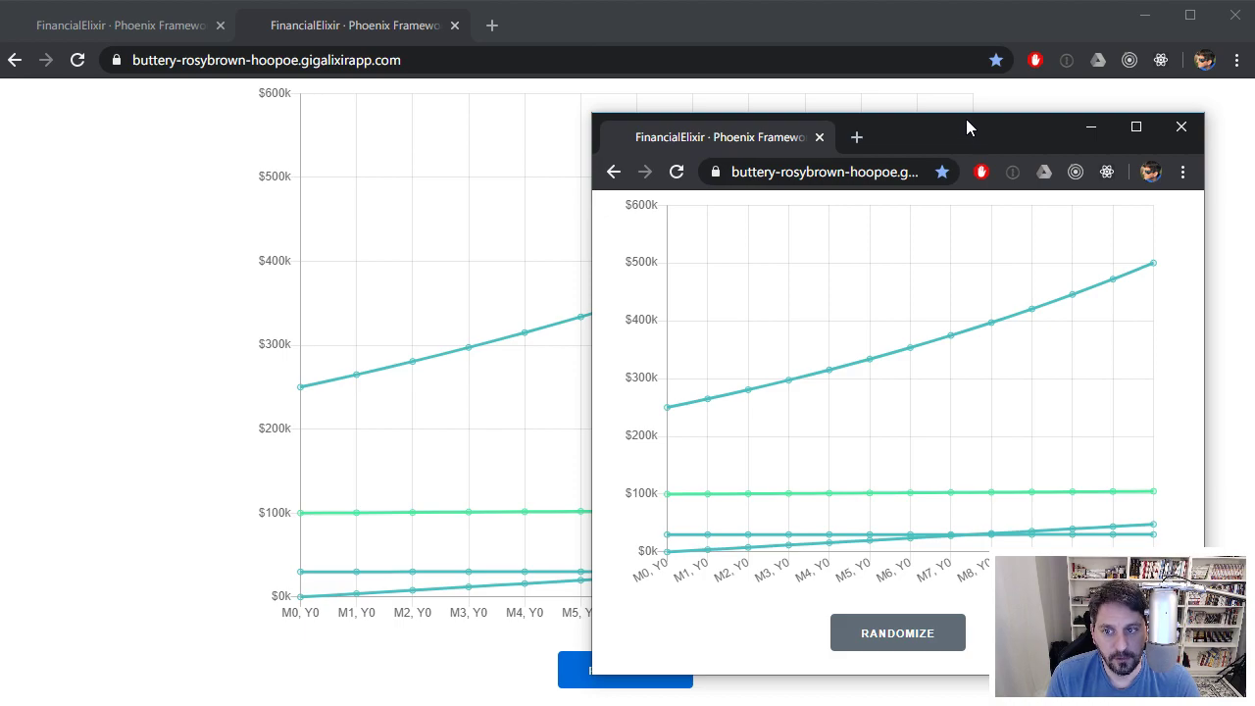
{"action": "mouse_move", "coordinate": [959, 145]}
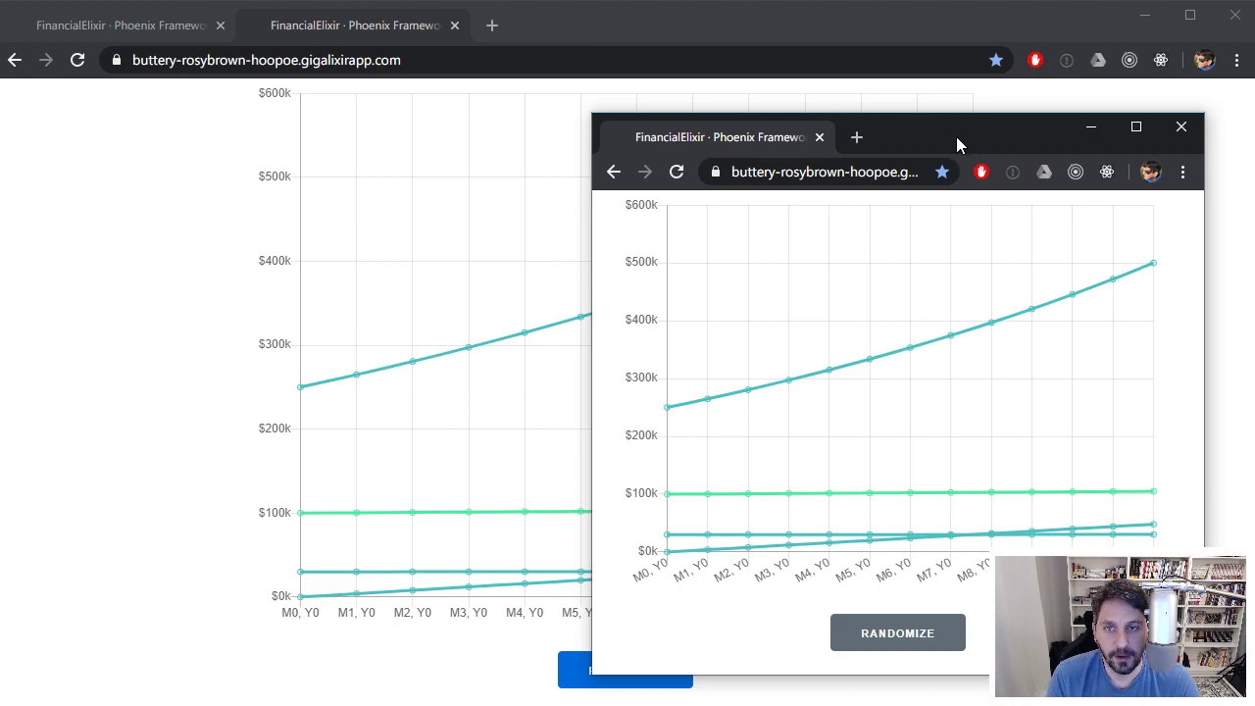
{"action": "mouse_move", "coordinate": [919, 127]}
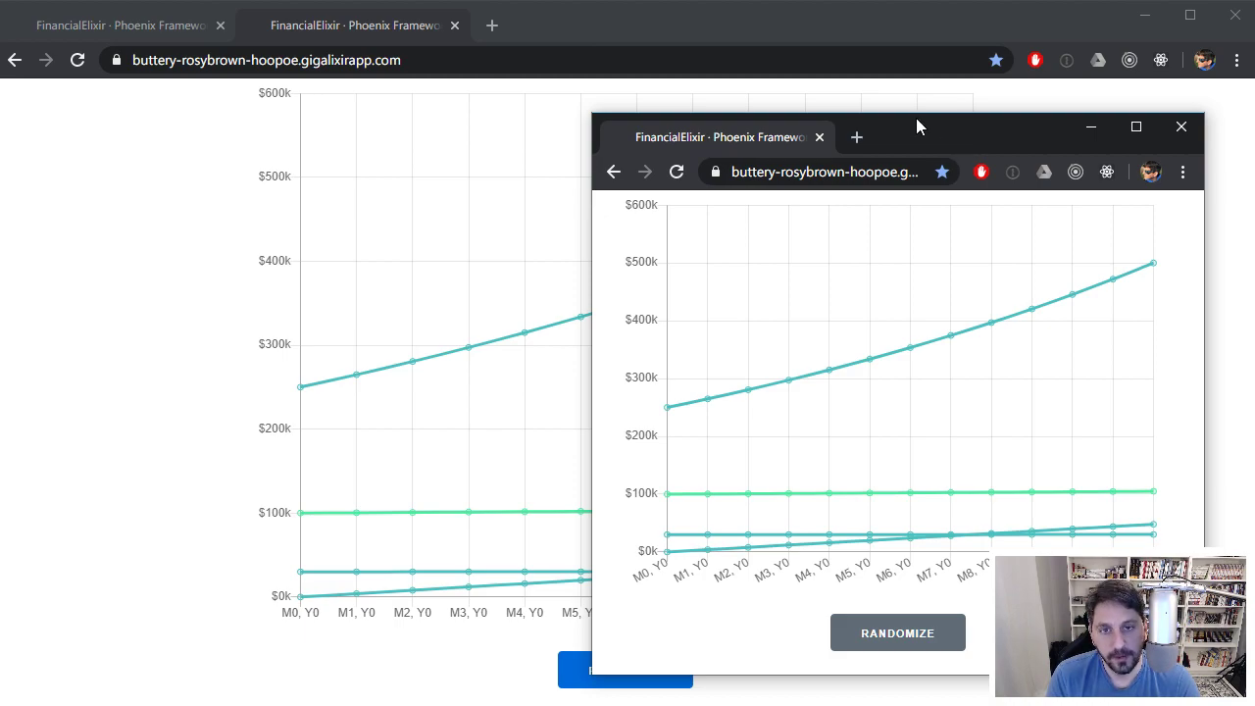
{"action": "mouse_move", "coordinate": [912, 133]}
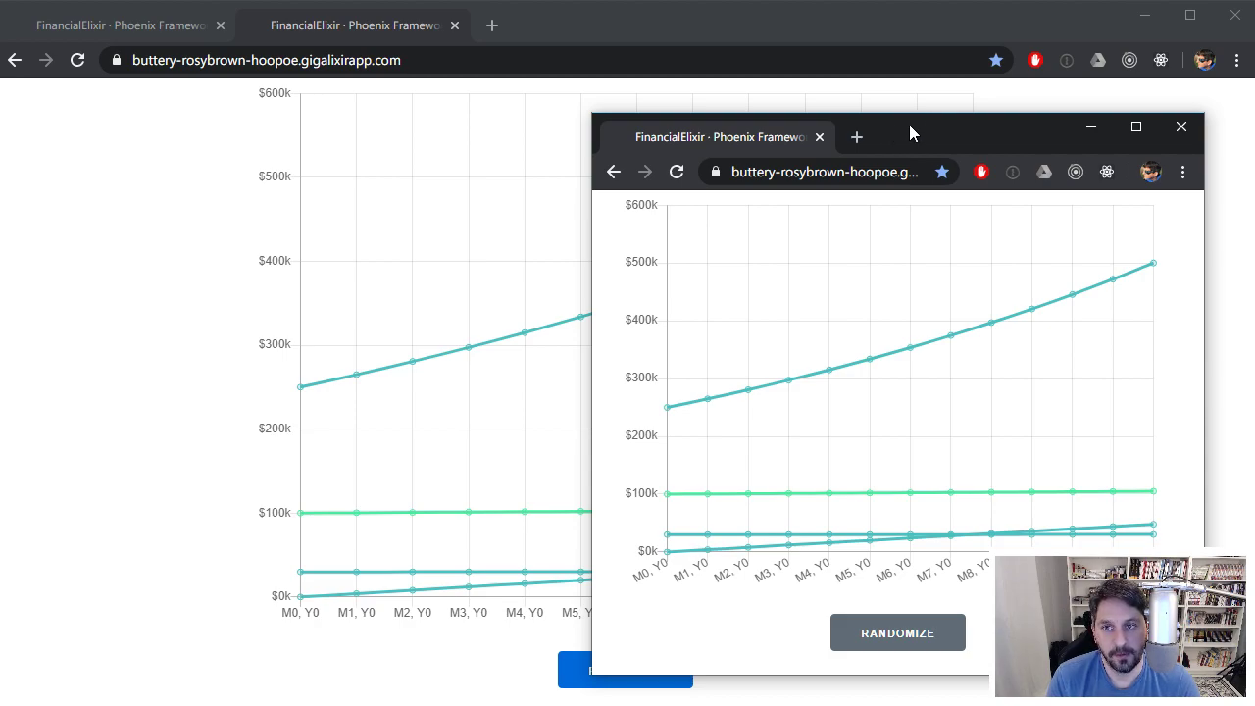
{"action": "mouse_move", "coordinate": [906, 110]}
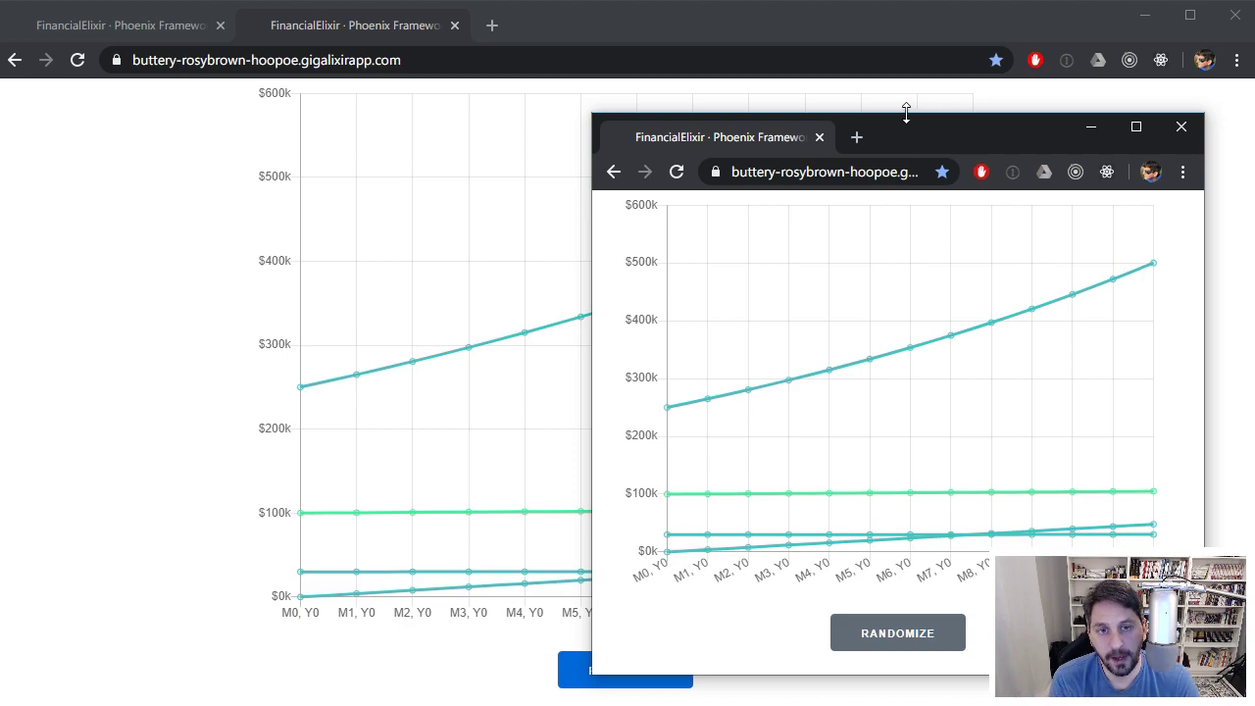
{"action": "mouse_move", "coordinate": [905, 125]}
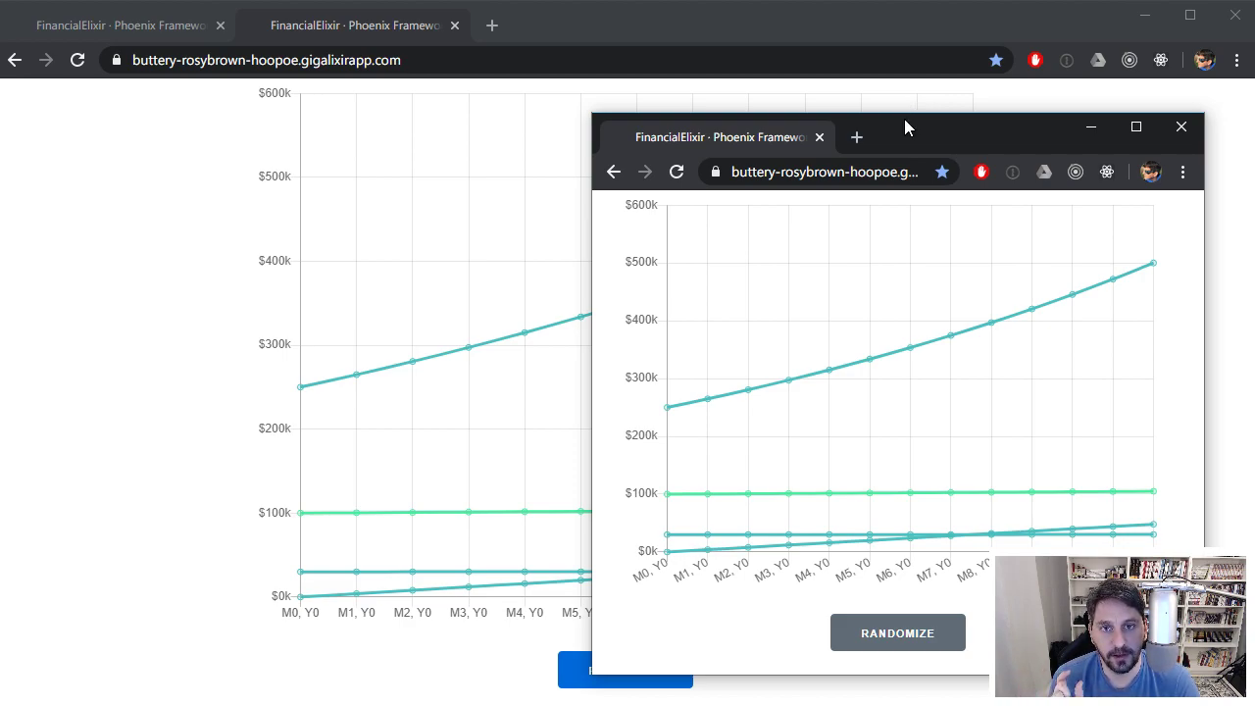
{"action": "mouse_move", "coordinate": [901, 112]}
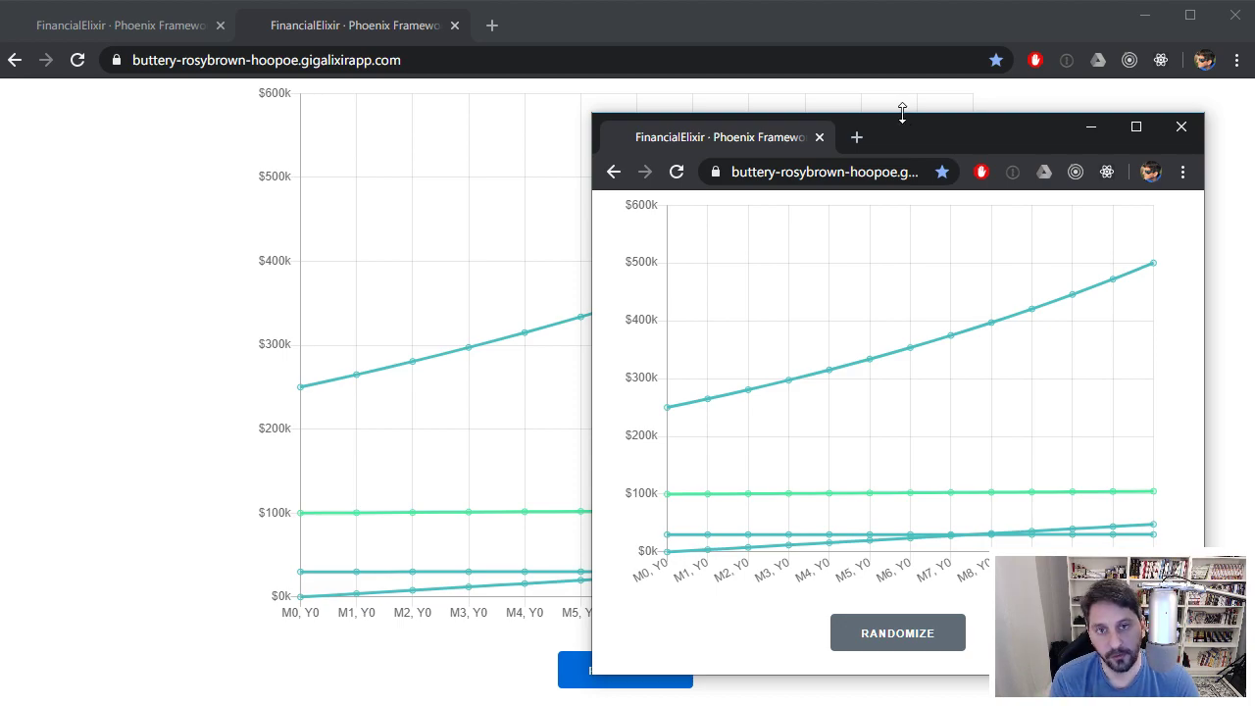
{"action": "mouse_move", "coordinate": [904, 106]}
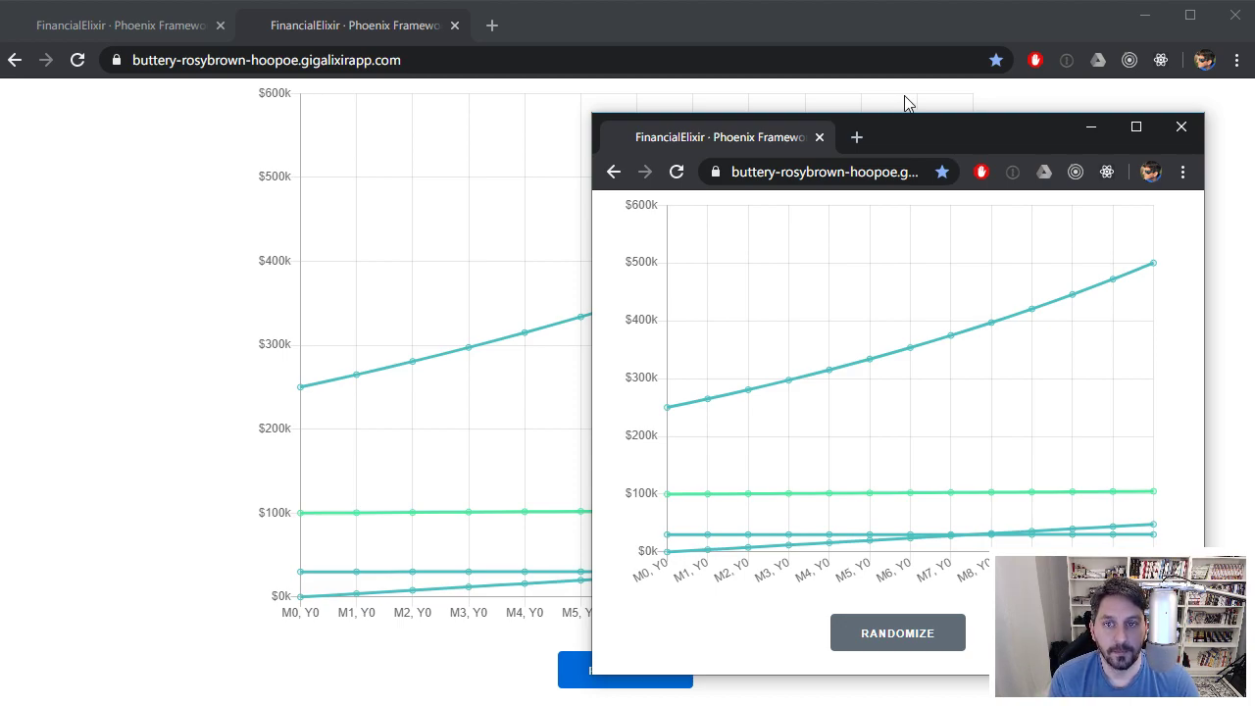
{"action": "mouse_move", "coordinate": [932, 145]}
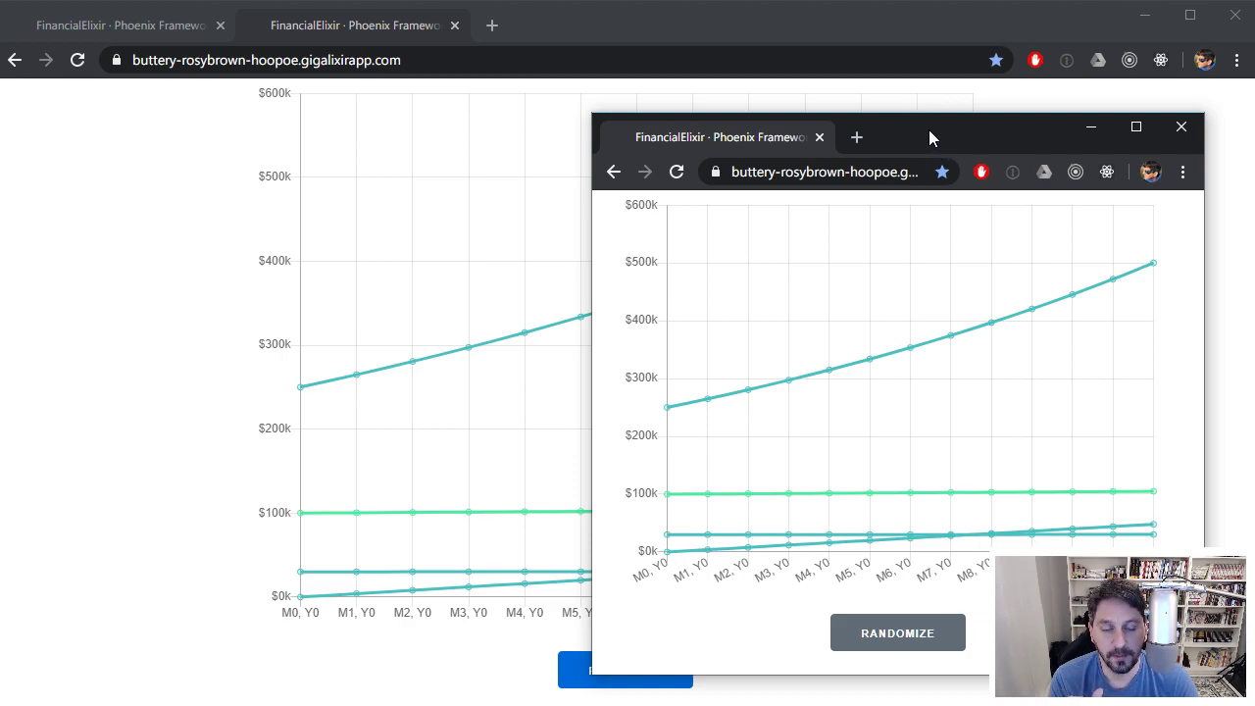
{"action": "mouse_move", "coordinate": [927, 109]}
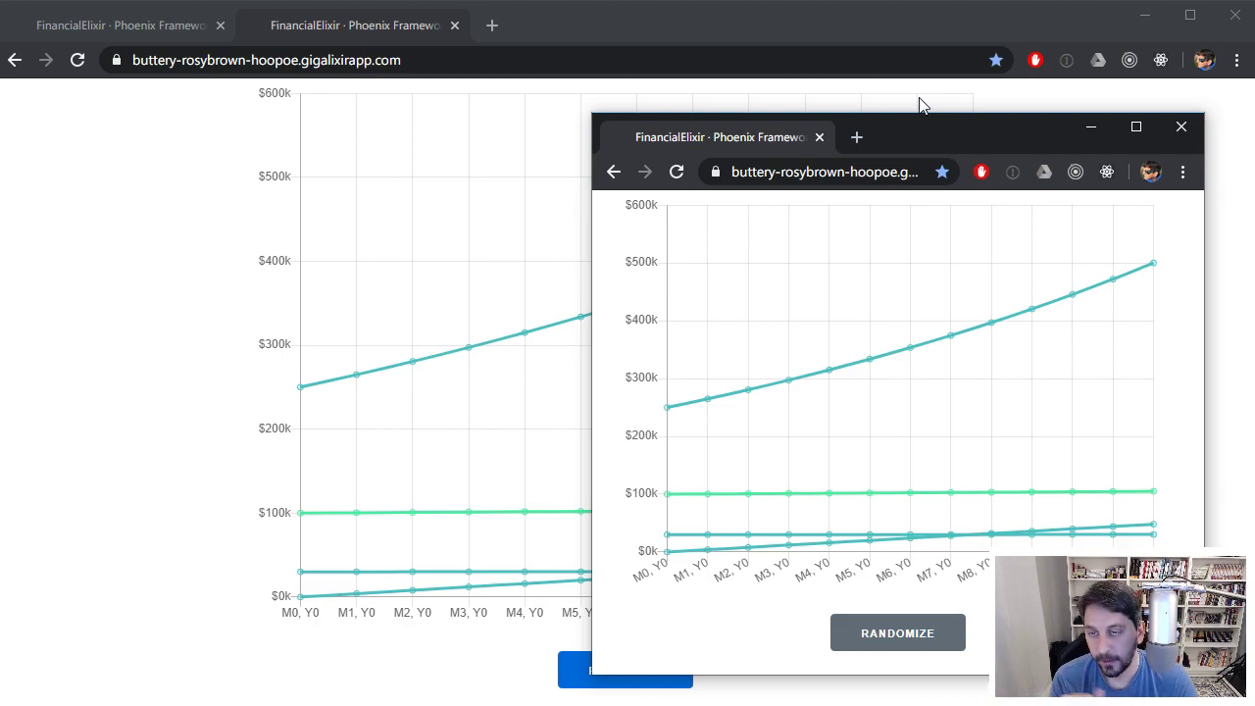
{"action": "mouse_move", "coordinate": [926, 115]}
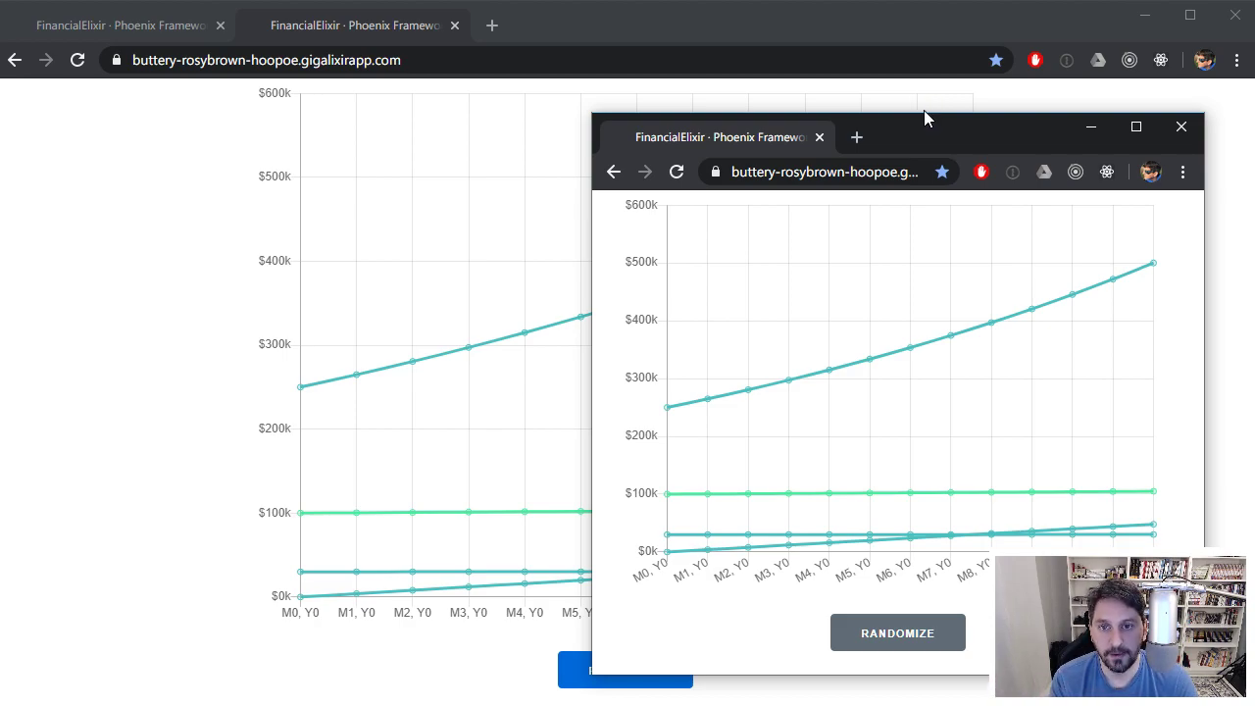
{"action": "mouse_move", "coordinate": [926, 102]}
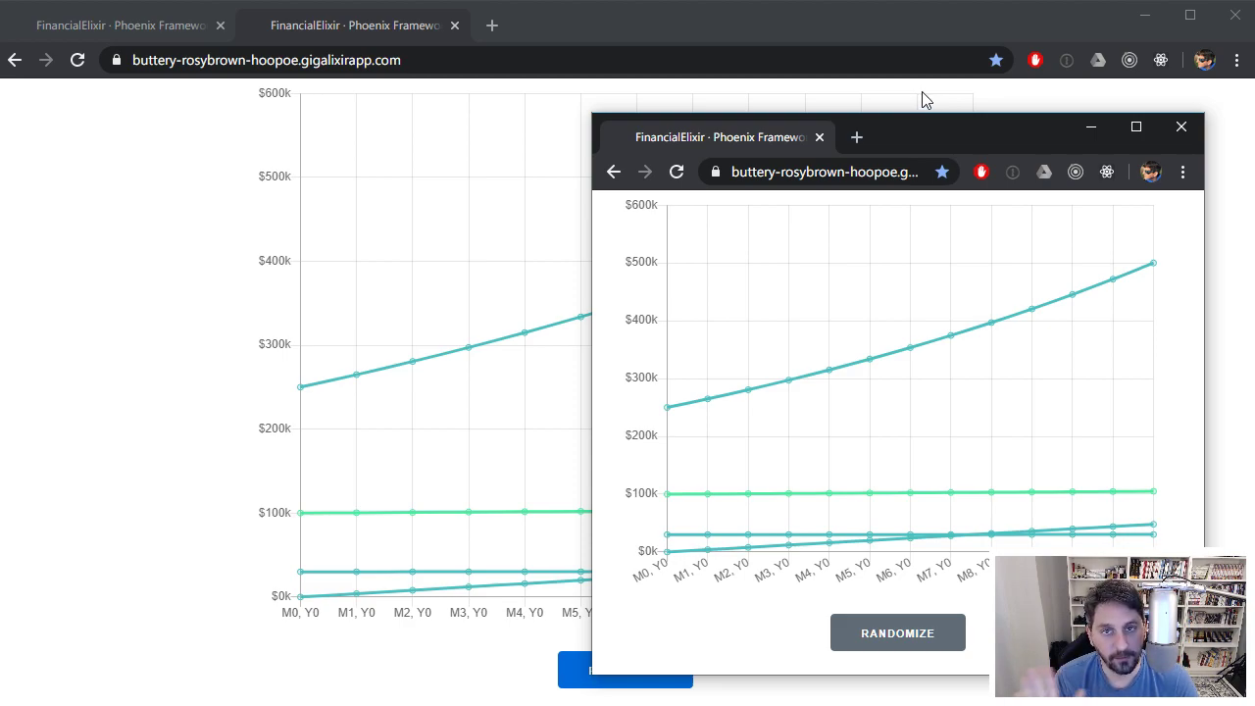
{"action": "mouse_move", "coordinate": [895, 85]}
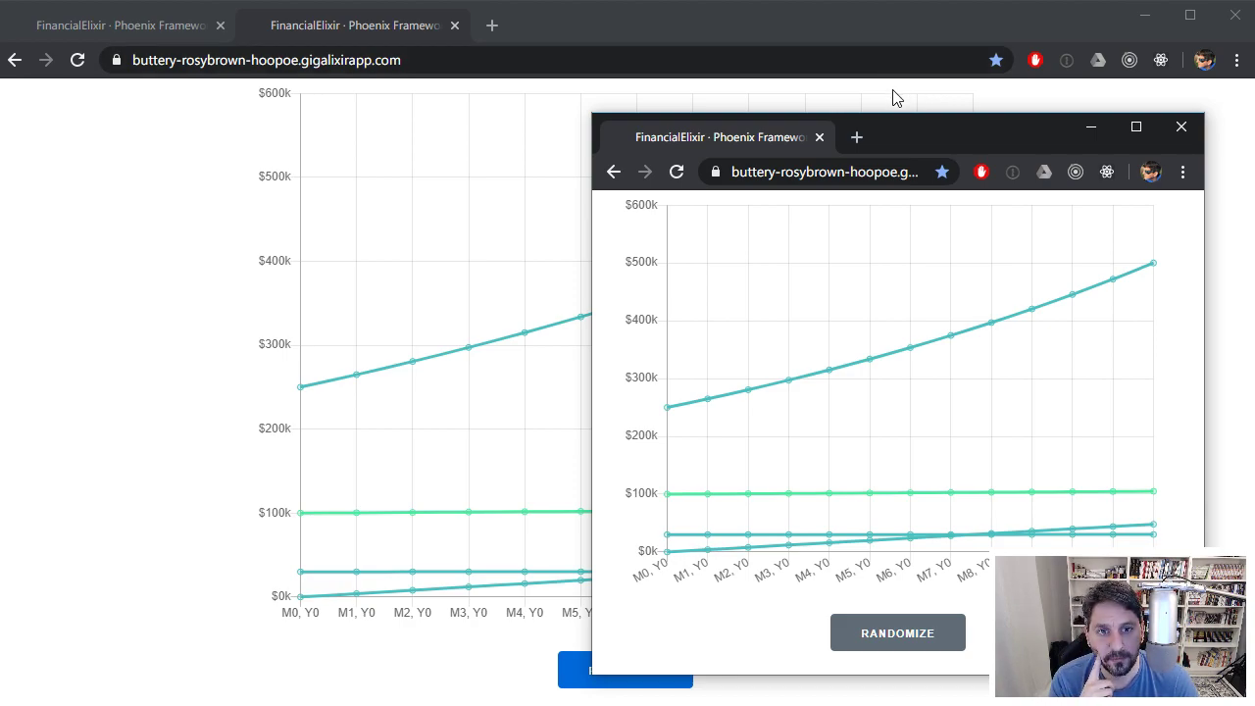
{"action": "mouse_move", "coordinate": [910, 135]}
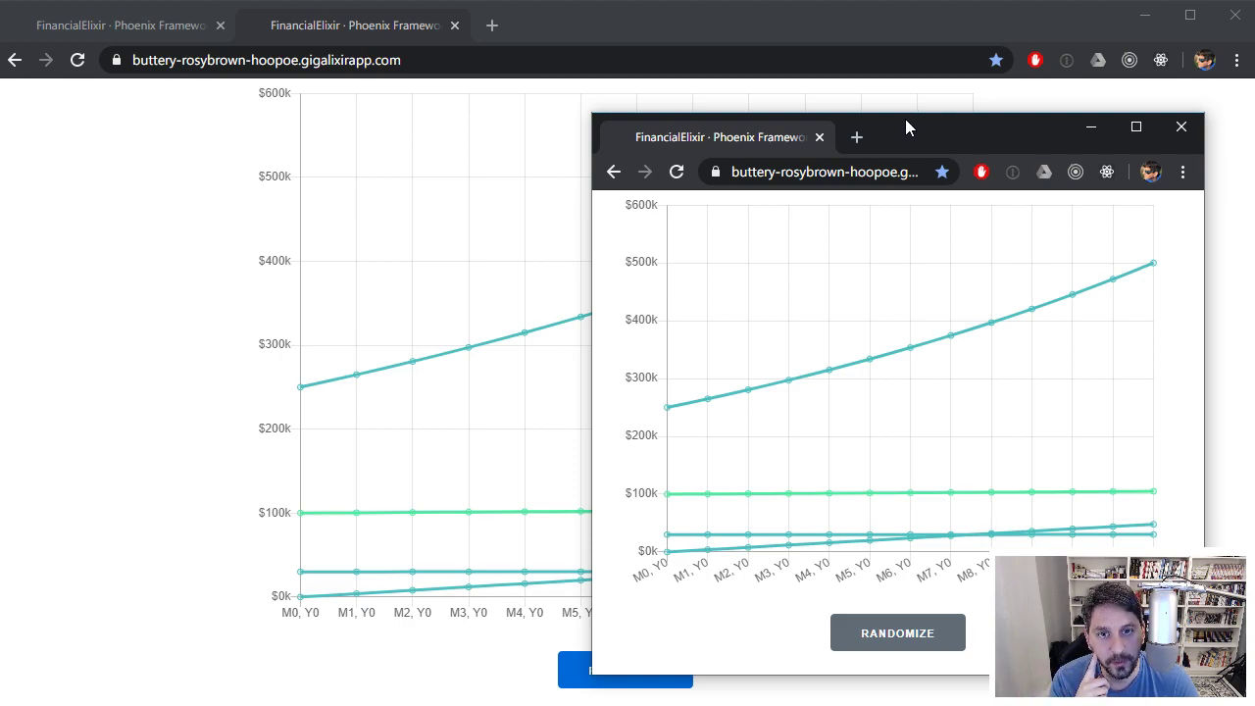
{"action": "mouse_move", "coordinate": [916, 136]}
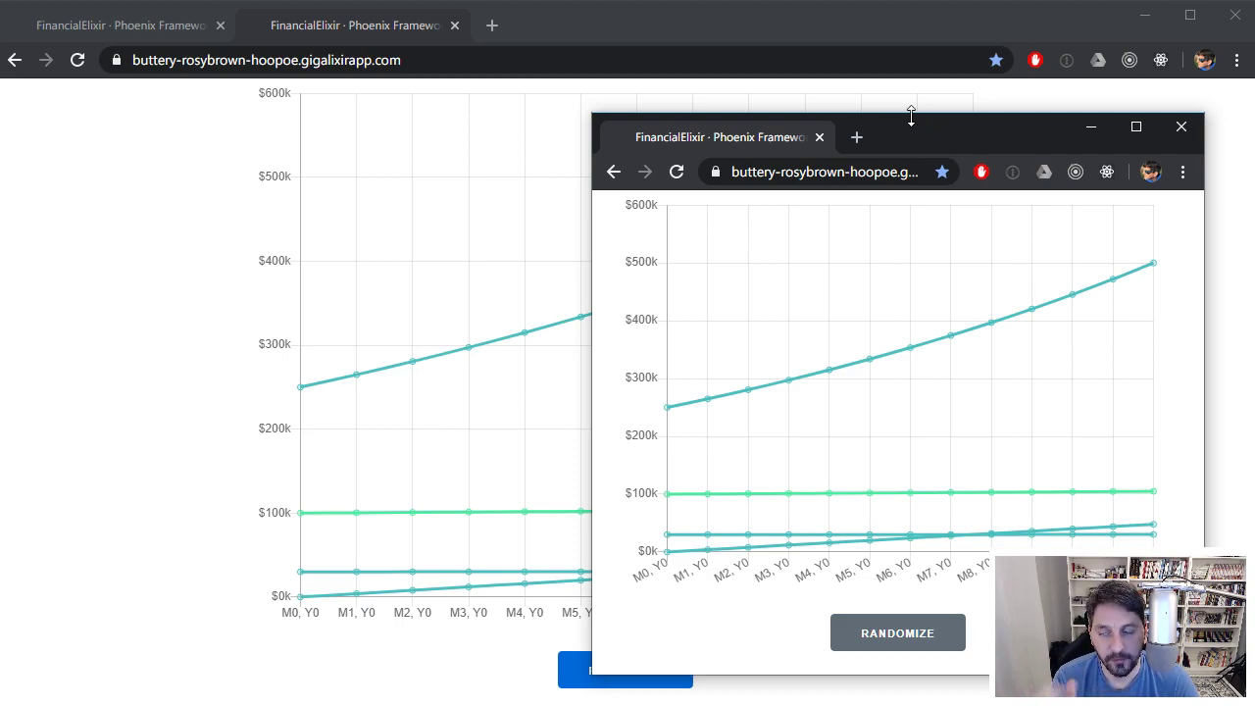
{"action": "mouse_move", "coordinate": [910, 115]}
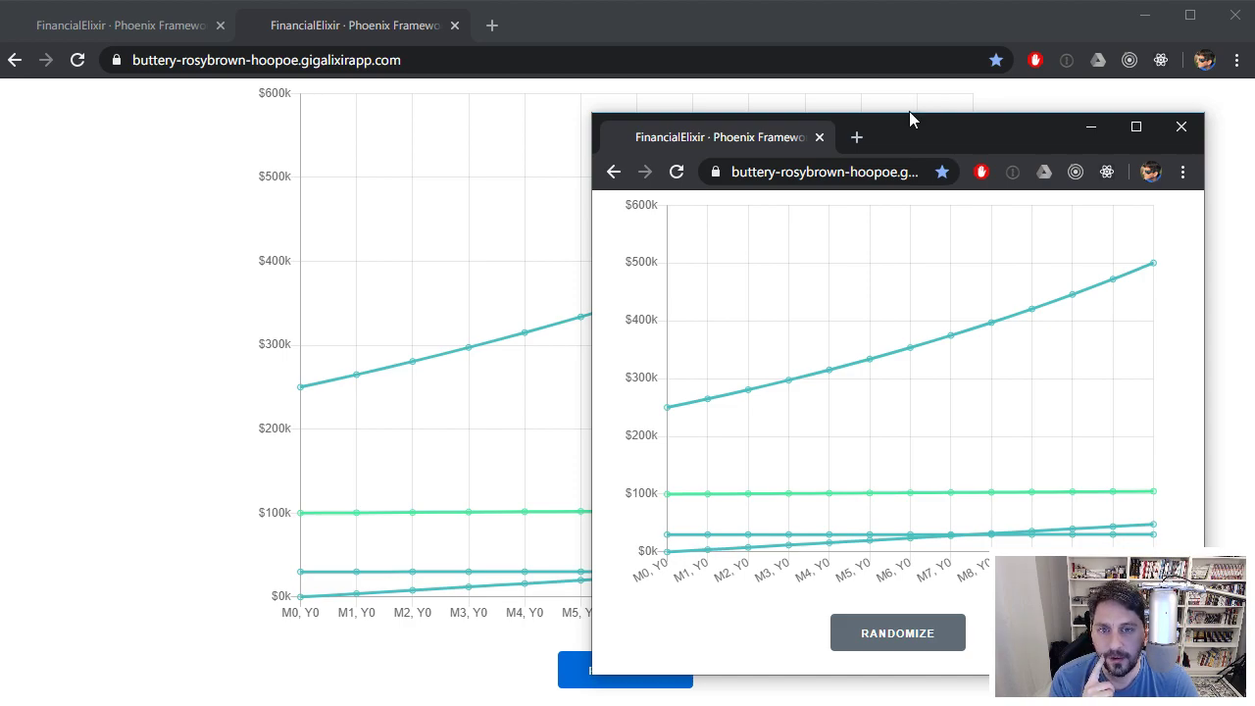
{"action": "mouse_move", "coordinate": [920, 130]}
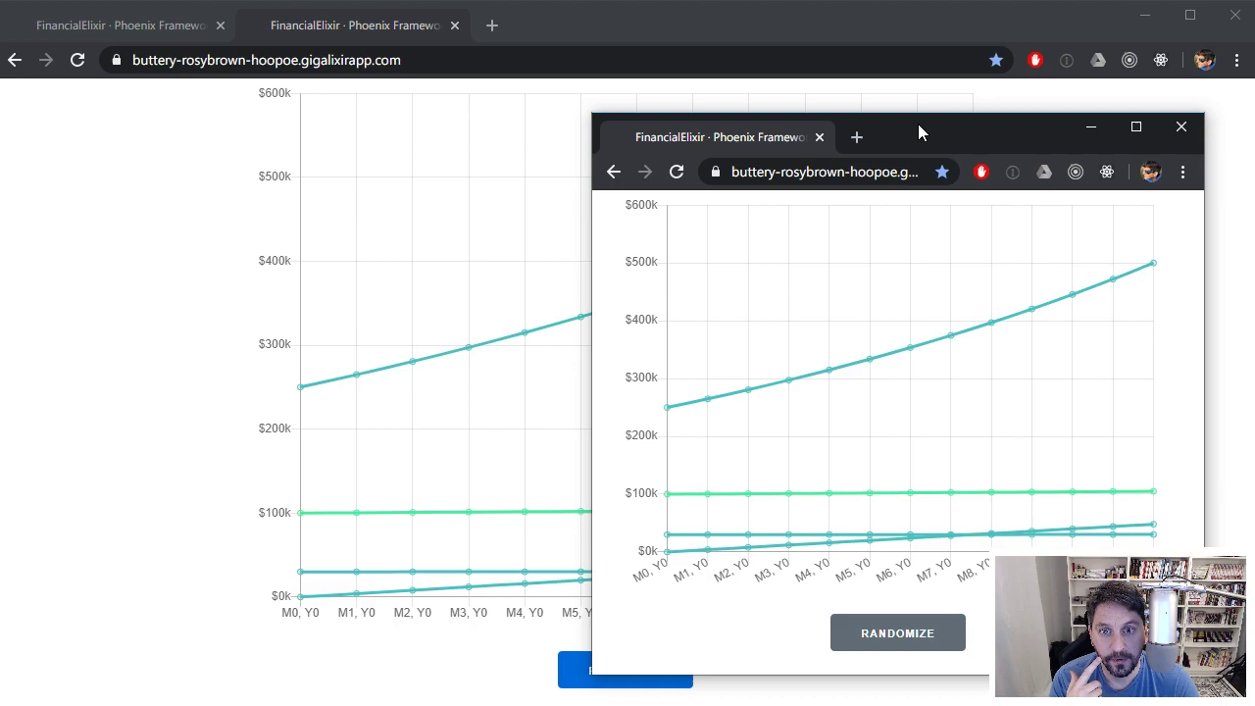
{"action": "mouse_move", "coordinate": [904, 111]}
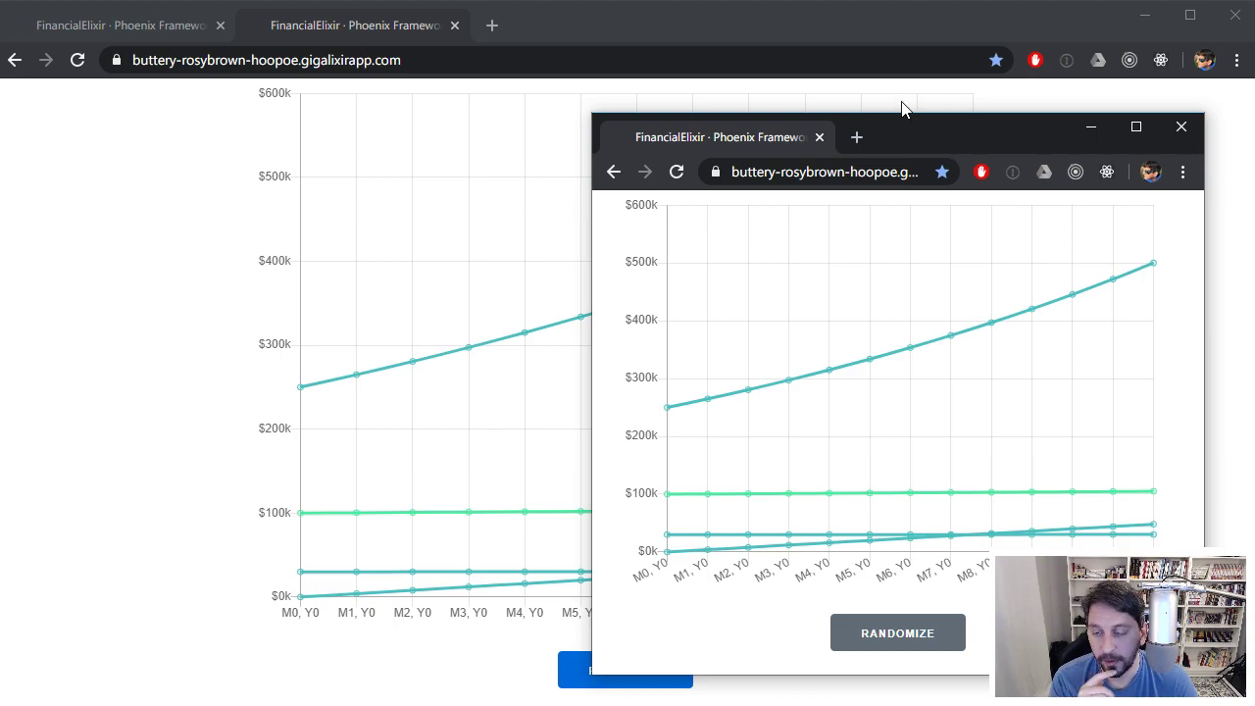
{"action": "mouse_move", "coordinate": [892, 98]}
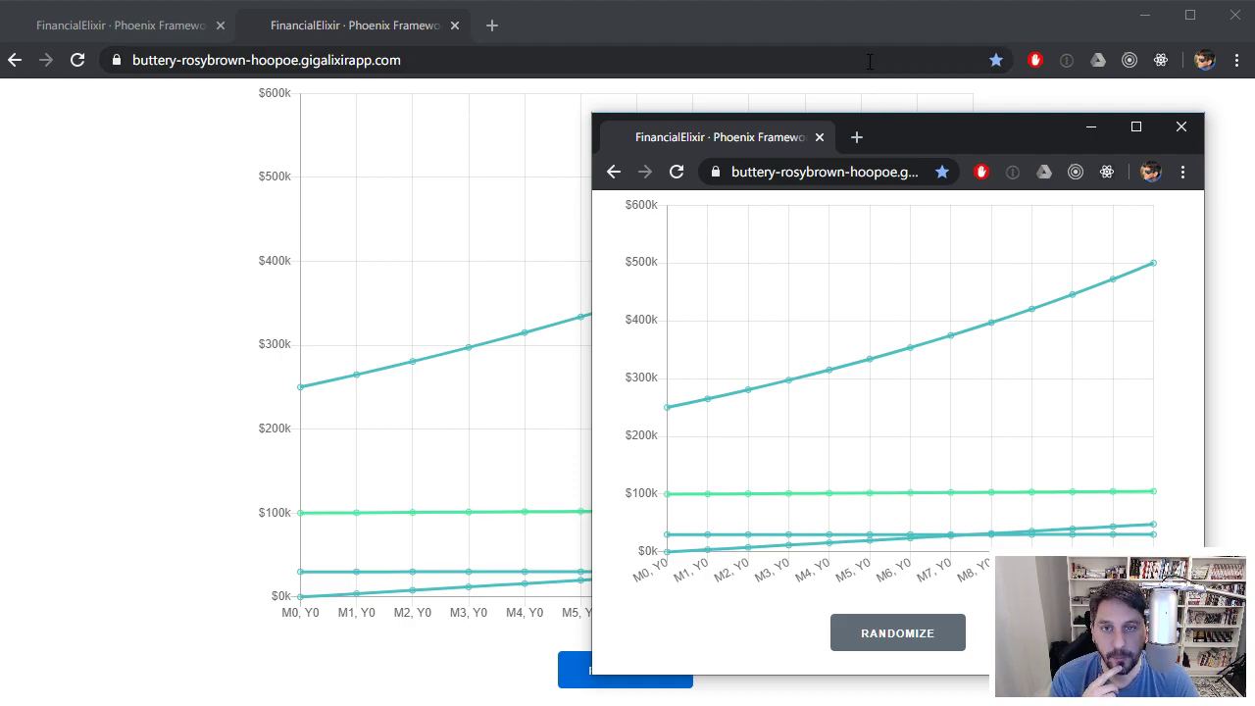
{"action": "mouse_move", "coordinate": [872, 81]}
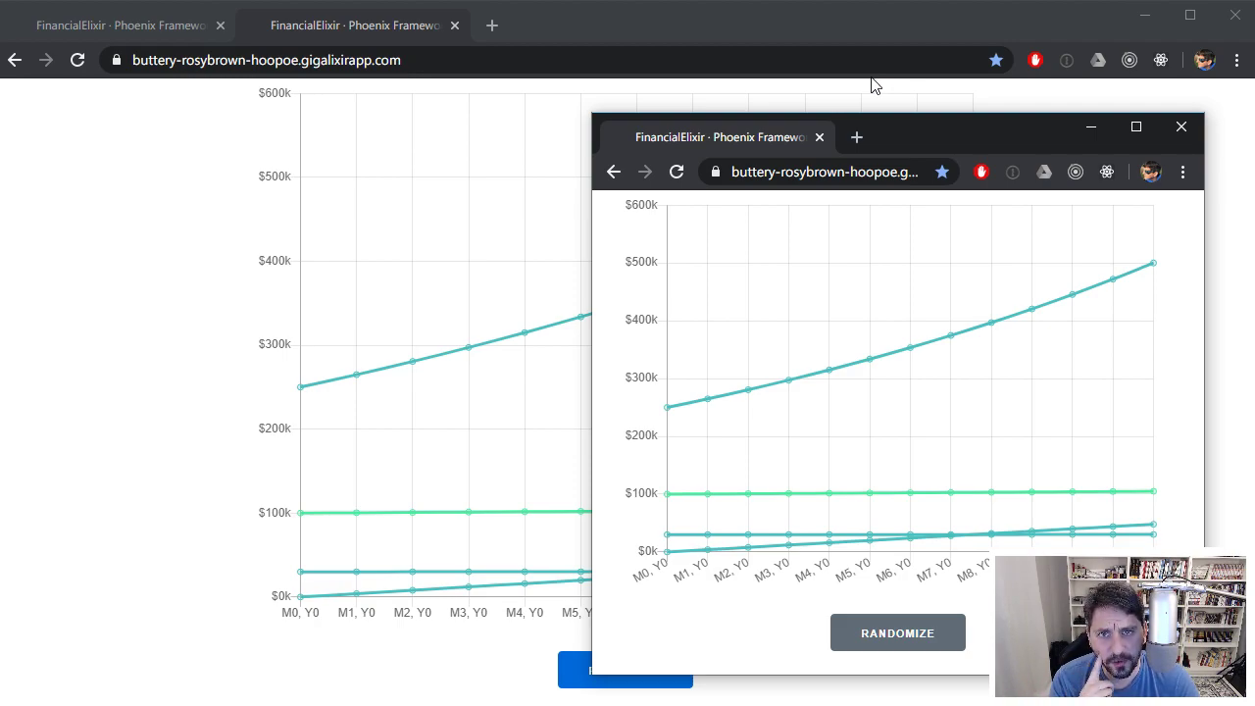
{"action": "mouse_move", "coordinate": [859, 87]}
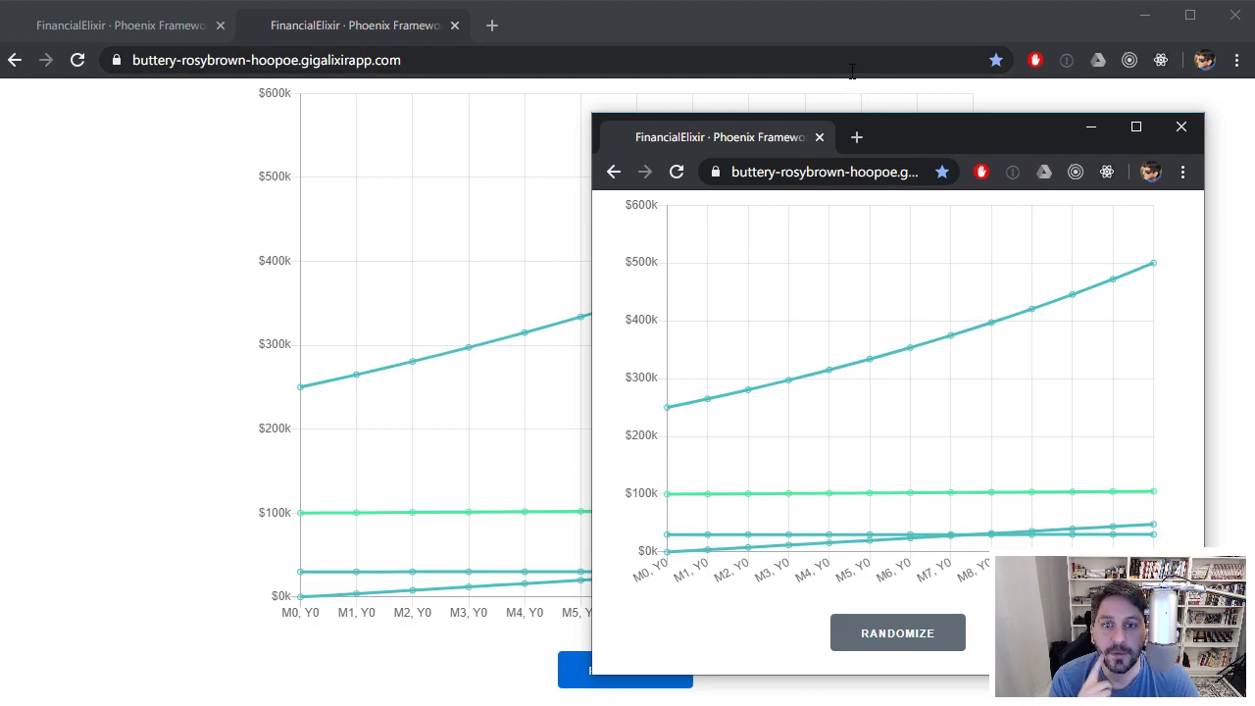
{"action": "mouse_move", "coordinate": [894, 105]}
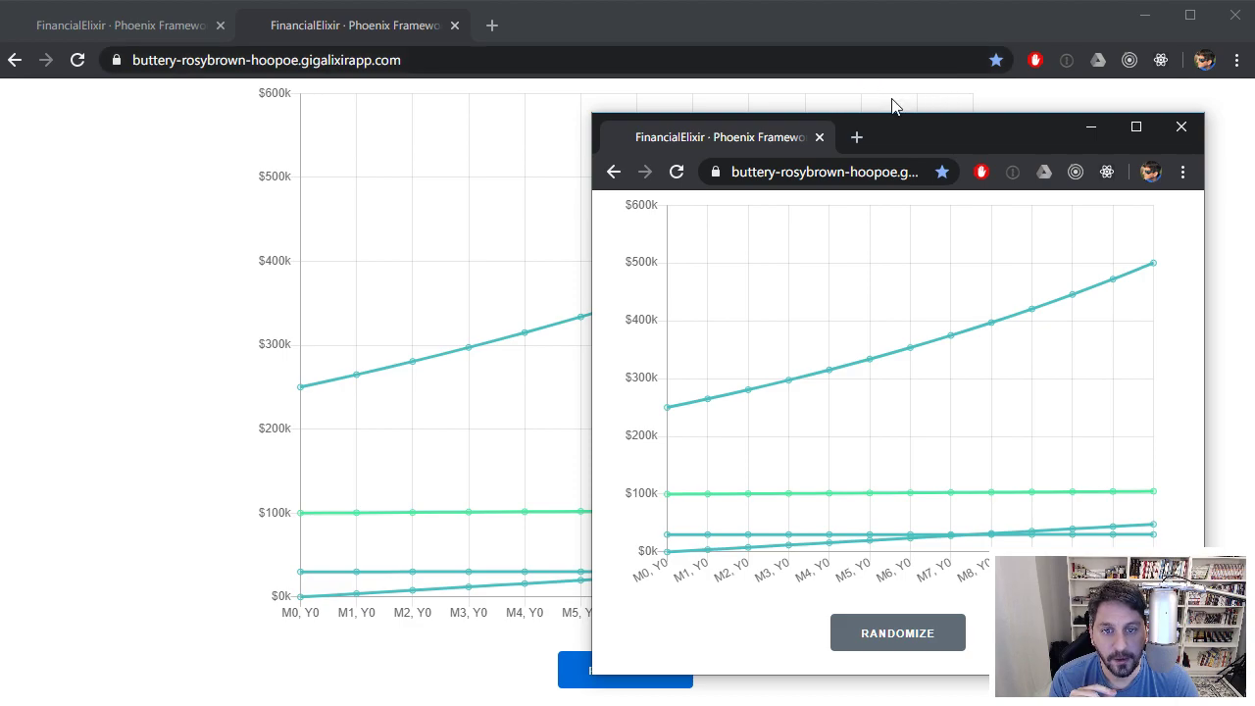
{"action": "mouse_move", "coordinate": [911, 104]}
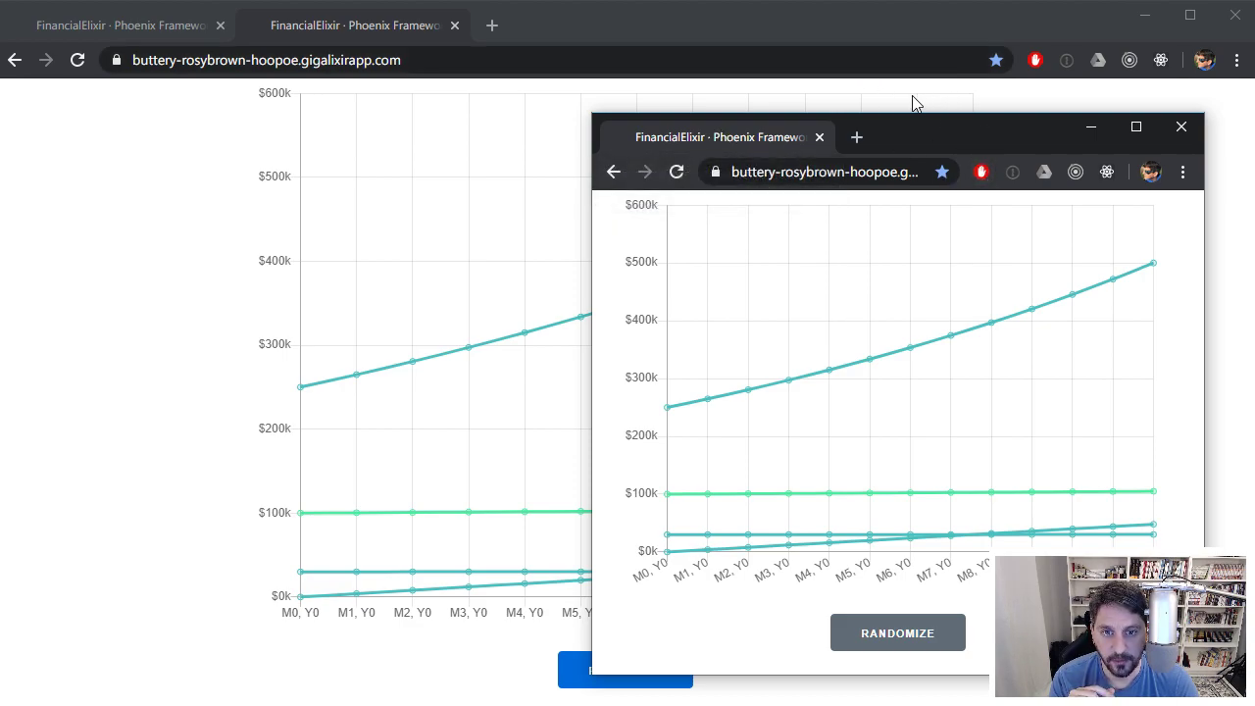
{"action": "mouse_move", "coordinate": [813, 350]}
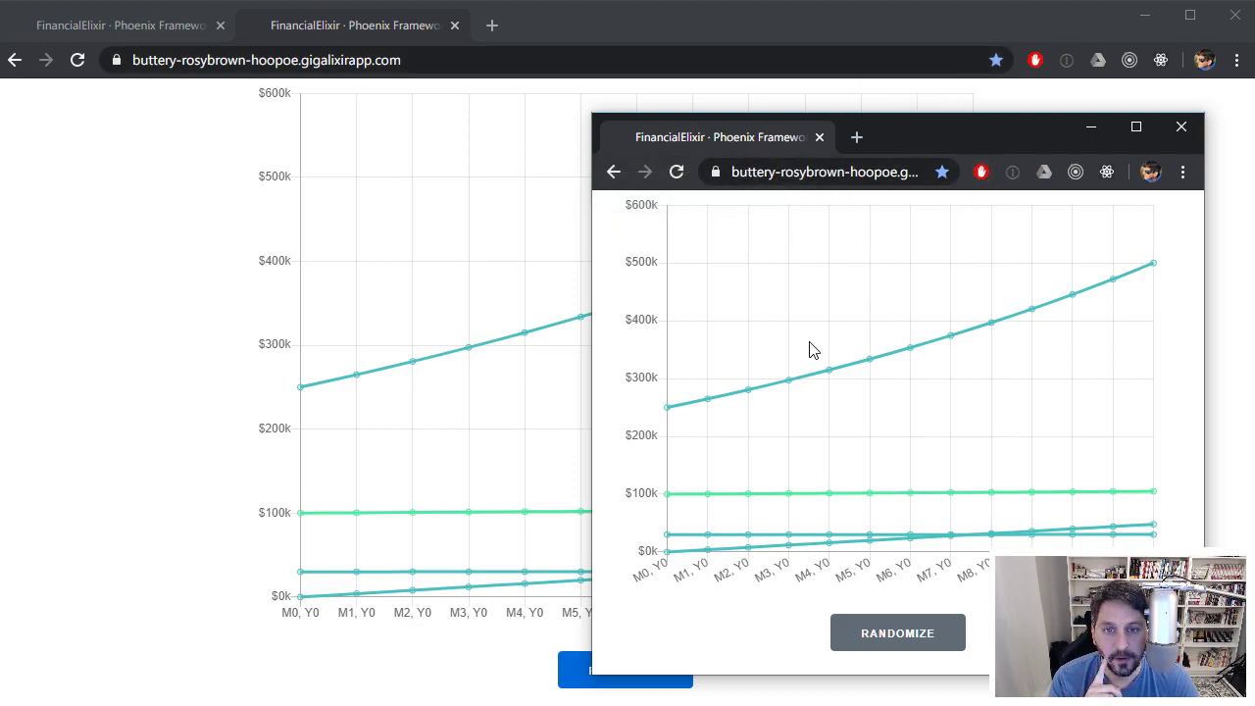
{"action": "mouse_move", "coordinate": [806, 329]}
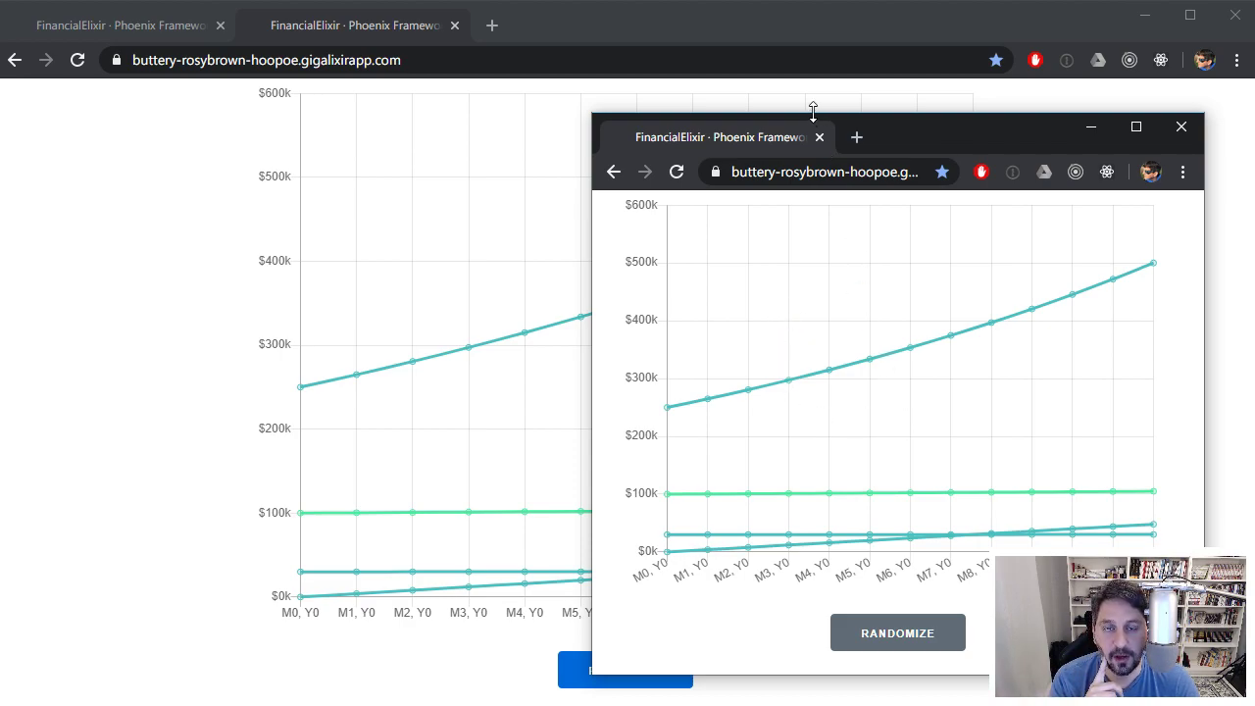
{"action": "mouse_move", "coordinate": [949, 149]}
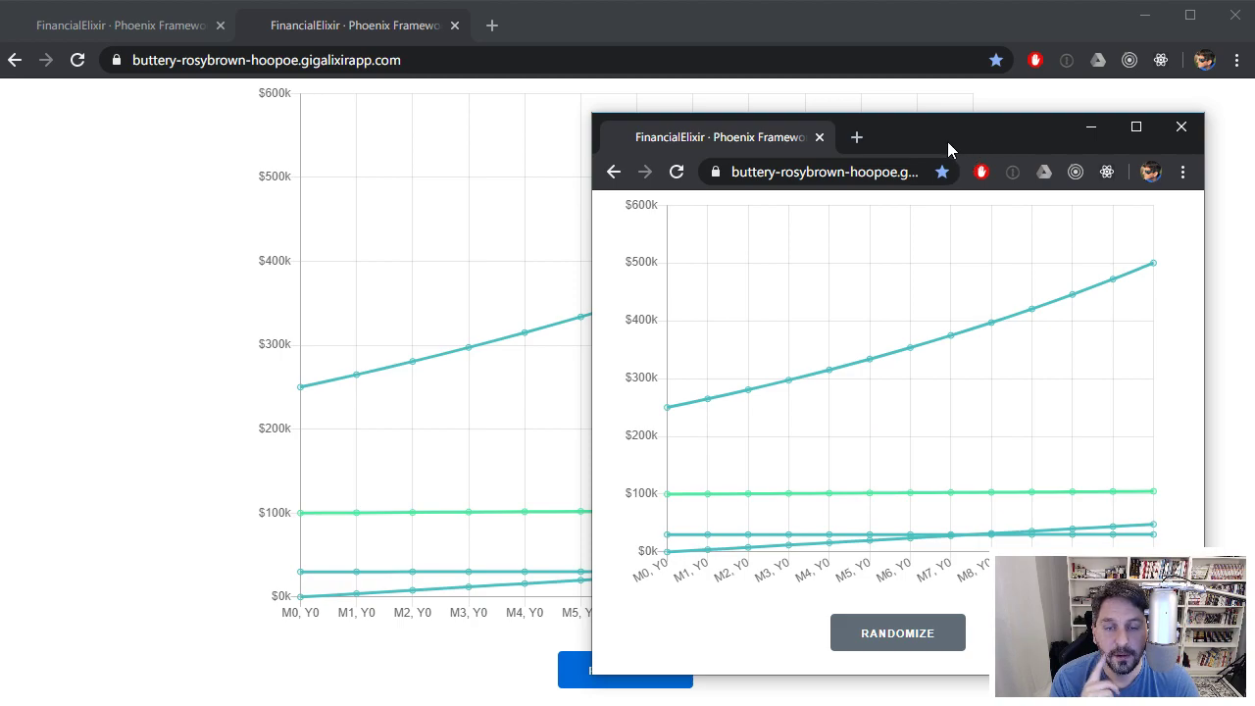
{"action": "mouse_move", "coordinate": [899, 400]}
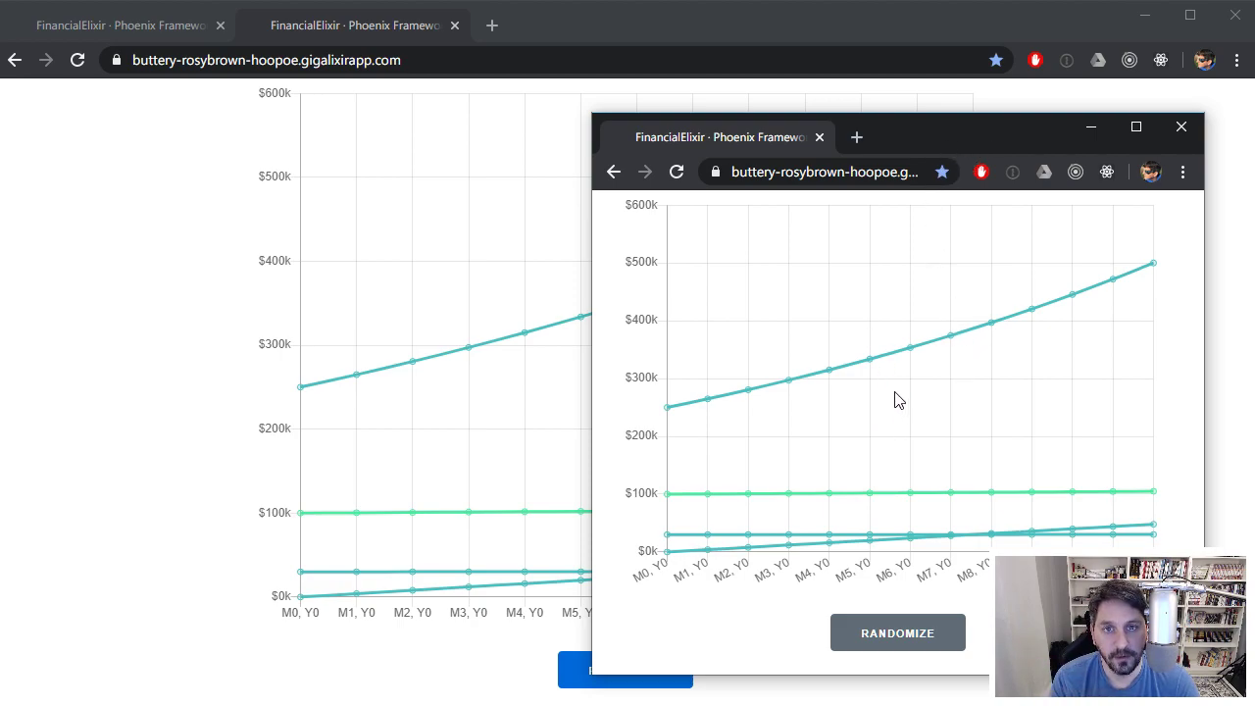
{"action": "mouse_move", "coordinate": [669, 22]}
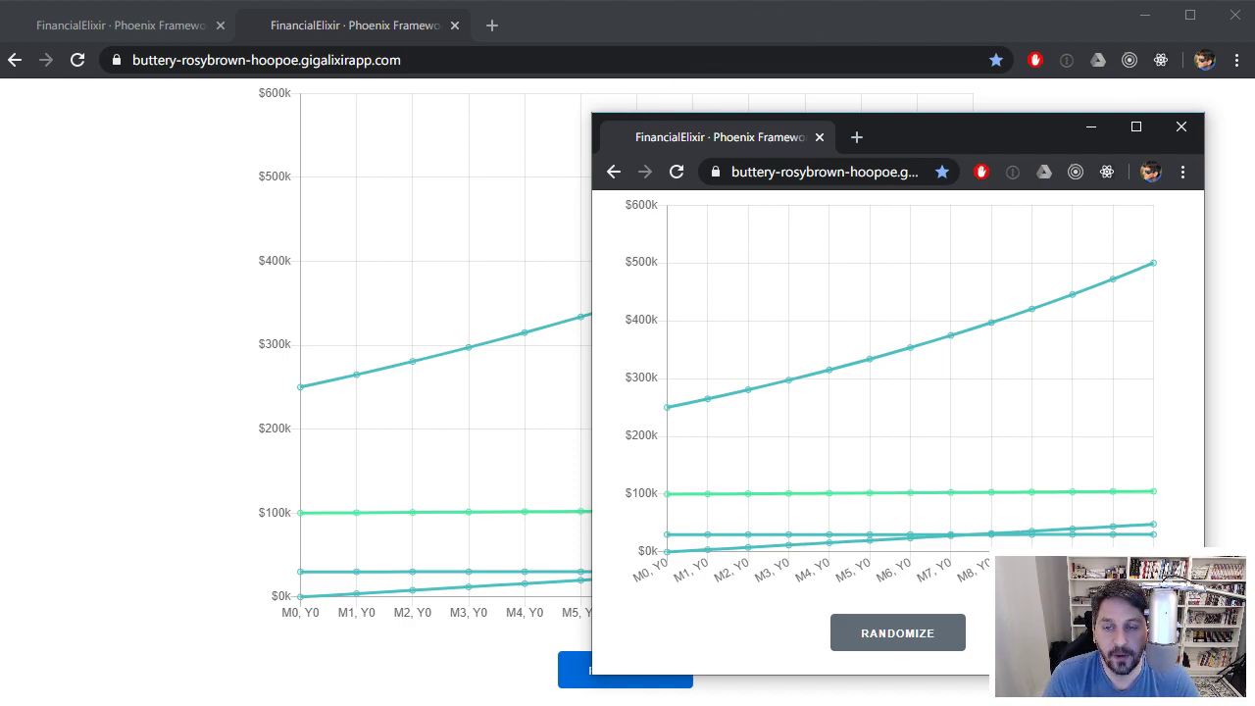
{"action": "mouse_move", "coordinate": [1200, 343]}
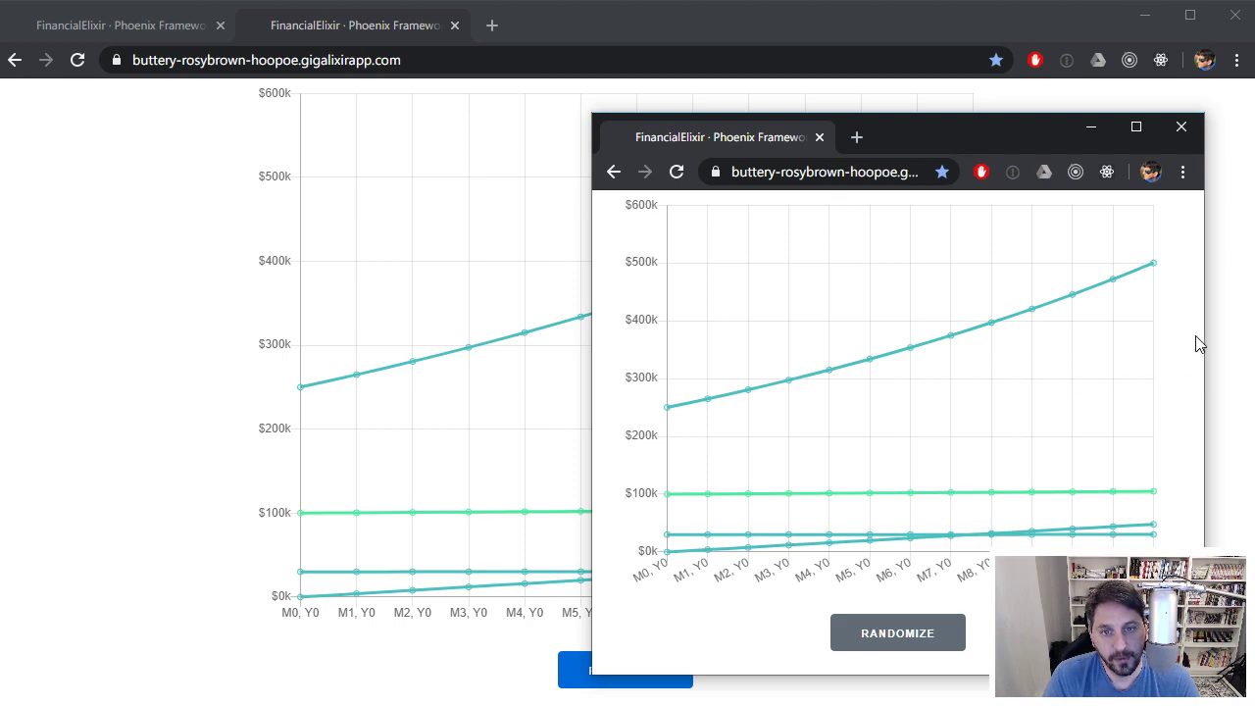
{"action": "mouse_move", "coordinate": [888, 114]}
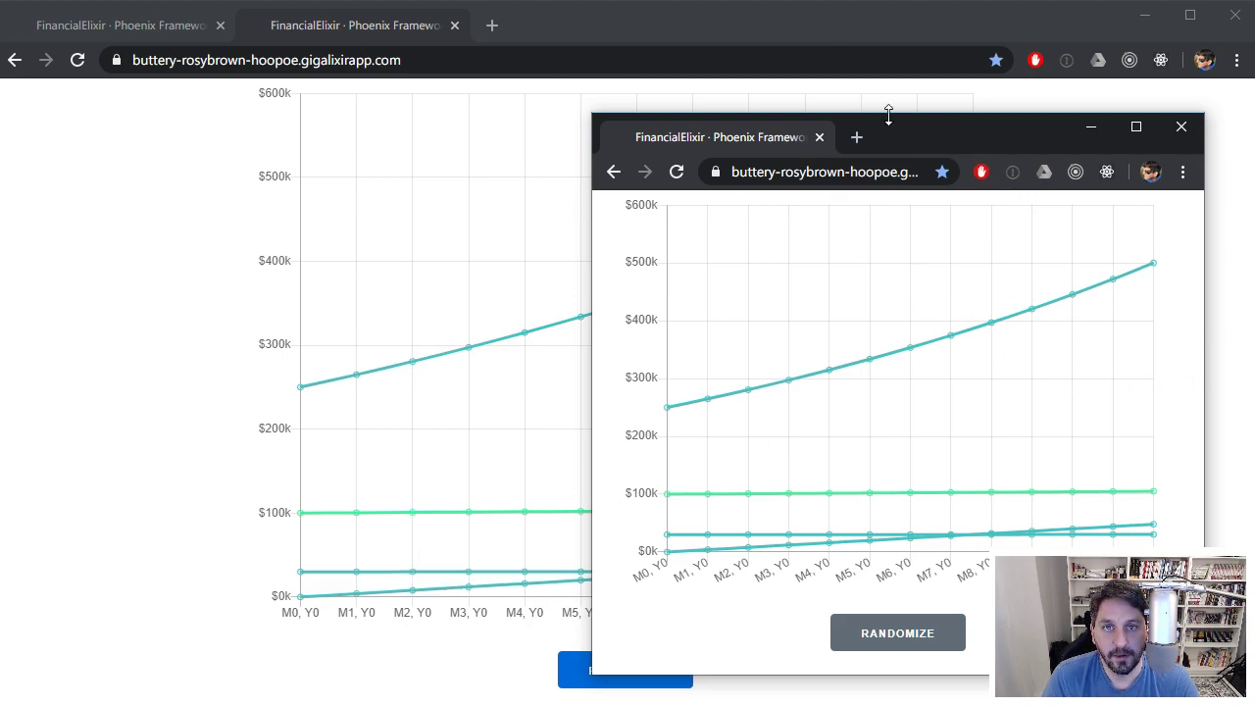